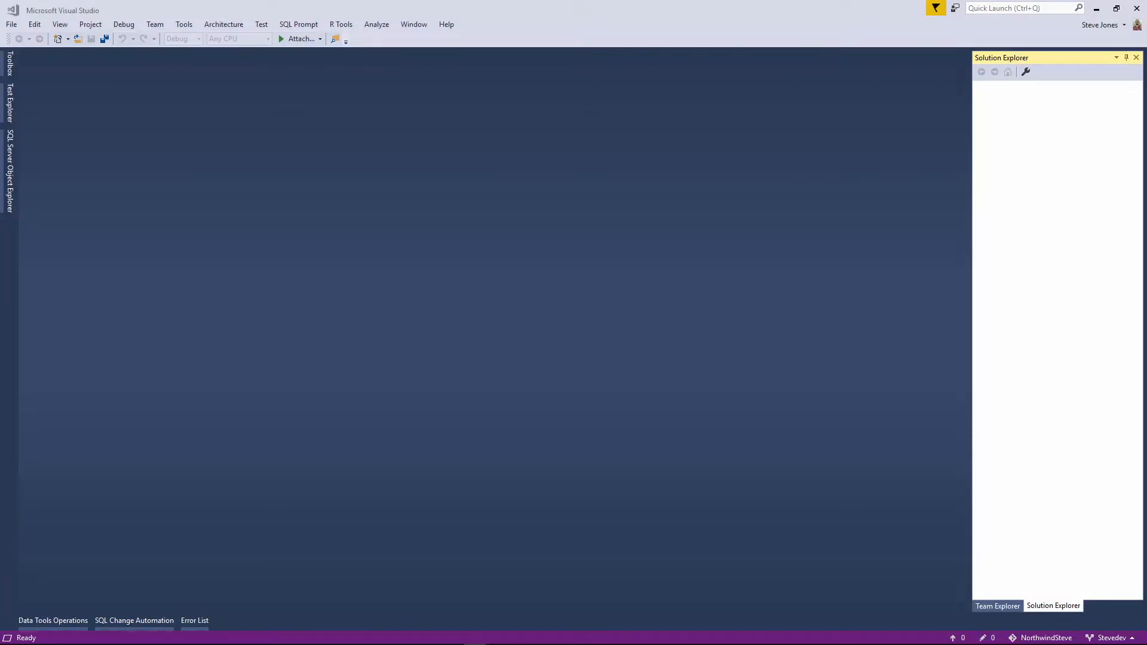
mouse_move(459, 274)
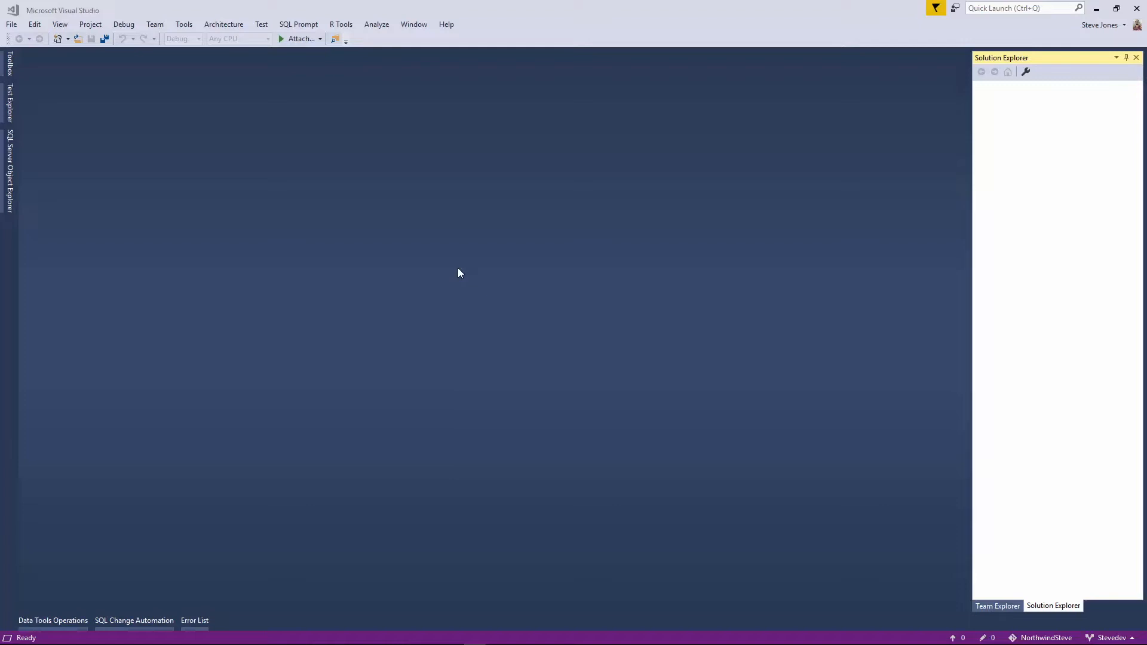
mouse_move(23, 58)
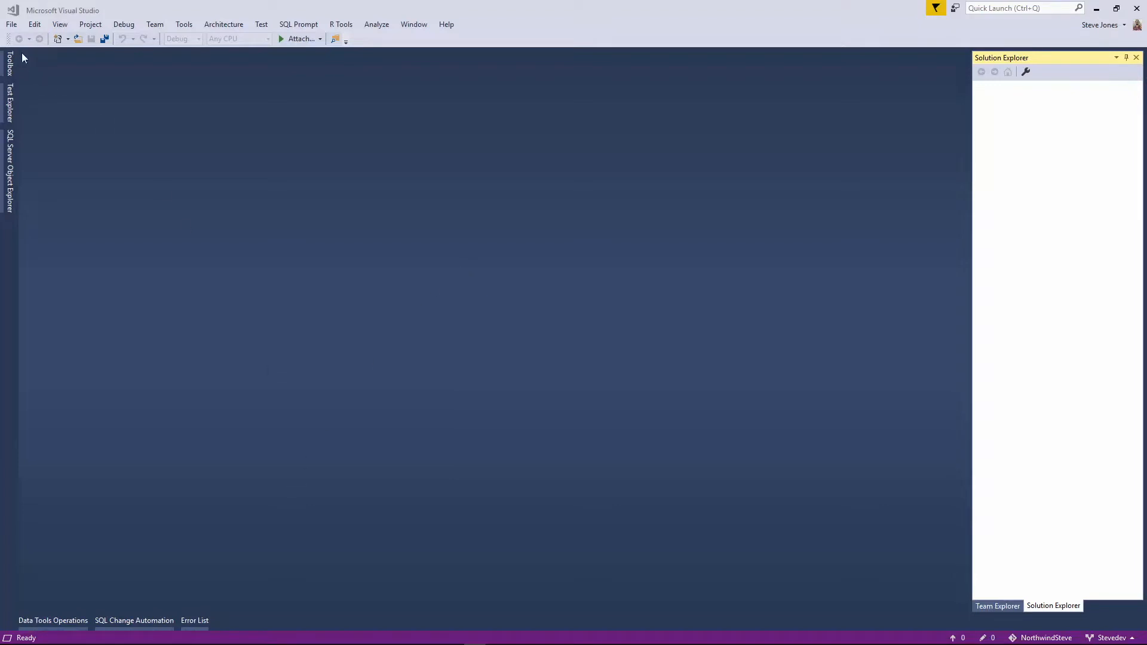
mouse_move(212, 46)
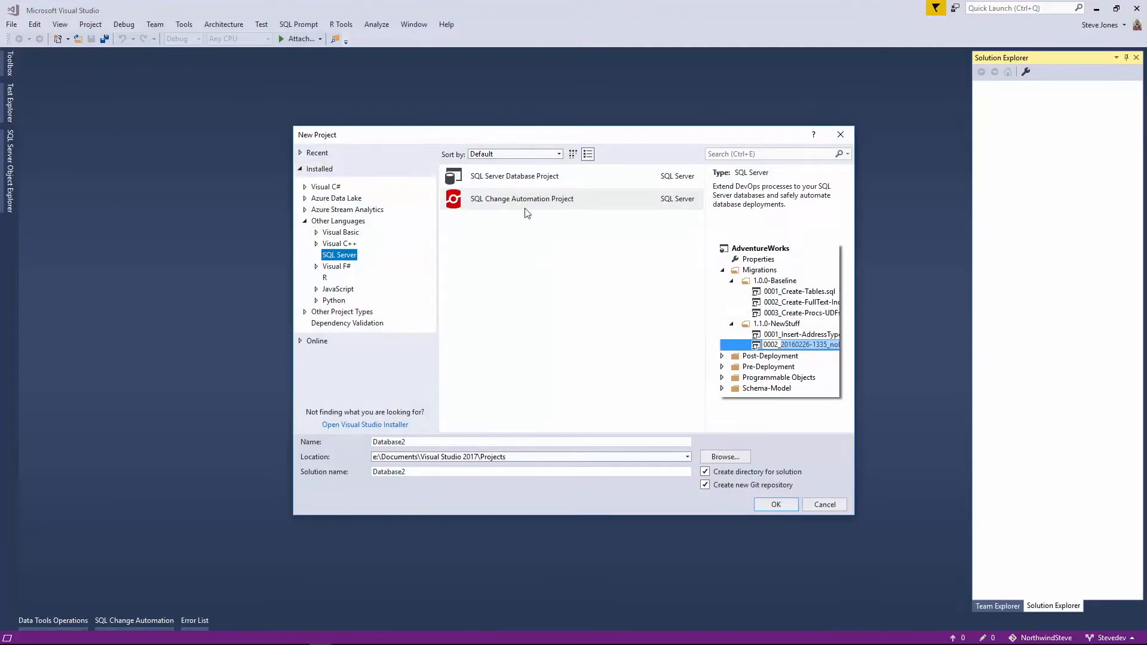
mouse_move(737, 413)
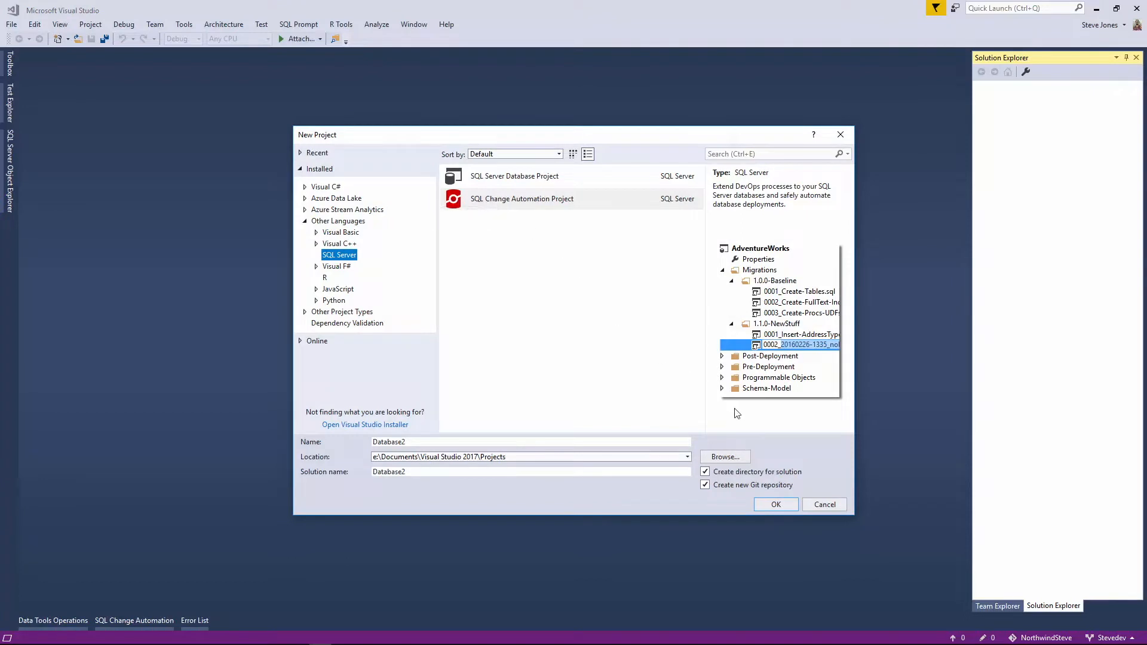
- Dismiss the new project dialog and expand the (localdb)\ProjectsV13 instance in SQL Server Object Explorer
left_click(824, 505)
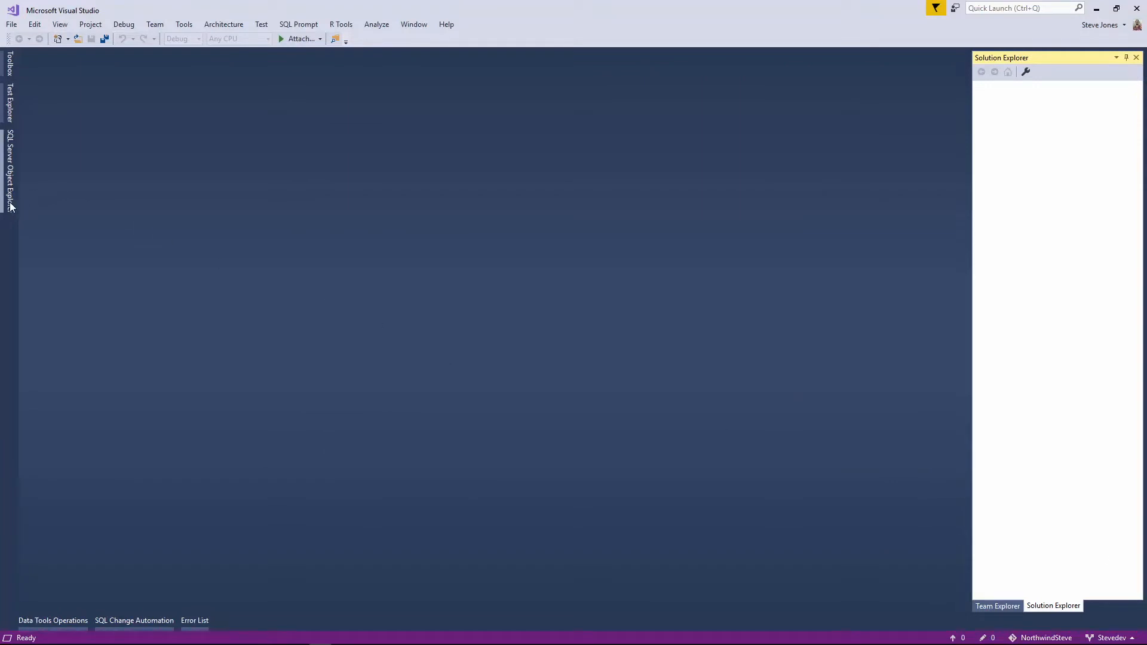
left_click(10, 169)
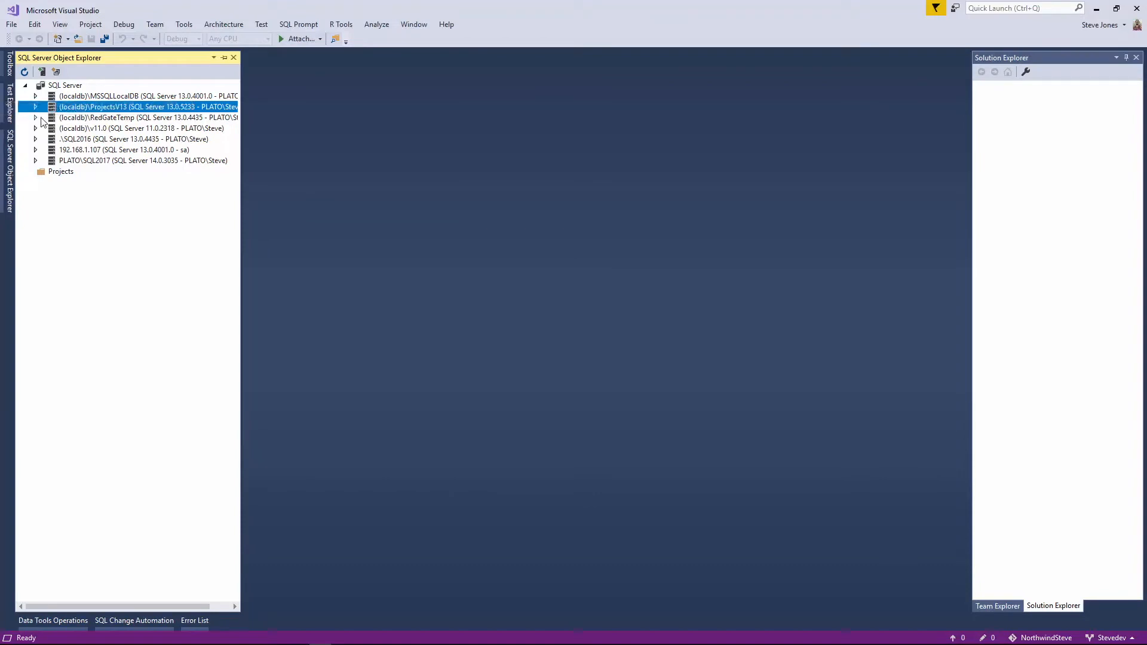
left_click(35, 106)
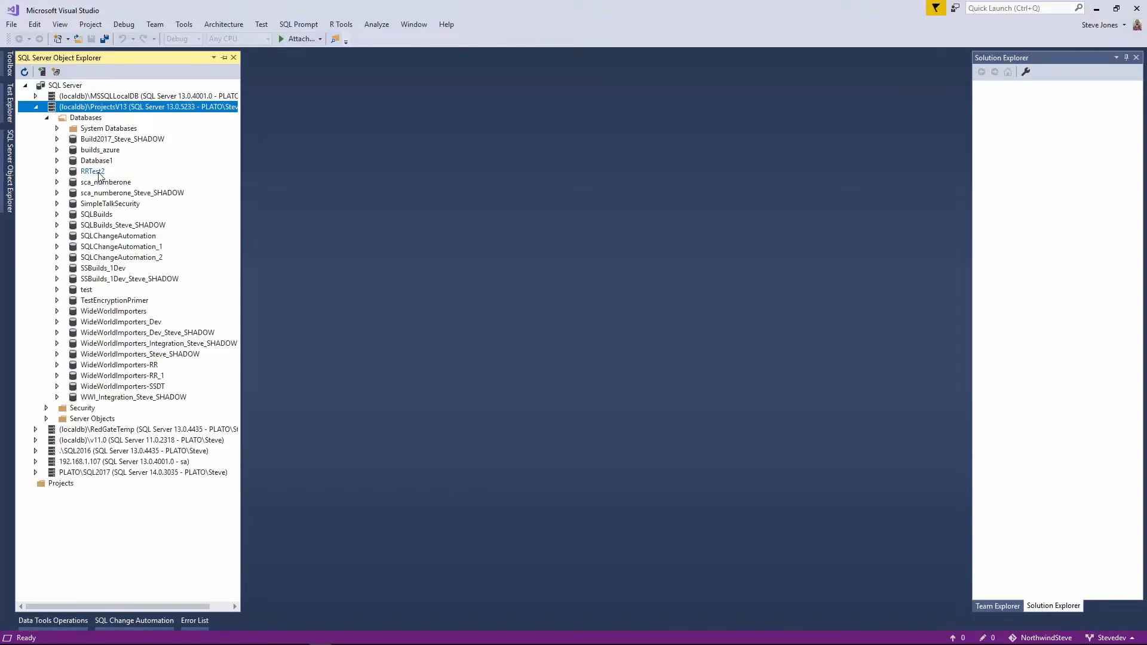
left_click(92, 171)
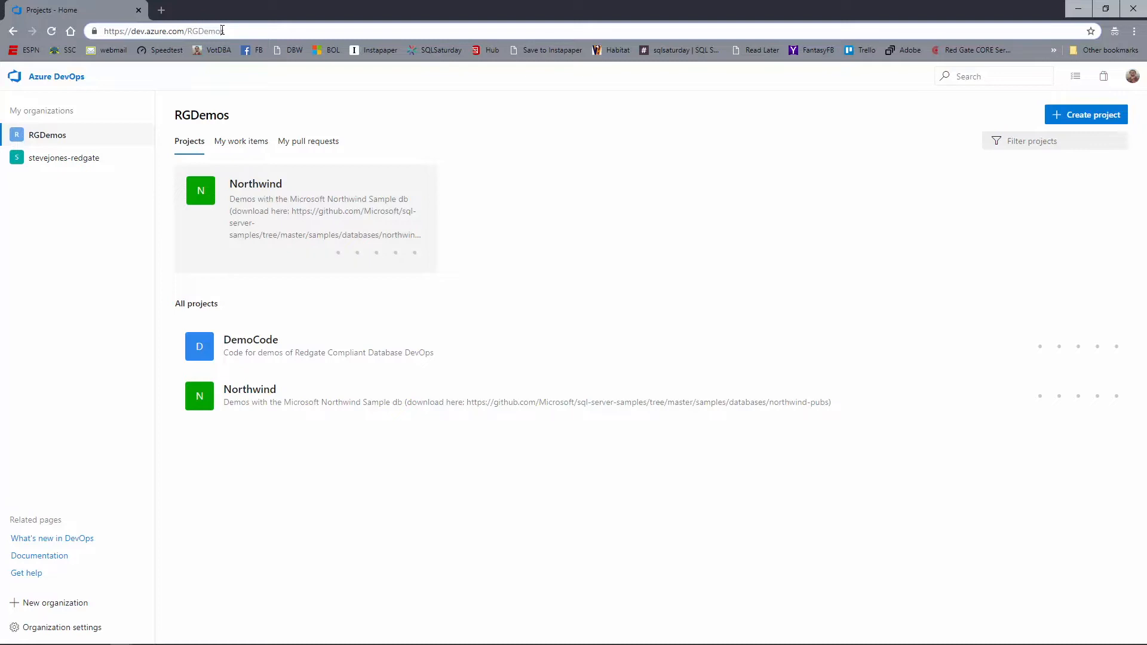
mouse_move(248, 100)
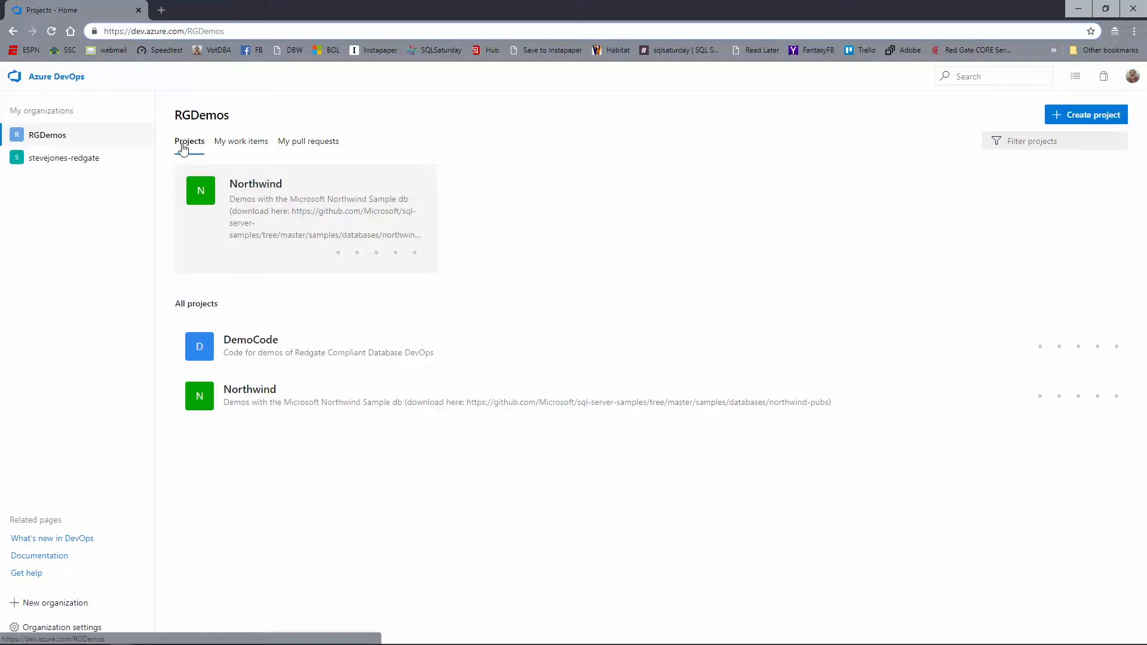
mouse_move(64, 157)
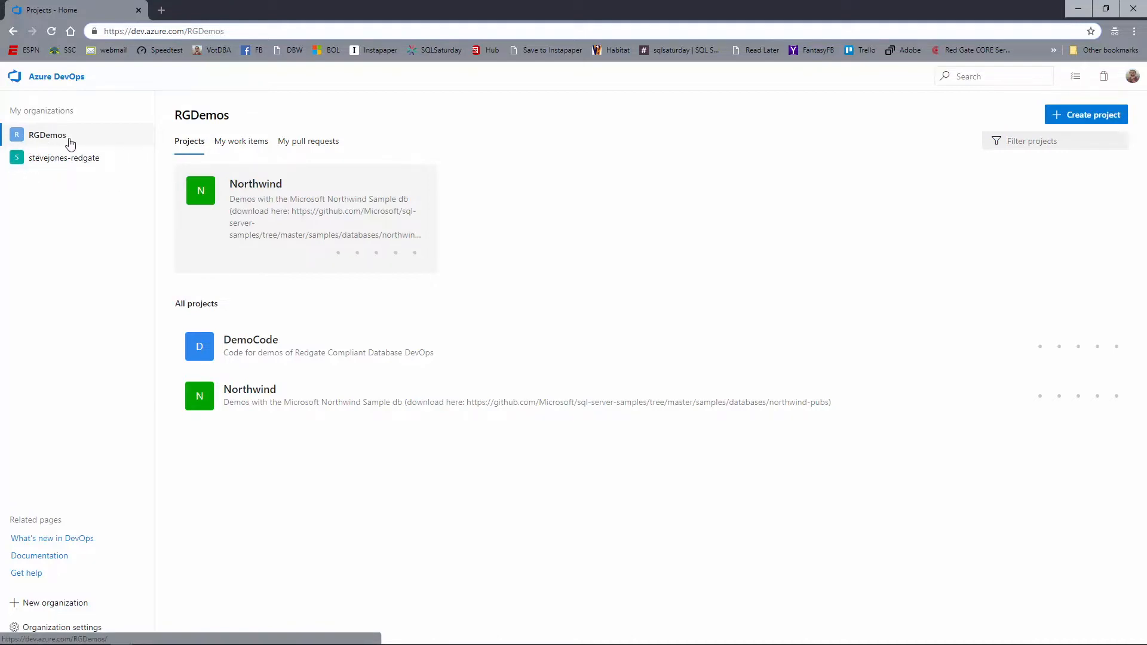
mouse_move(267, 190)
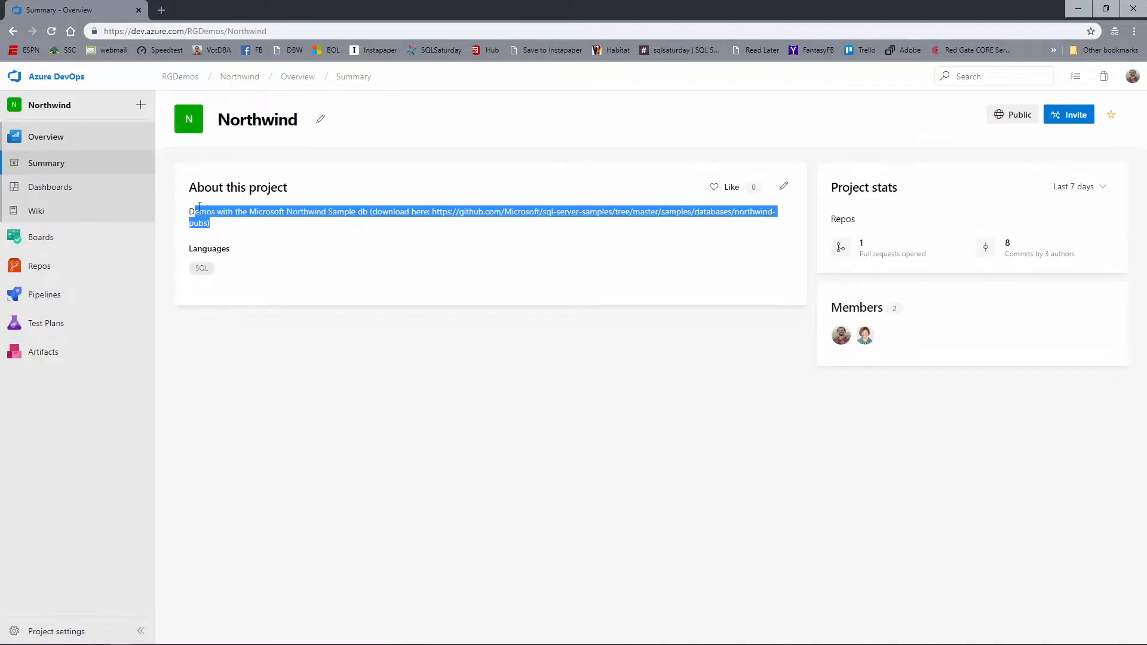
mouse_move(841, 335)
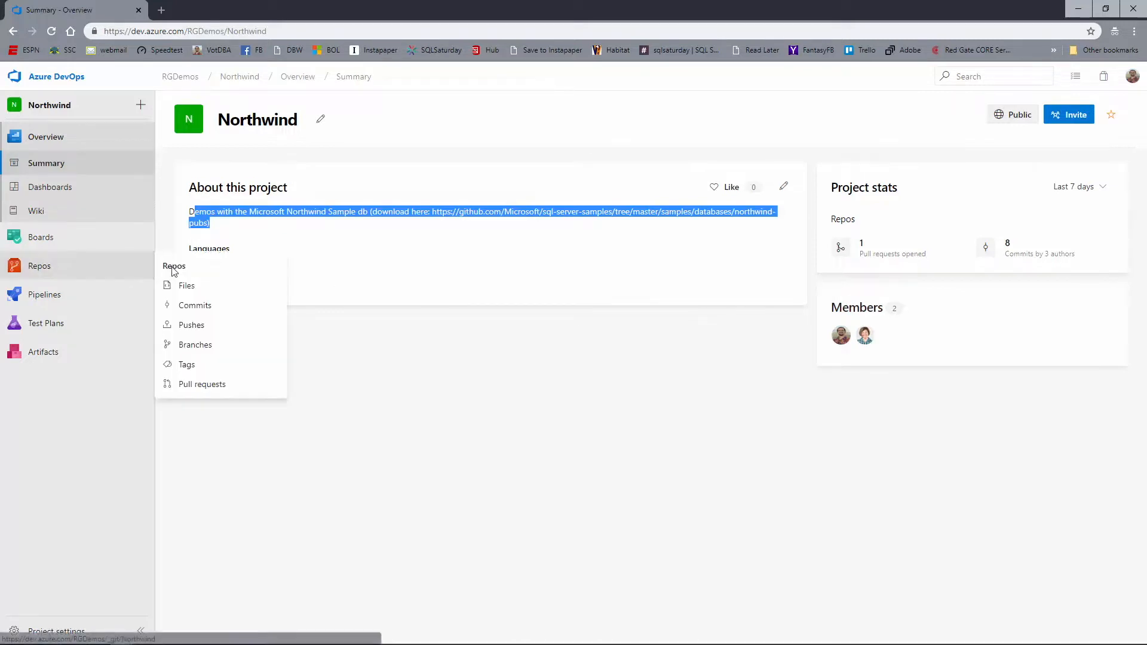
- Open the Northwind repository's files from the Repos menu
left_click(186, 285)
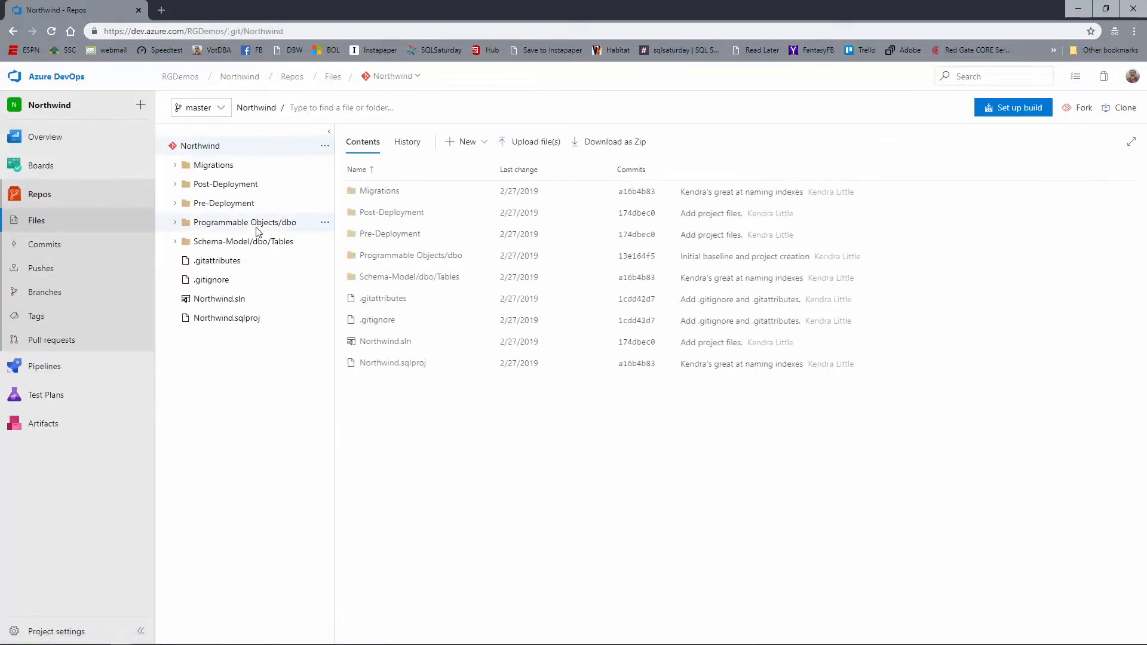
mouse_move(380, 192)
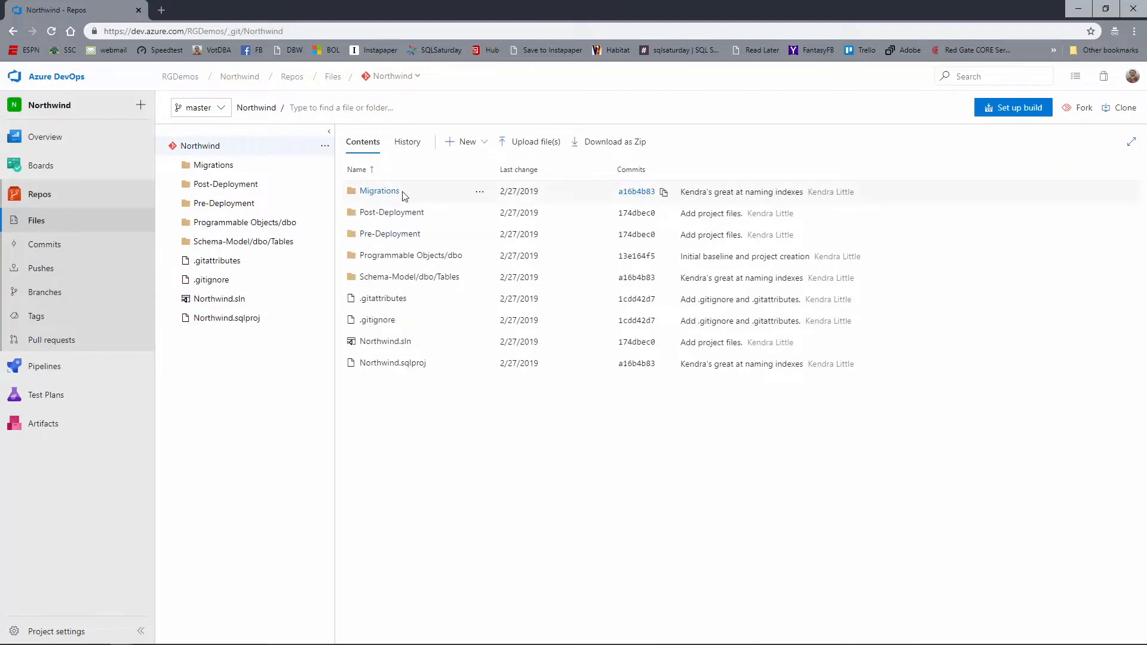
mouse_move(201, 107)
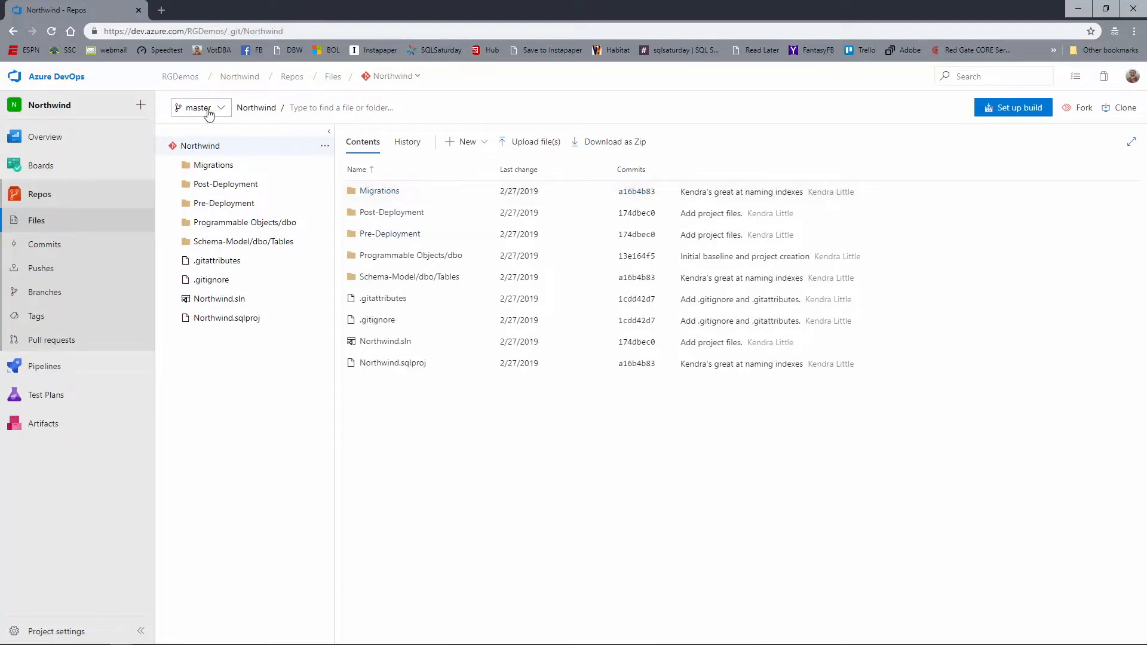
mouse_move(414, 381)
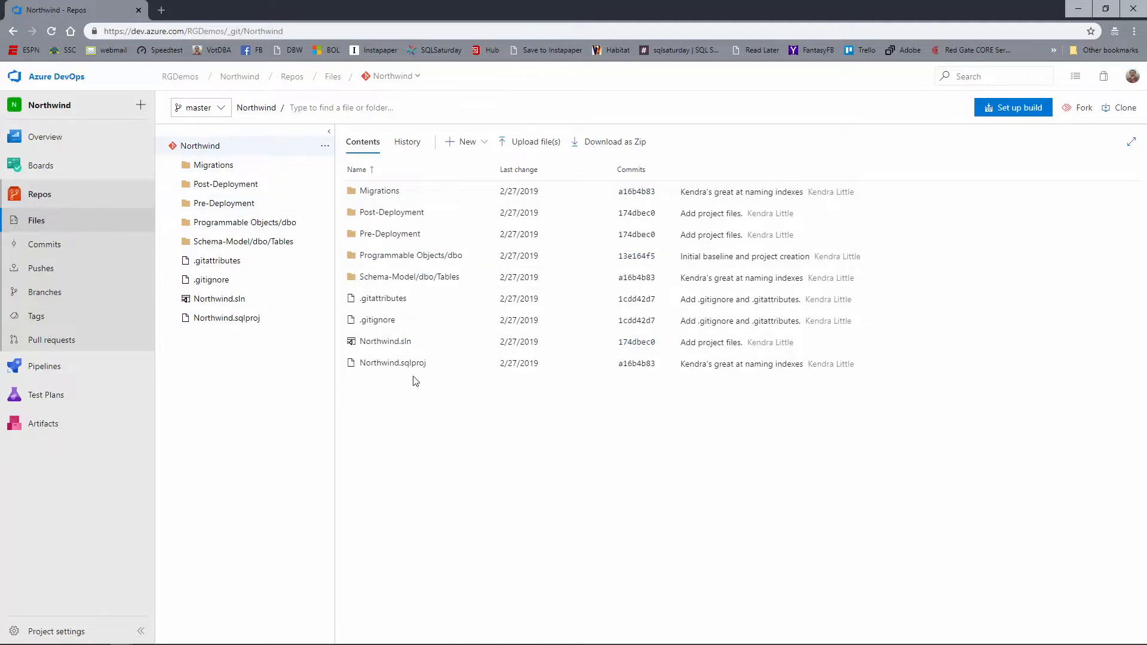
mouse_move(489, 342)
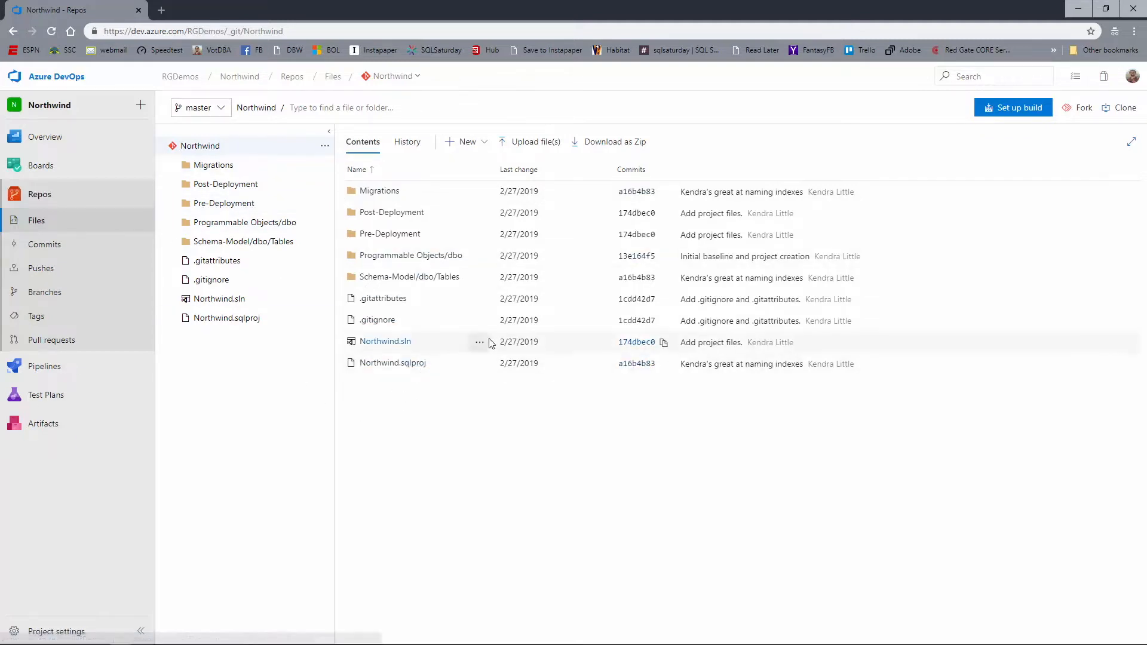
mouse_move(613, 142)
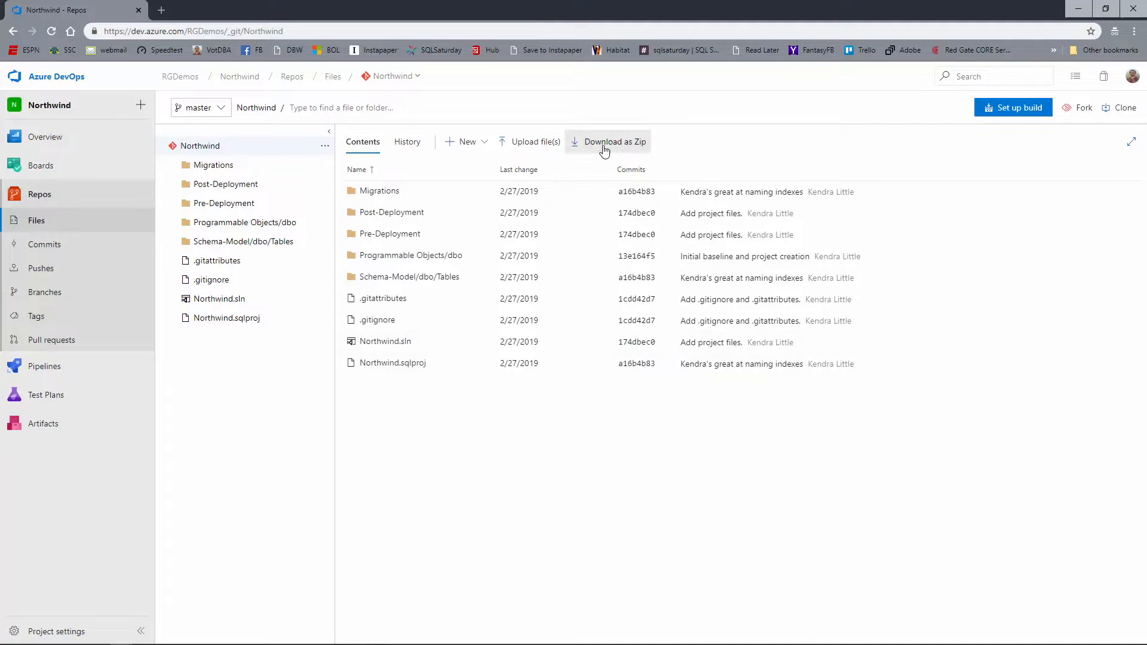
mouse_move(568, 390)
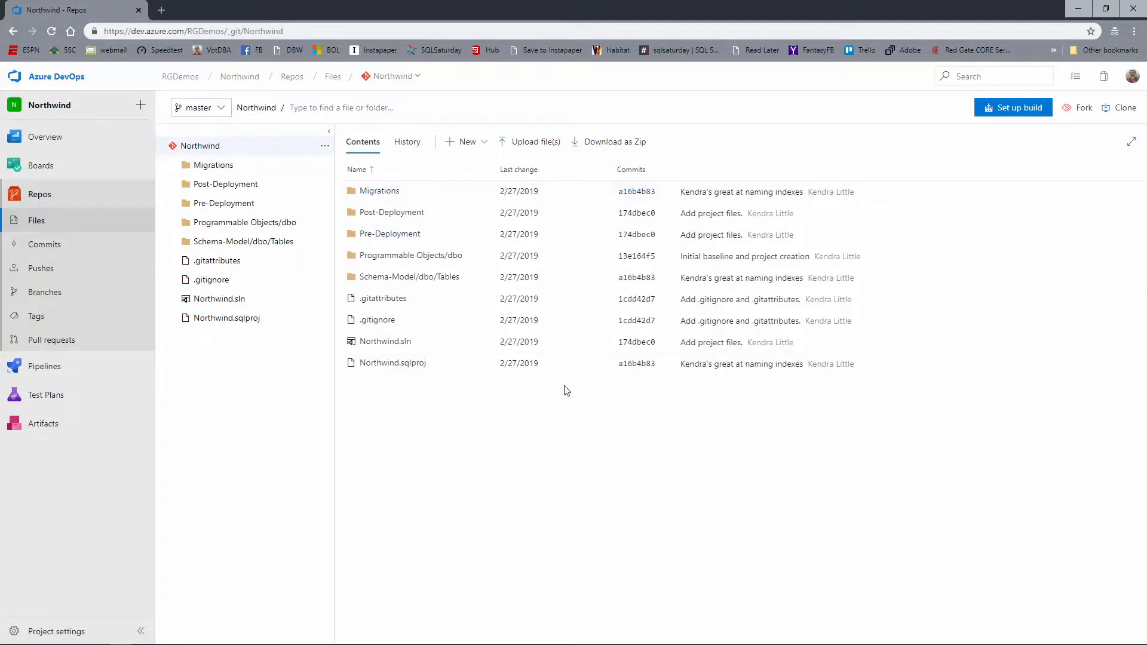
mouse_move(449, 337)
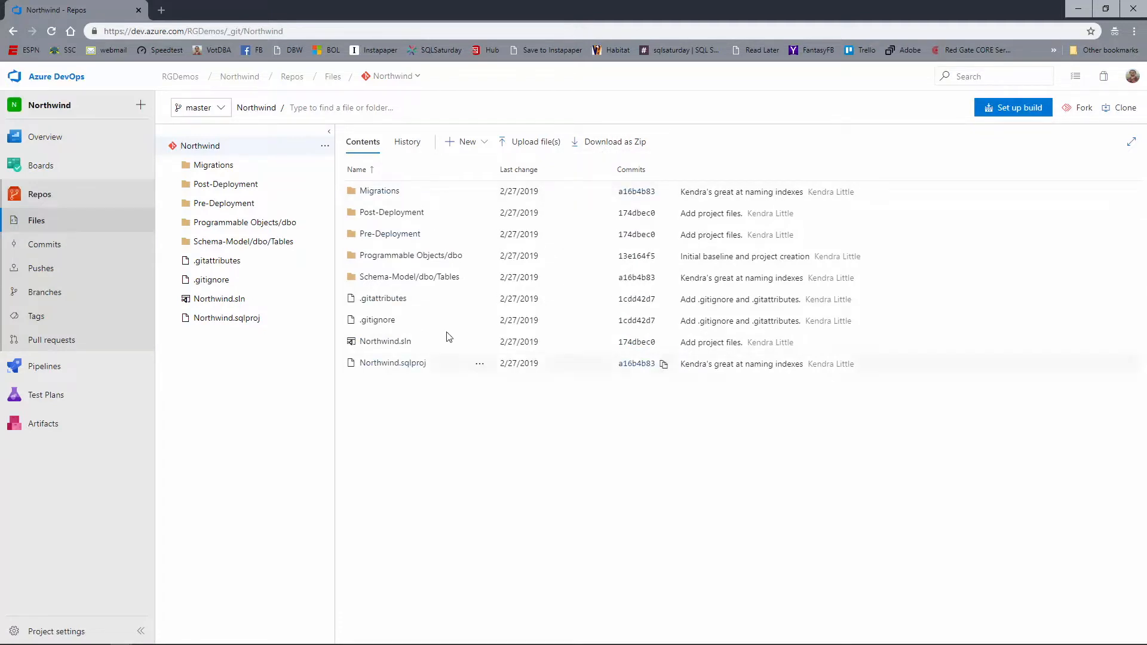
- Create a new branch named Steve based on master
left_click(199, 107)
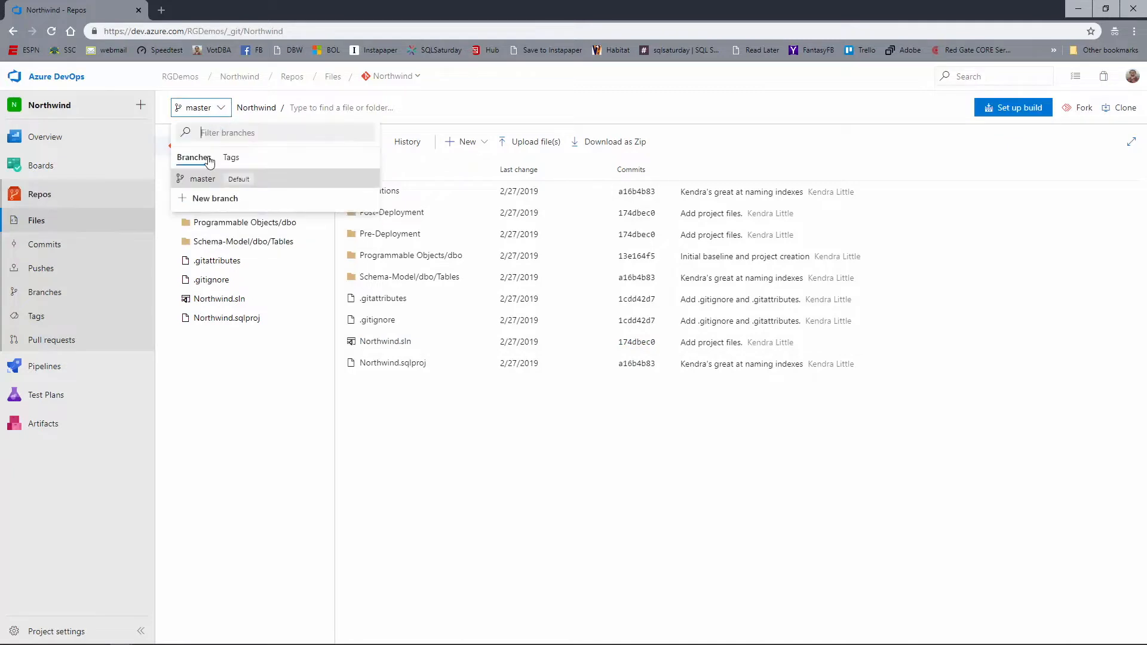
left_click(214, 199)
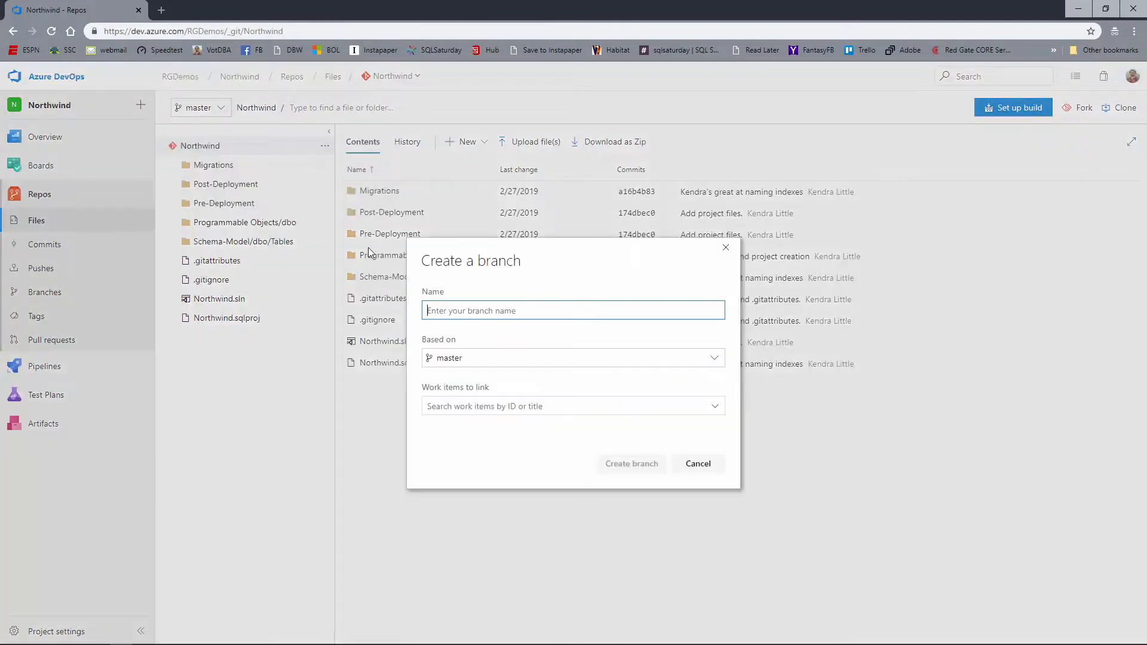
type("Steve")
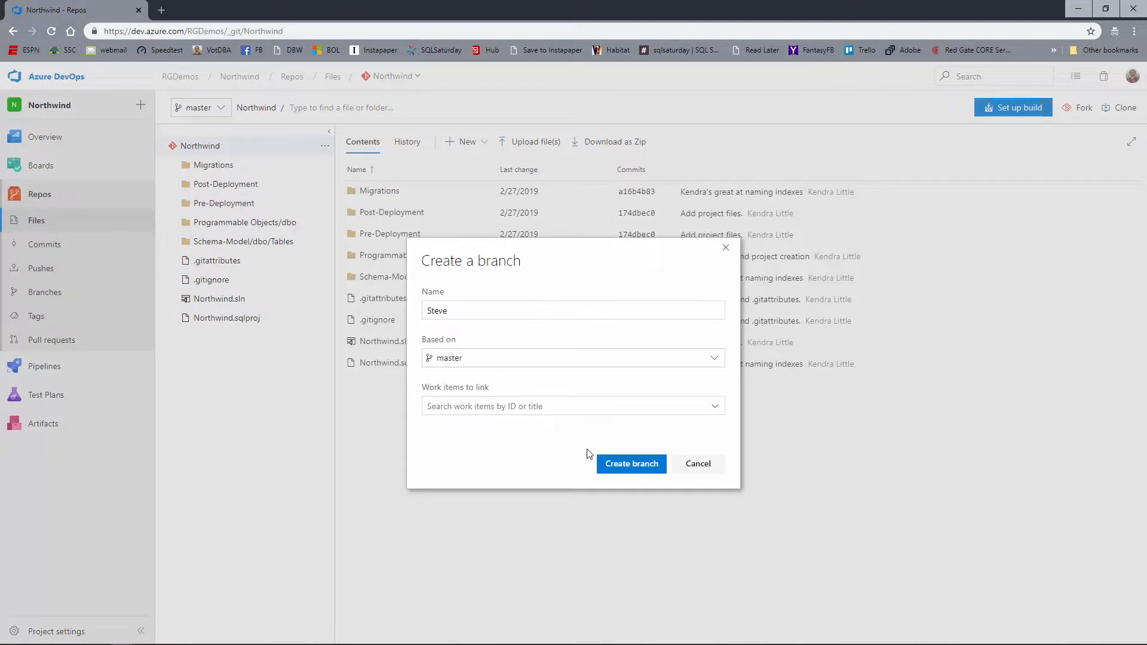
left_click(631, 463)
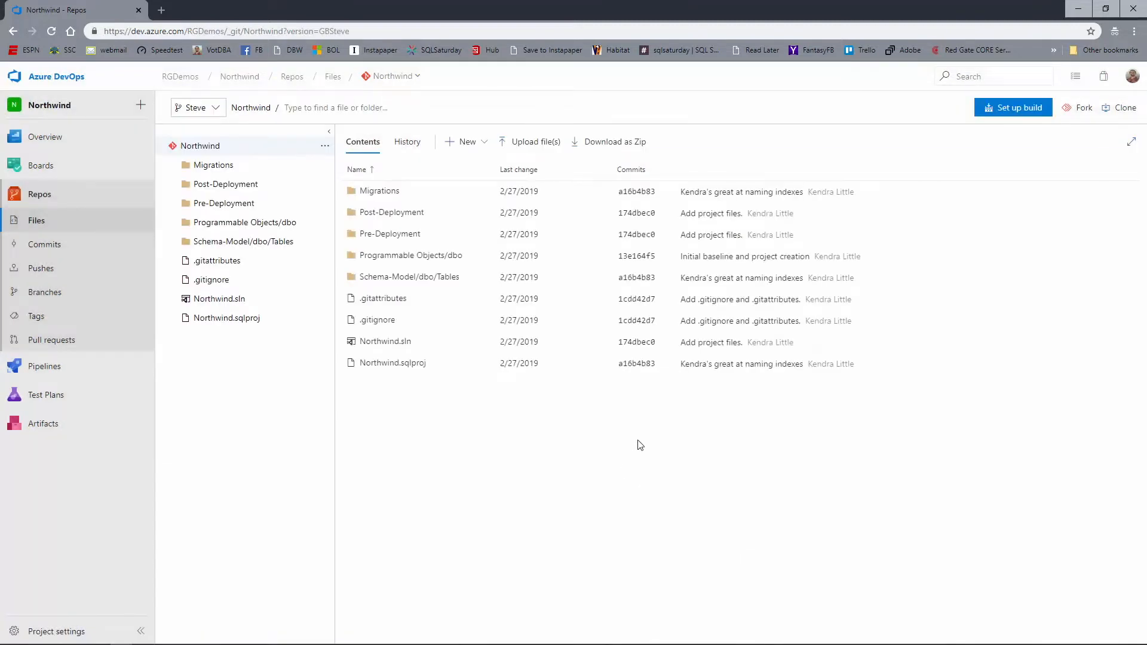
mouse_move(640, 429)
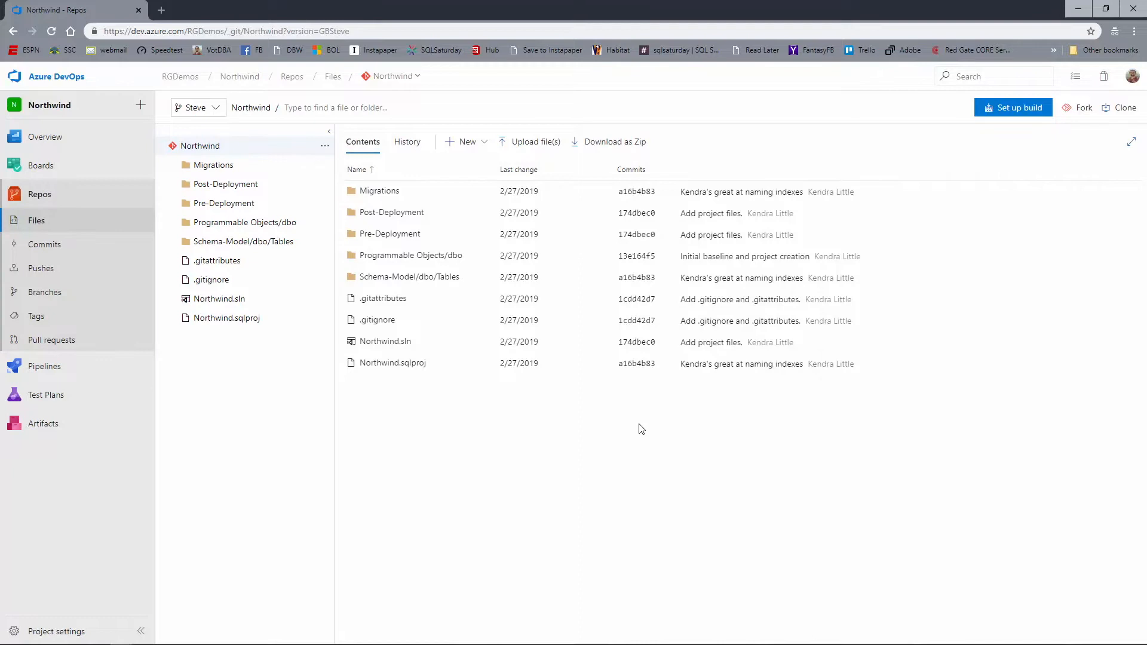
mouse_move(638, 423)
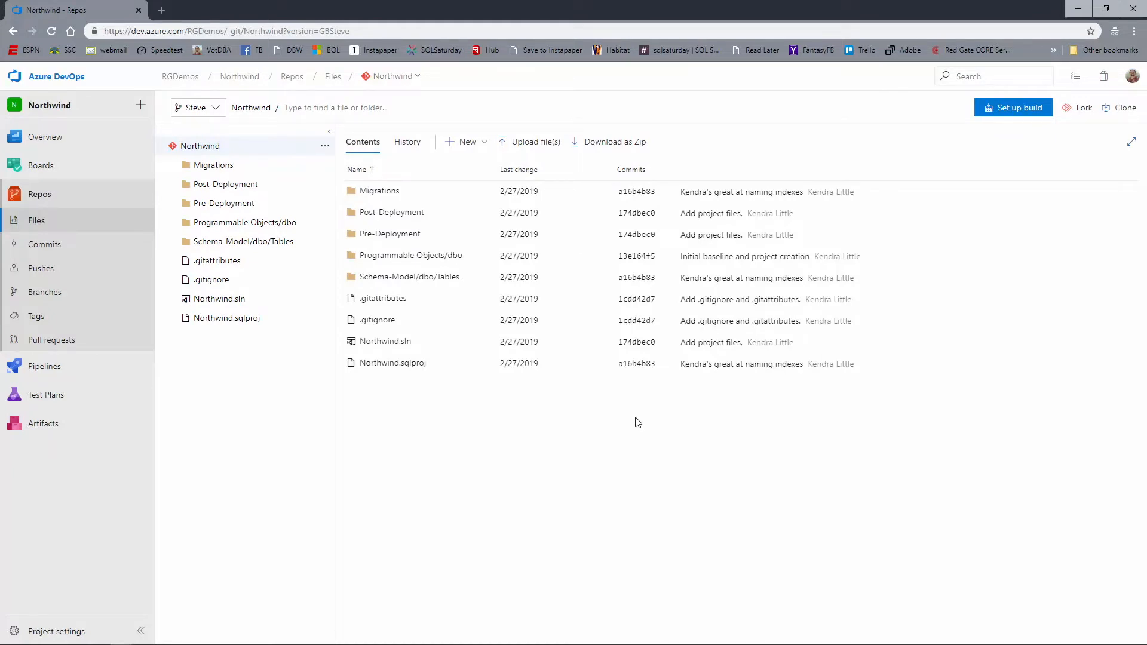
mouse_move(610, 413)
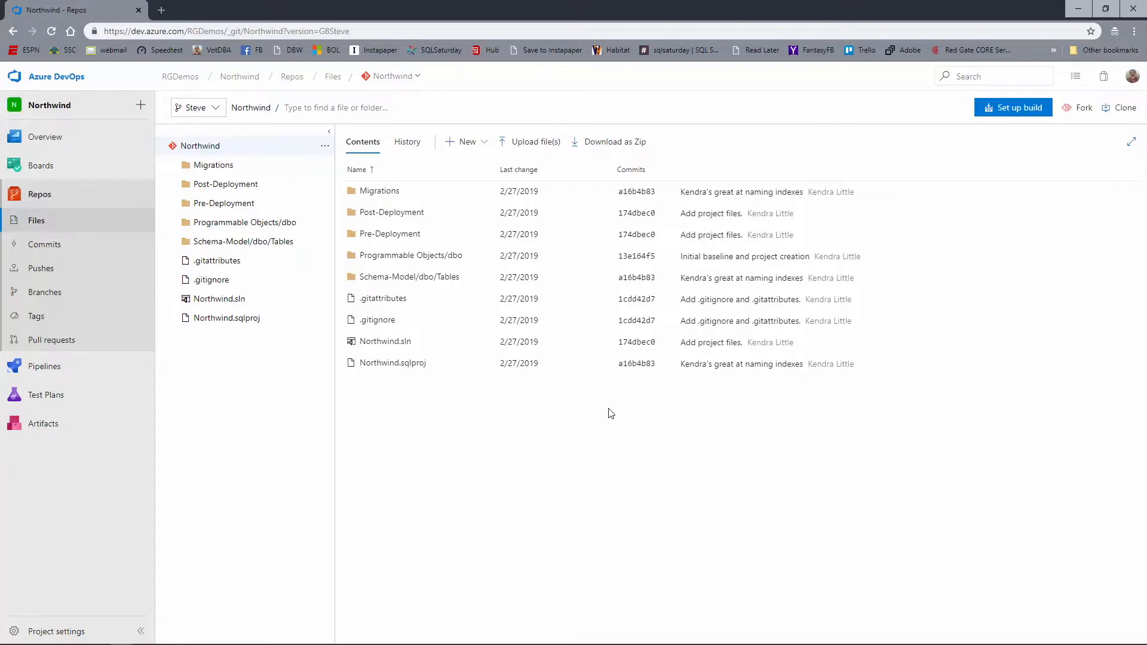
mouse_move(293, 372)
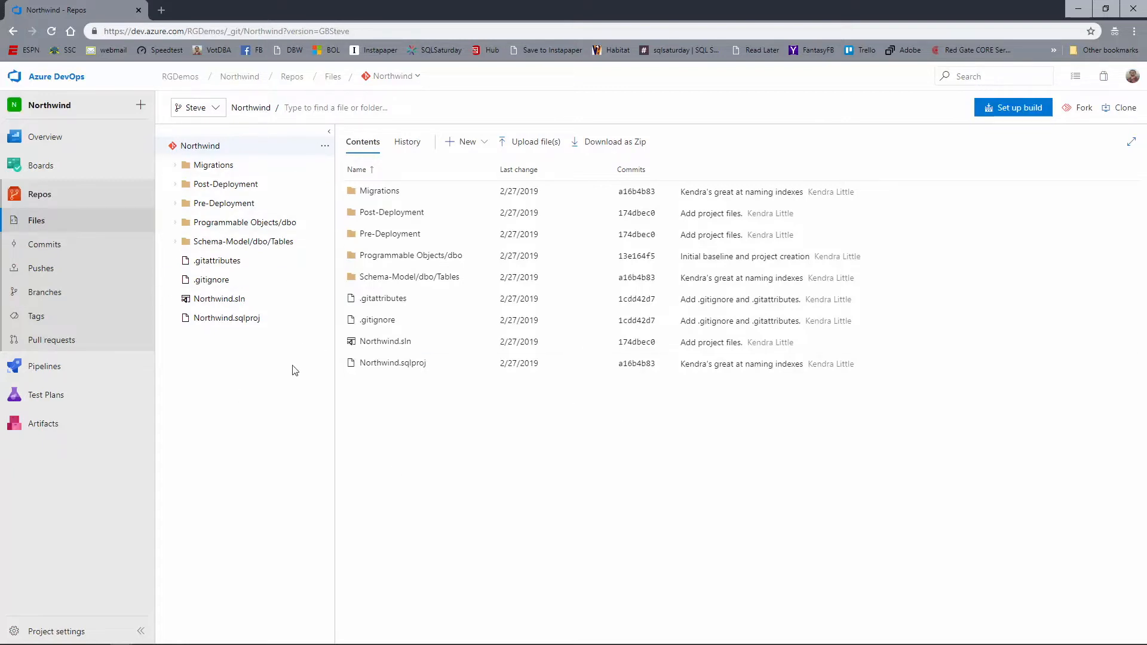
mouse_move(411, 422)
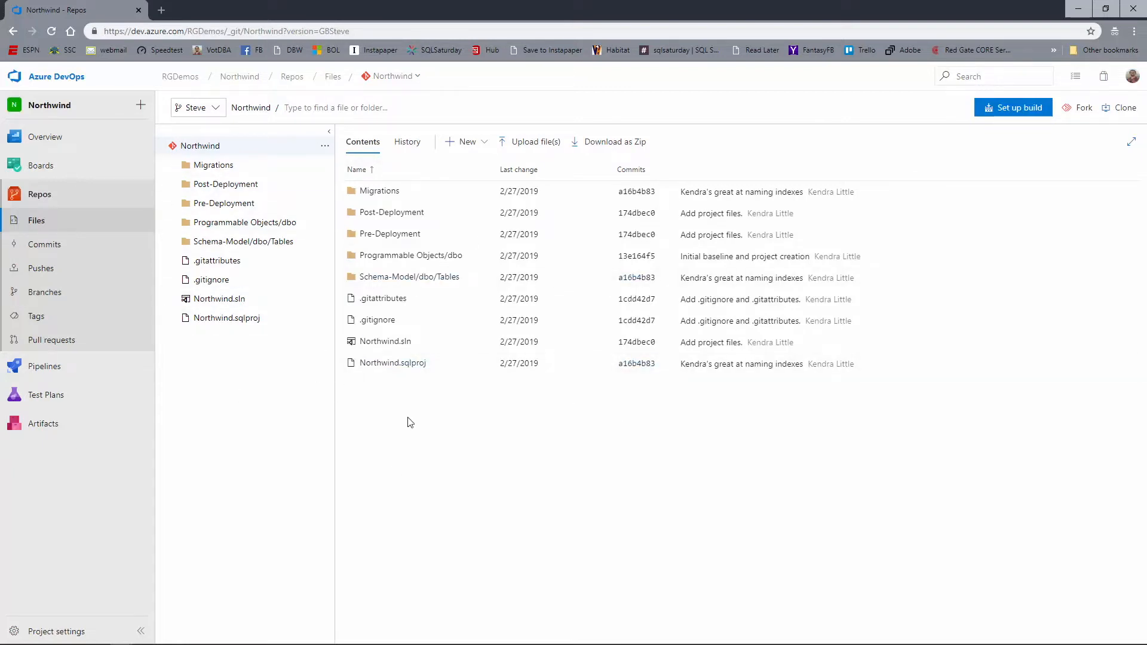
mouse_move(533, 408)
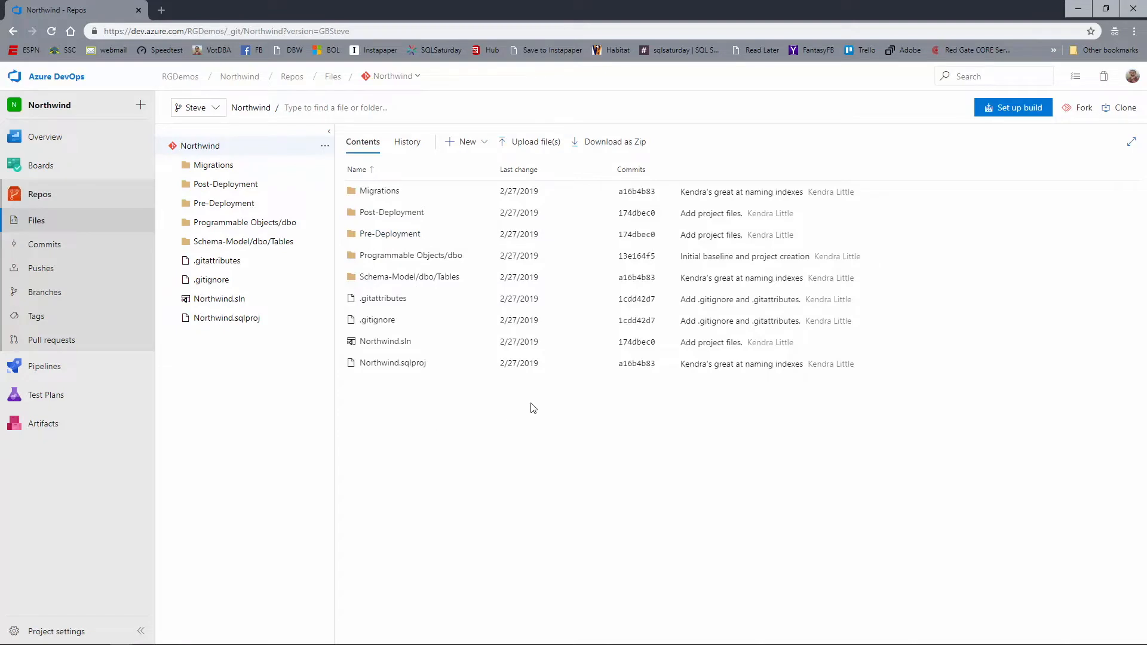
mouse_move(1108, 137)
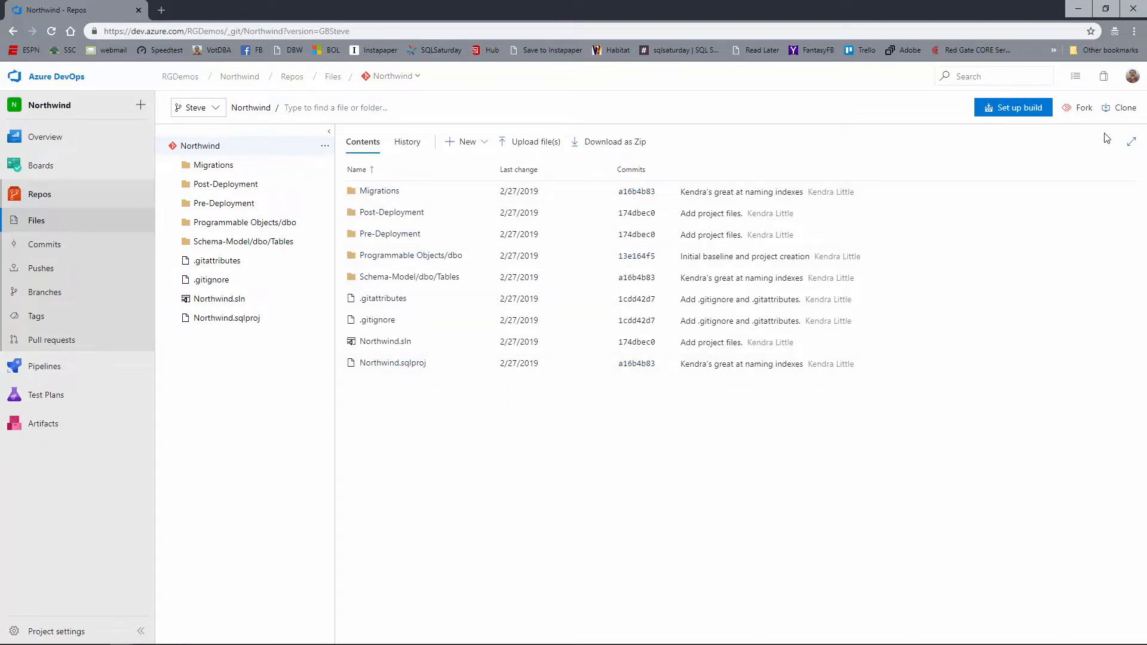
- Open Northwind's Clone panel, check the IDE list, and copy the HTTPS URL
left_click(1125, 107)
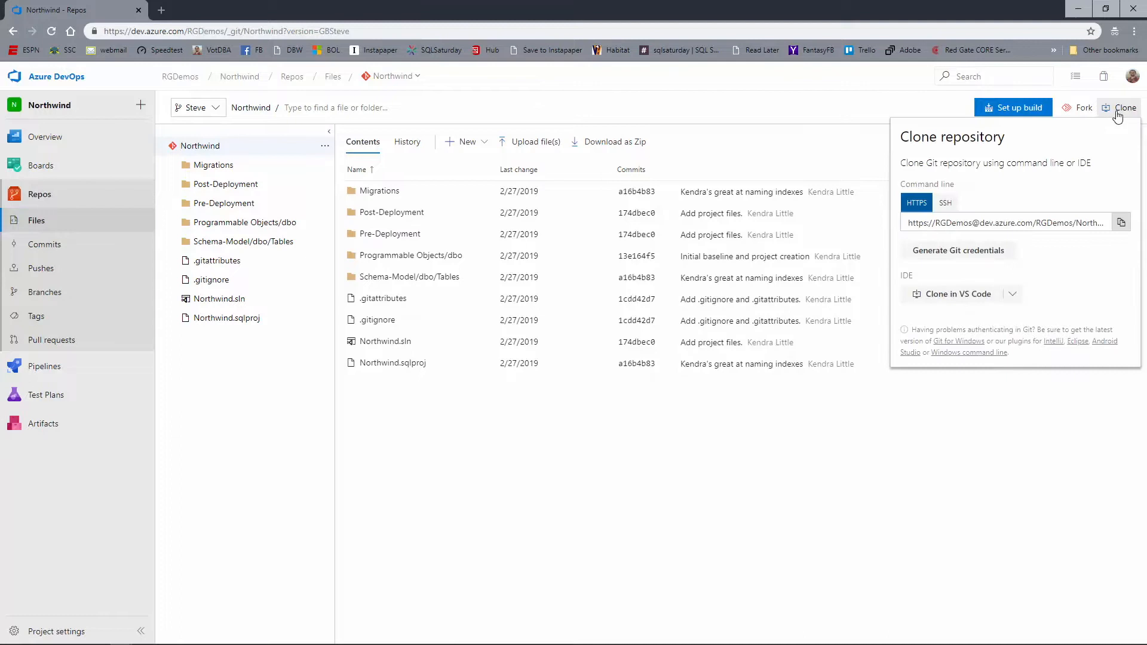
mouse_move(1000, 294)
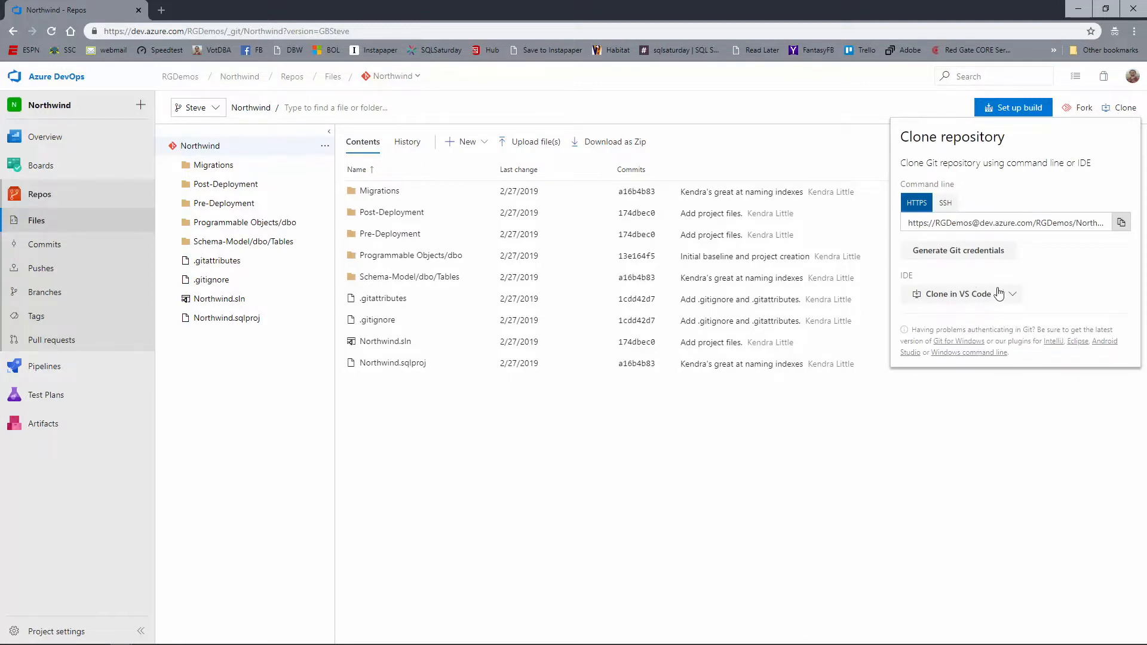
left_click(1013, 293)
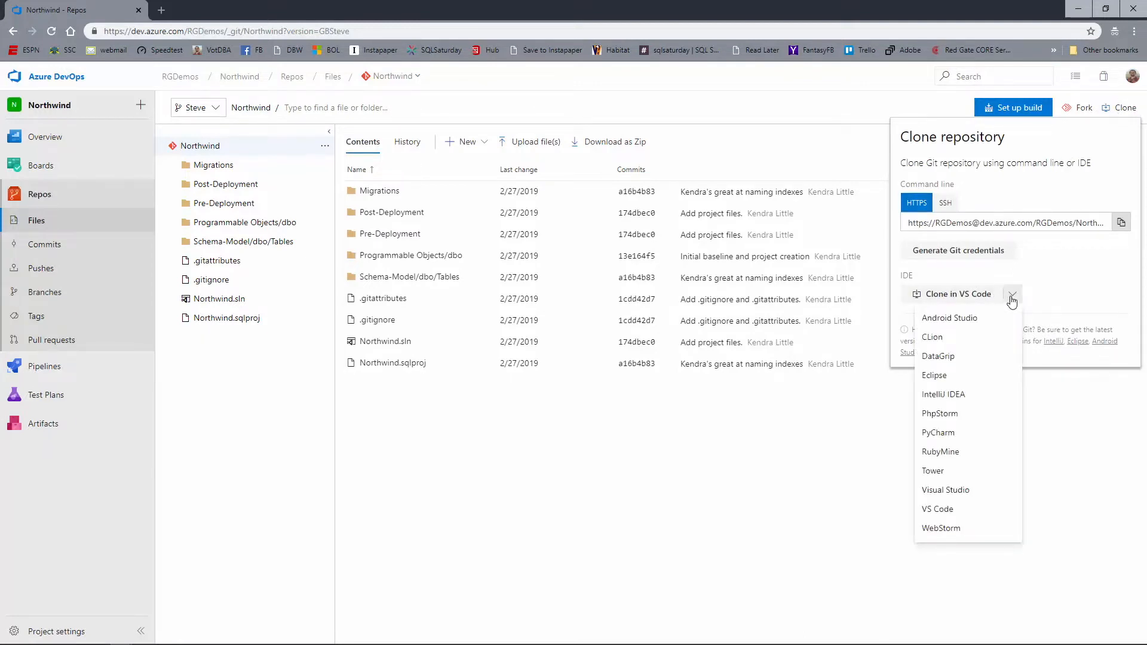
left_click(1013, 299)
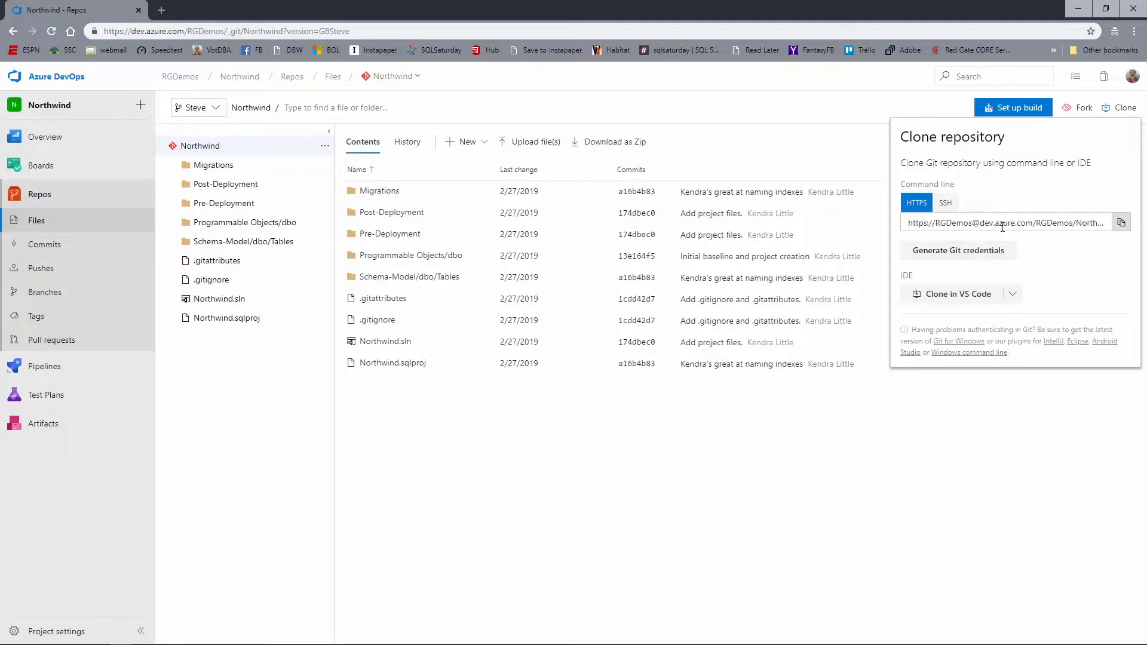
left_click(1121, 222)
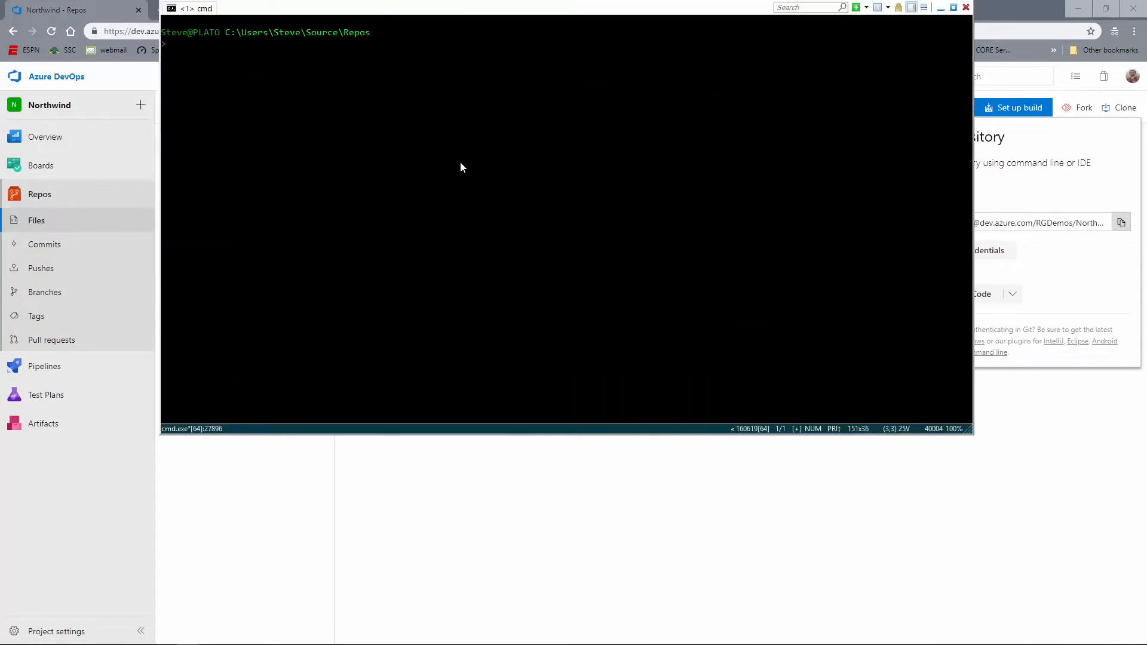
type("git clon")
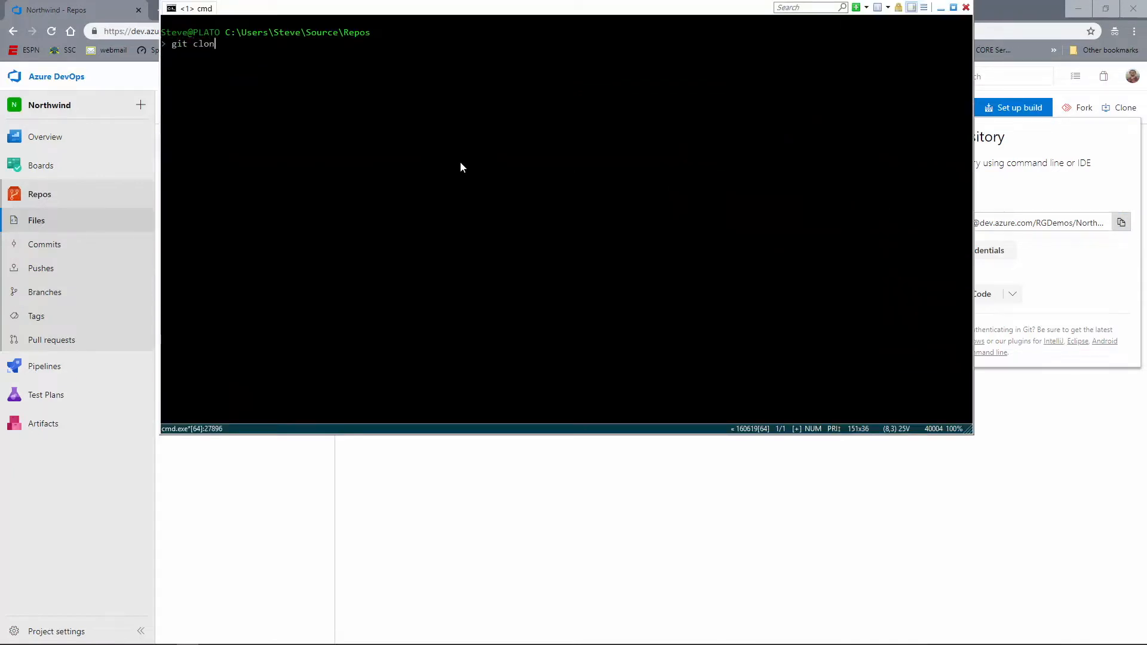
type("e -b Steve")
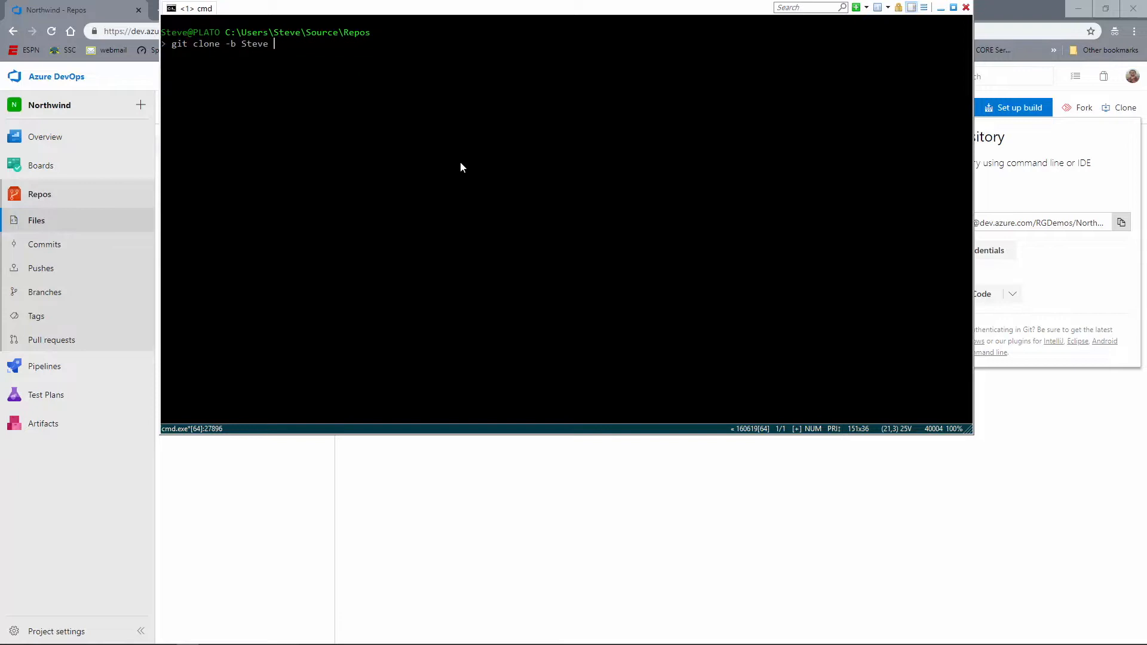
type("https://RGDemos@dev.azure.com/RGDemos/Northwind/_git/Northwind")
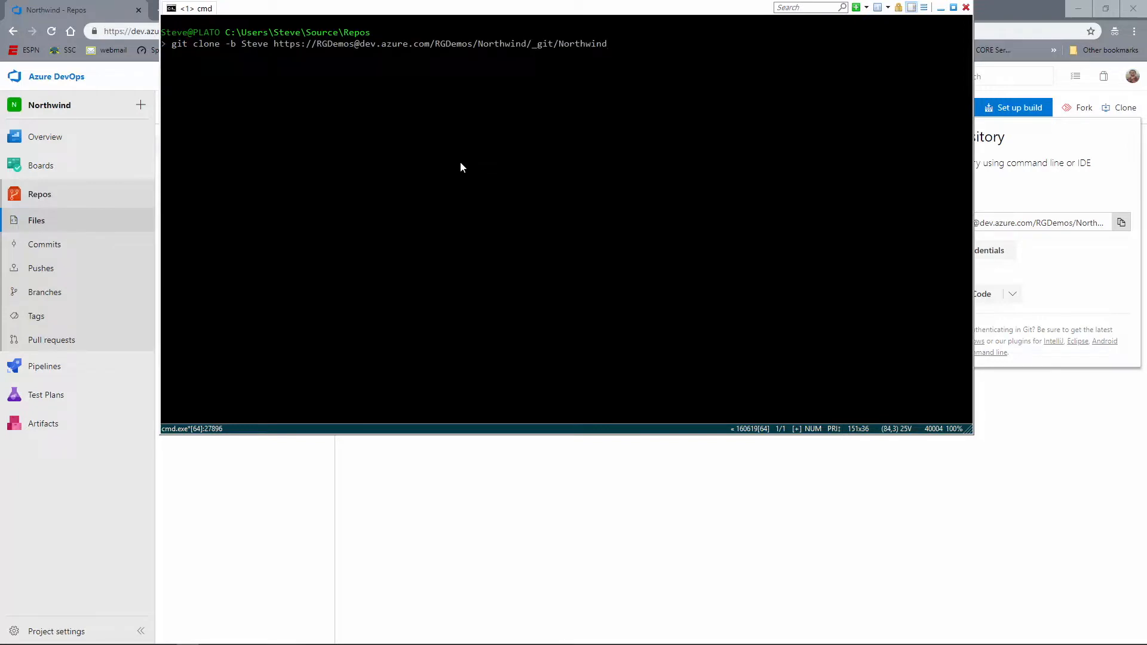
key("Return")
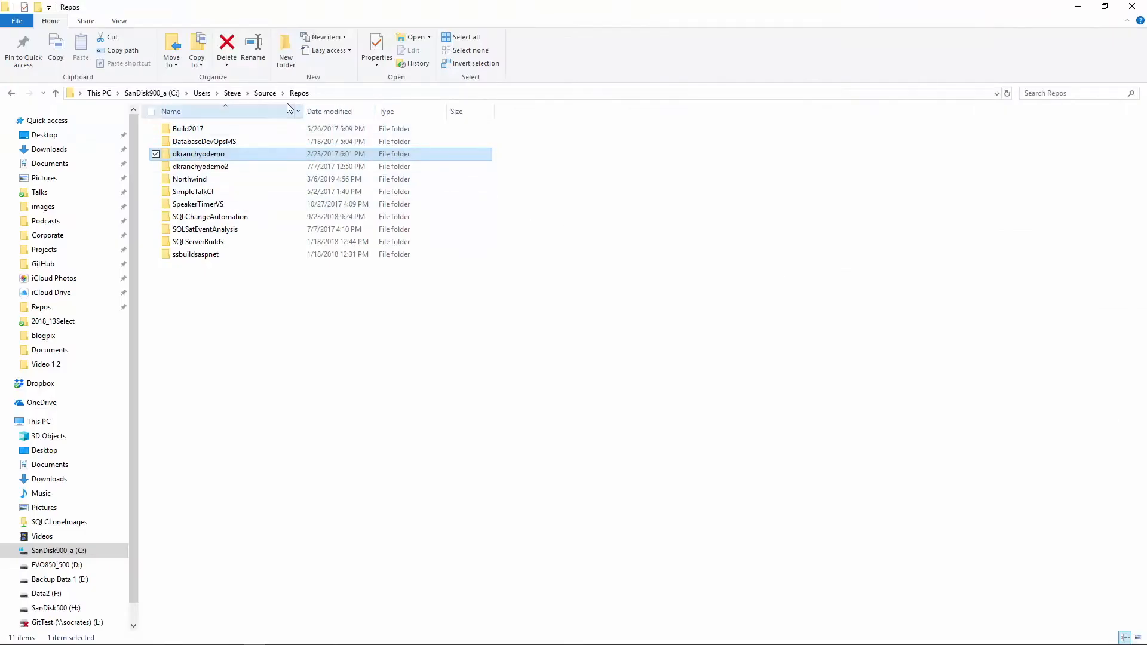
- Open the cloned Northwind folder, then switch to Visual Studio's Open File dialog
double_click(190, 179)
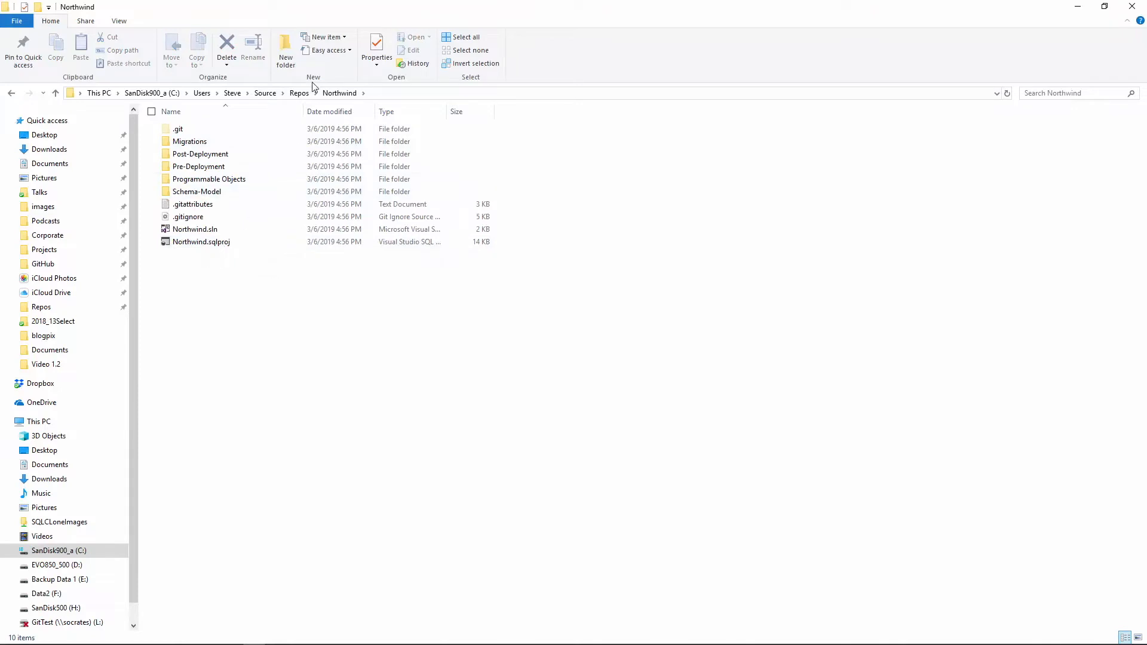
left_click(299, 93)
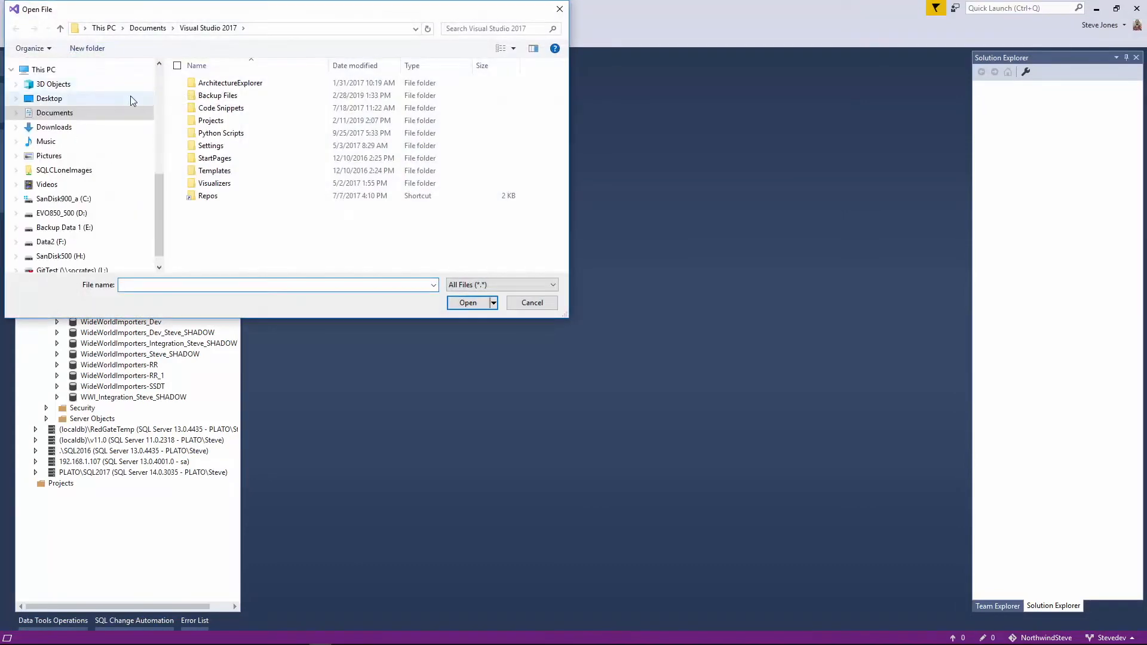
scroll("up", 3)
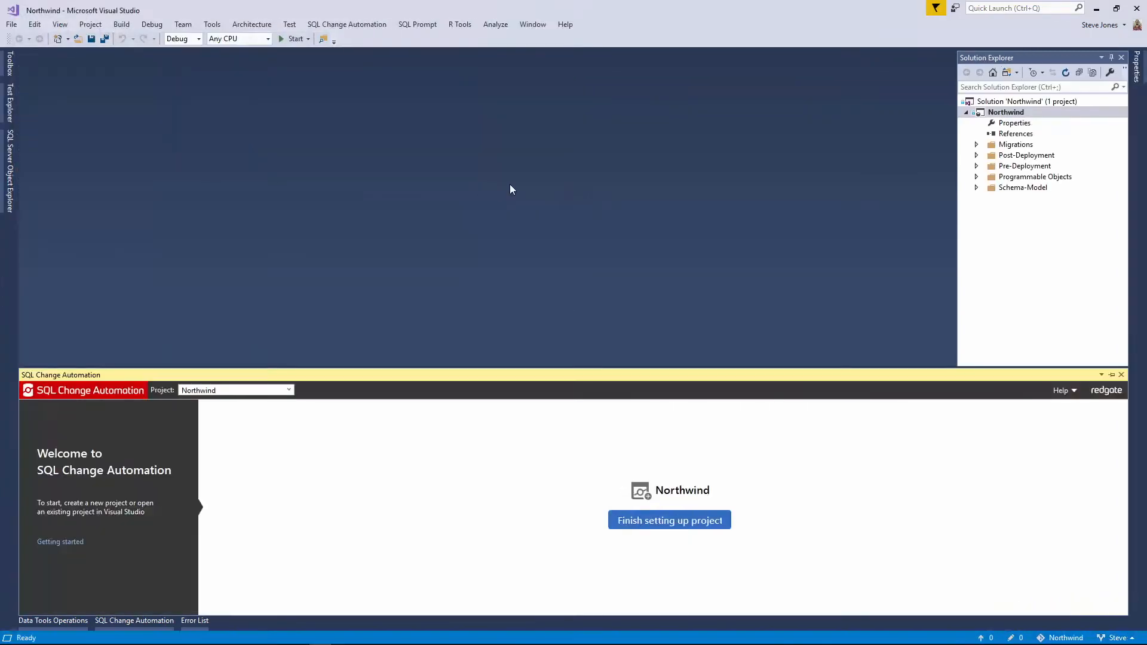
- Close the Change Automation pane; expand Migrations, Pre-Deployment, Stored Procedures and Schema-Model Tables
left_click(668, 521)
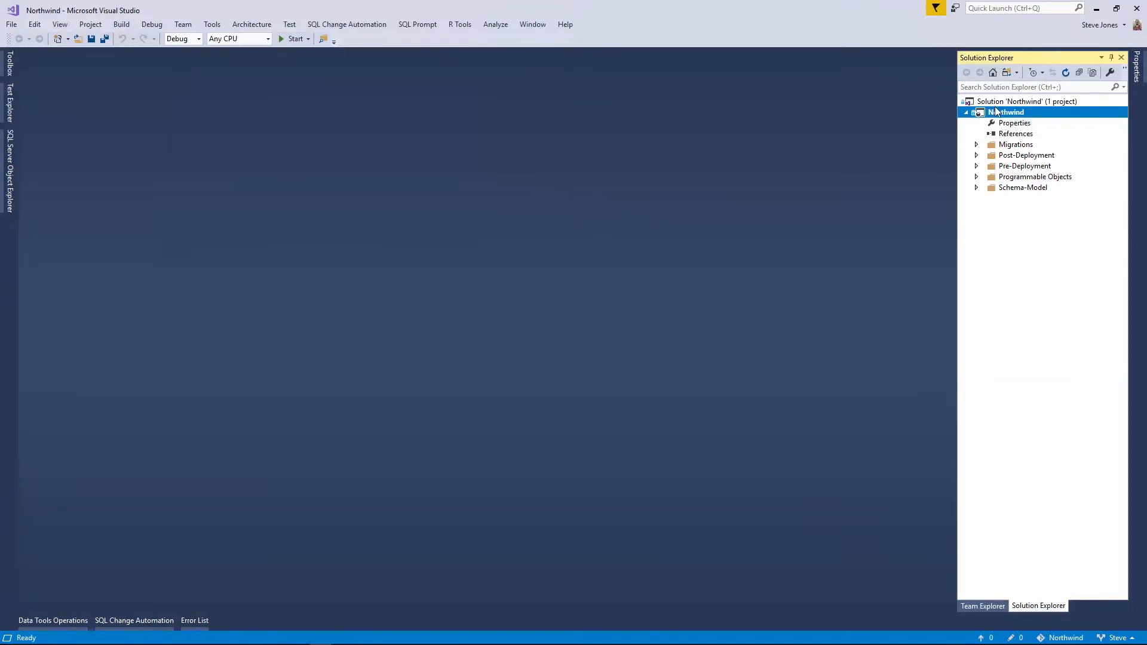
left_click(977, 144)
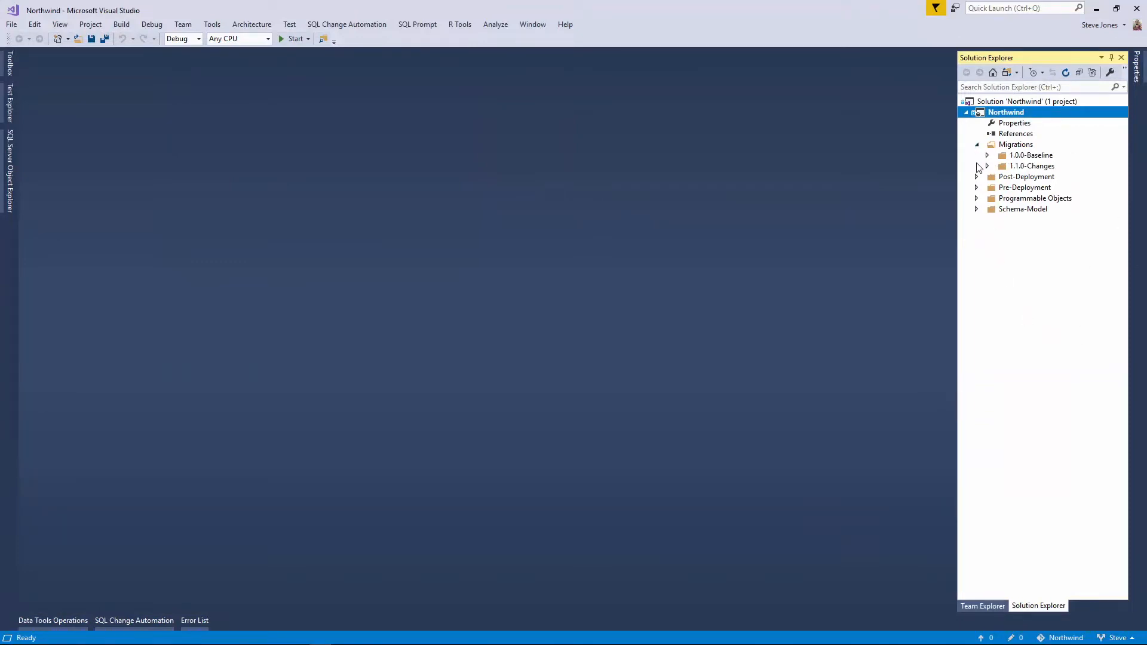
left_click(987, 155)
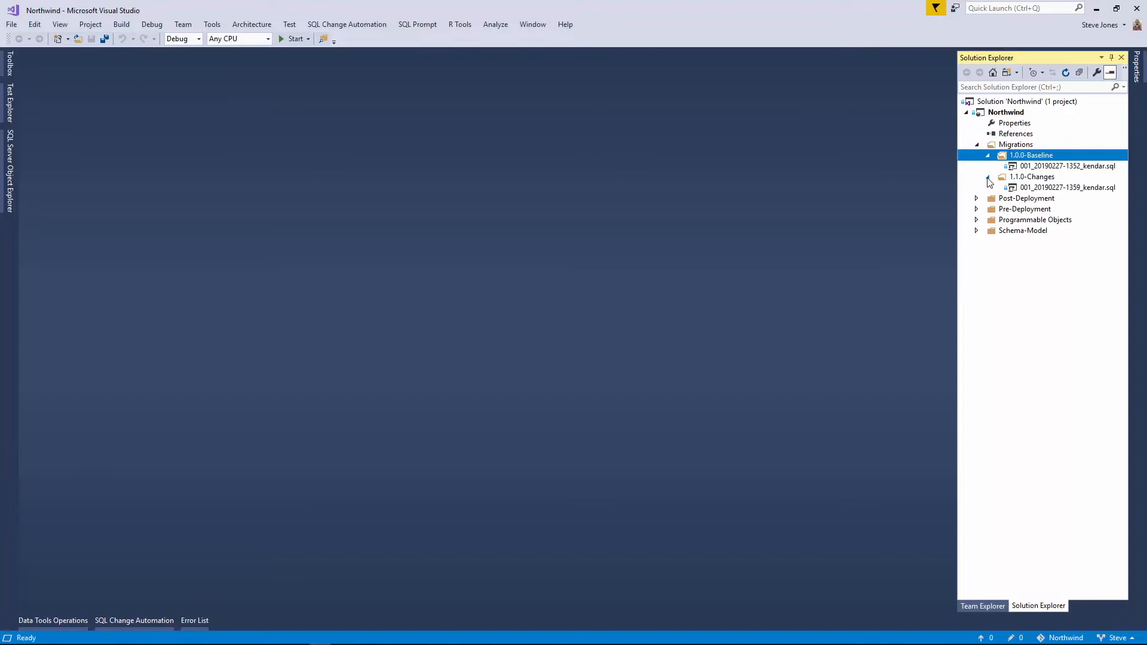
left_click(977, 208)
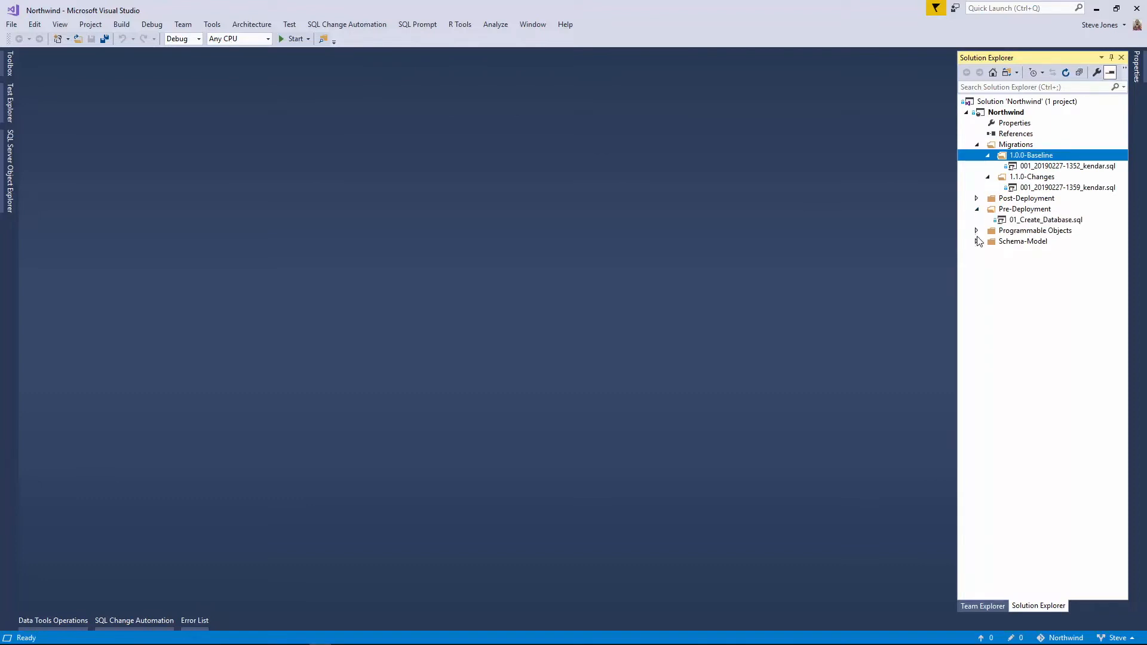
left_click(978, 231)
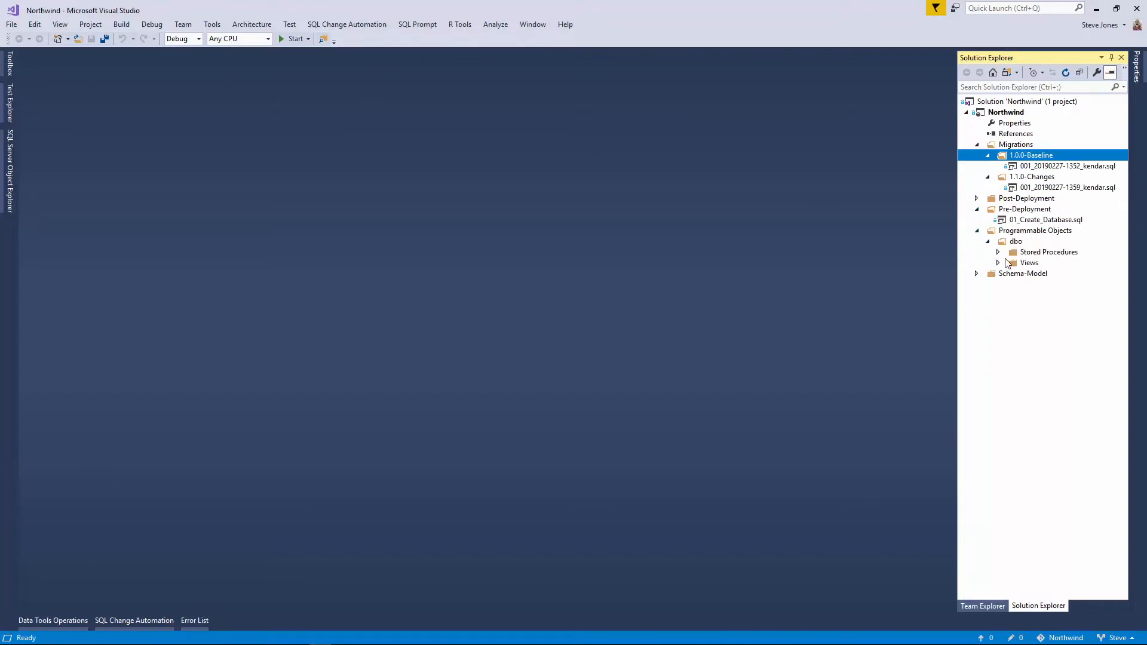
left_click(999, 251)
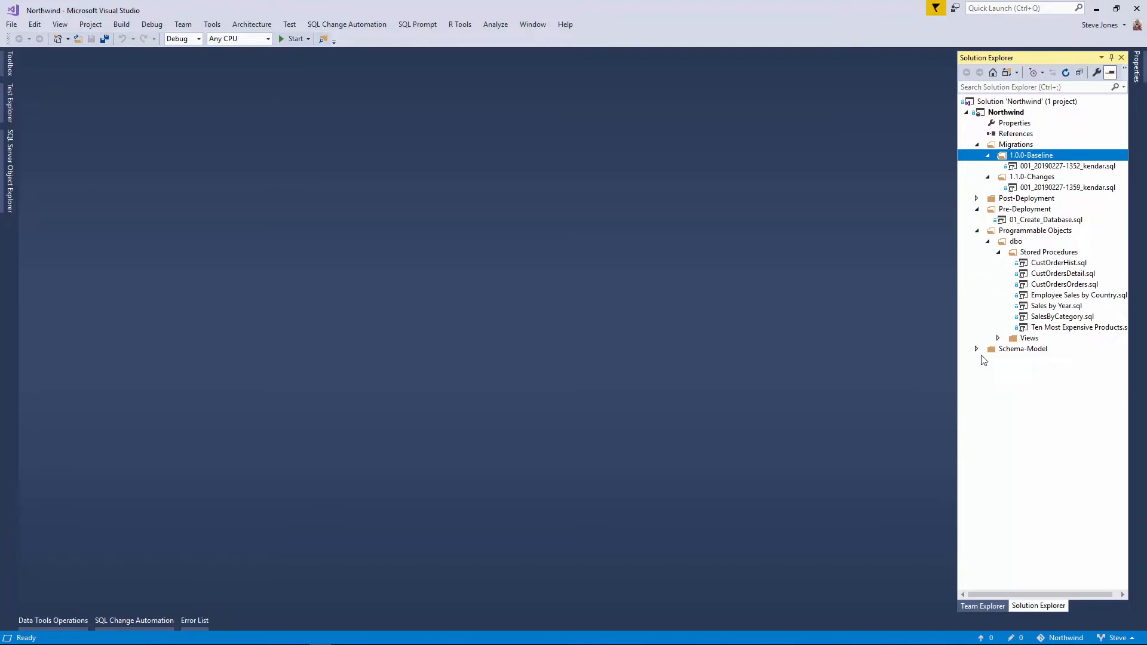
left_click(975, 349)
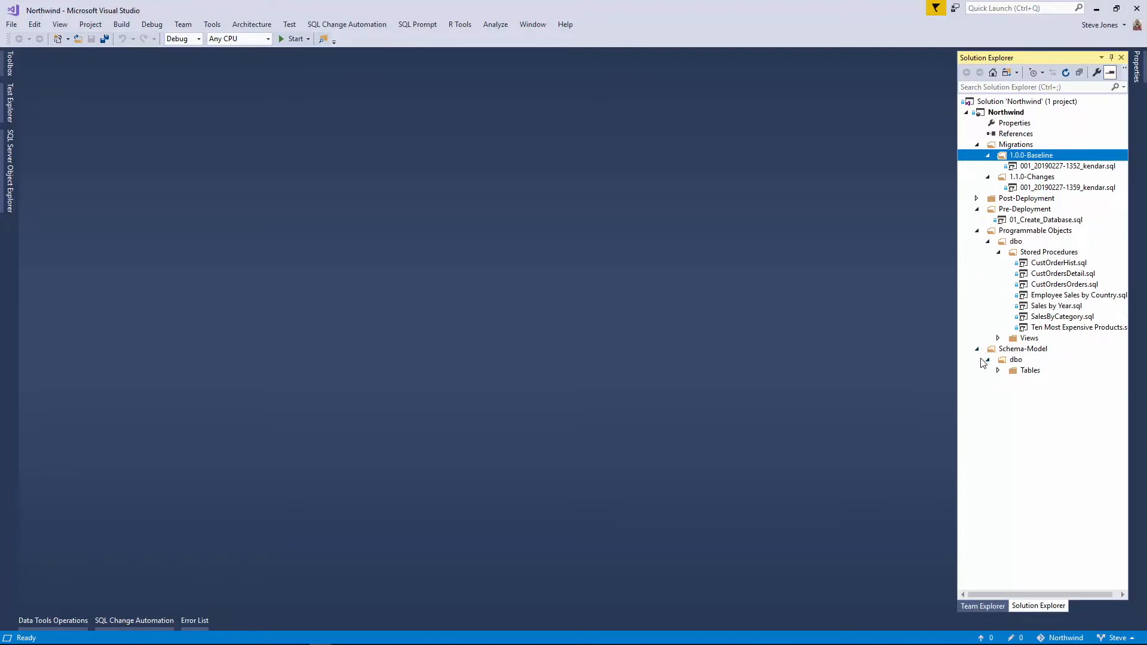
left_click(998, 371)
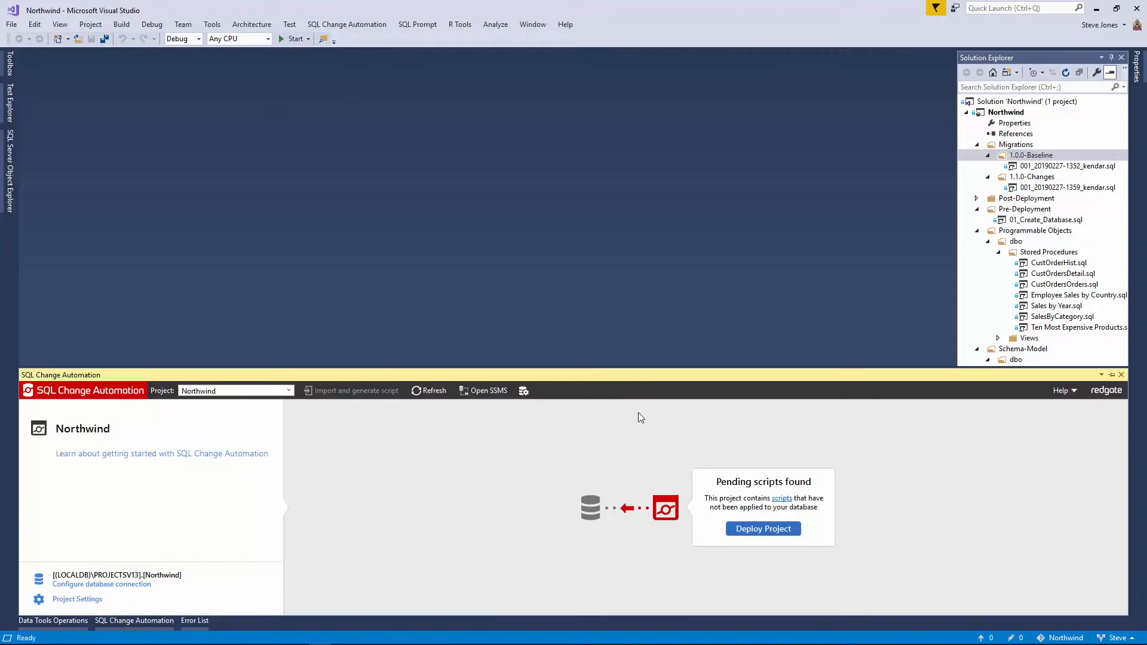
mouse_move(832, 484)
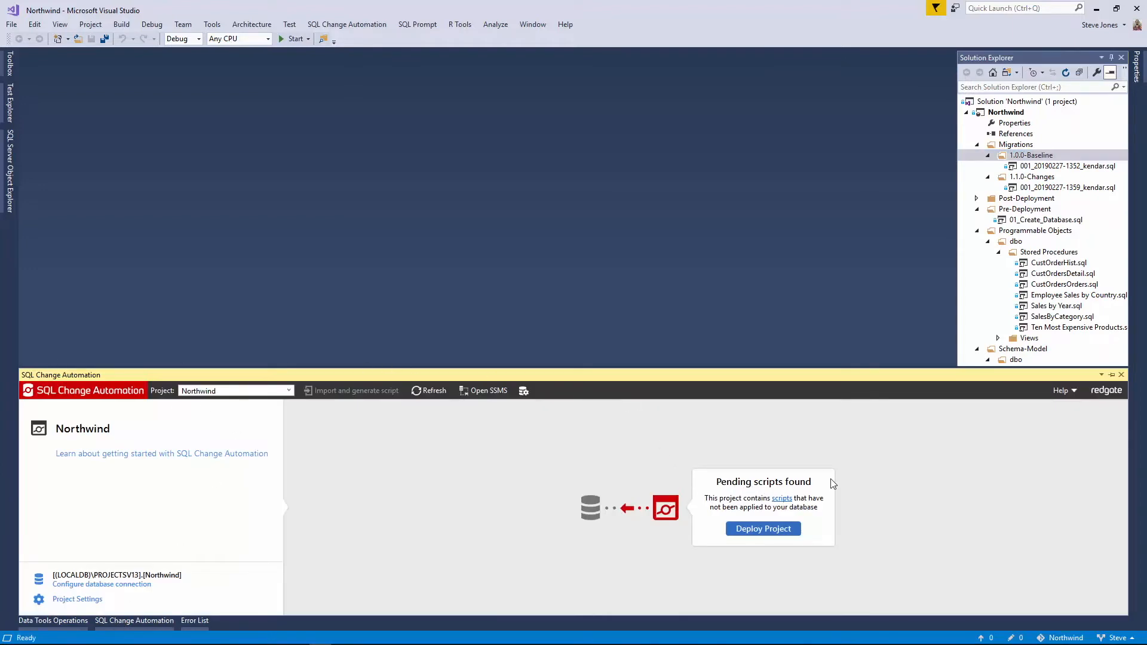
mouse_move(815, 473)
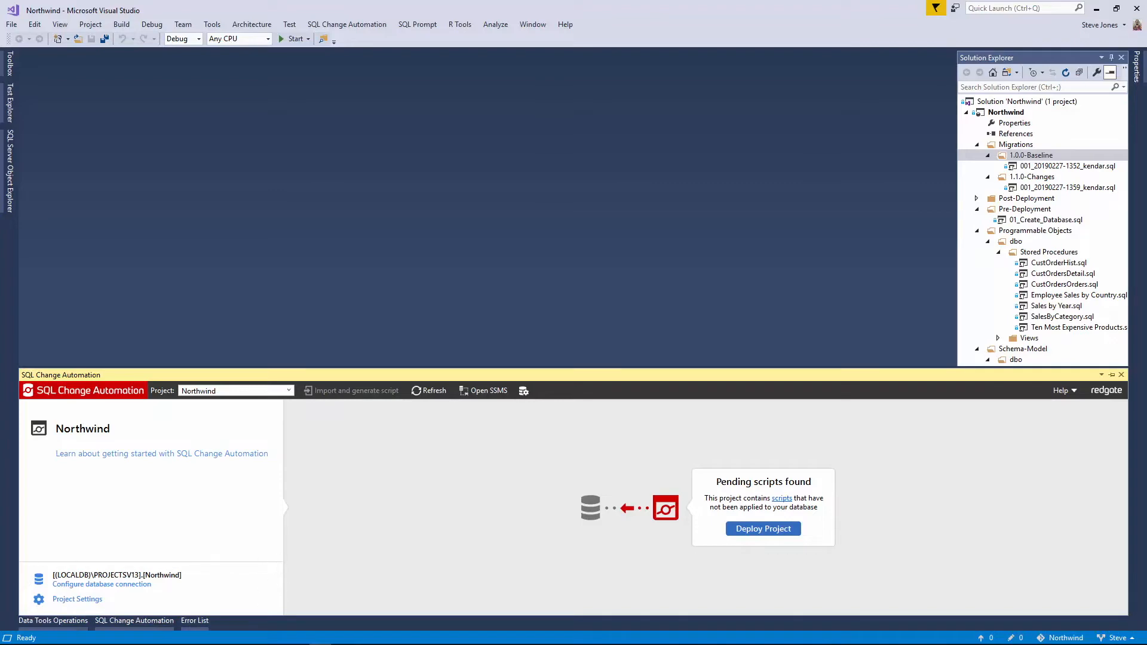
mouse_move(763, 528)
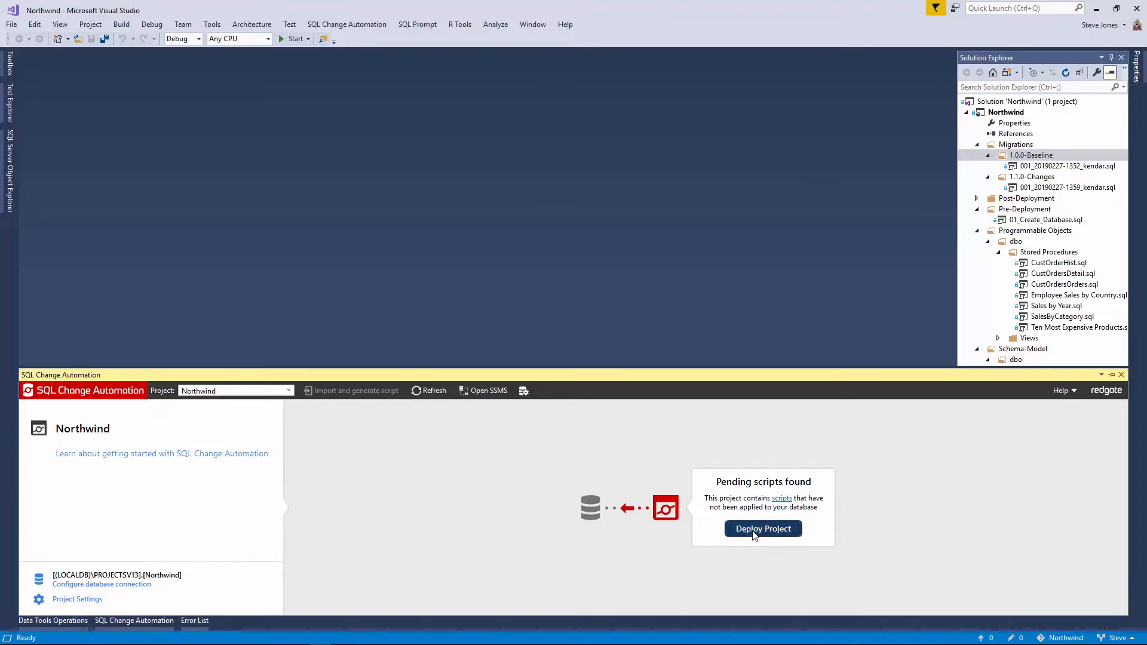
- Deploy the Northwind project's pending scripts to the local database and review the output
left_click(763, 528)
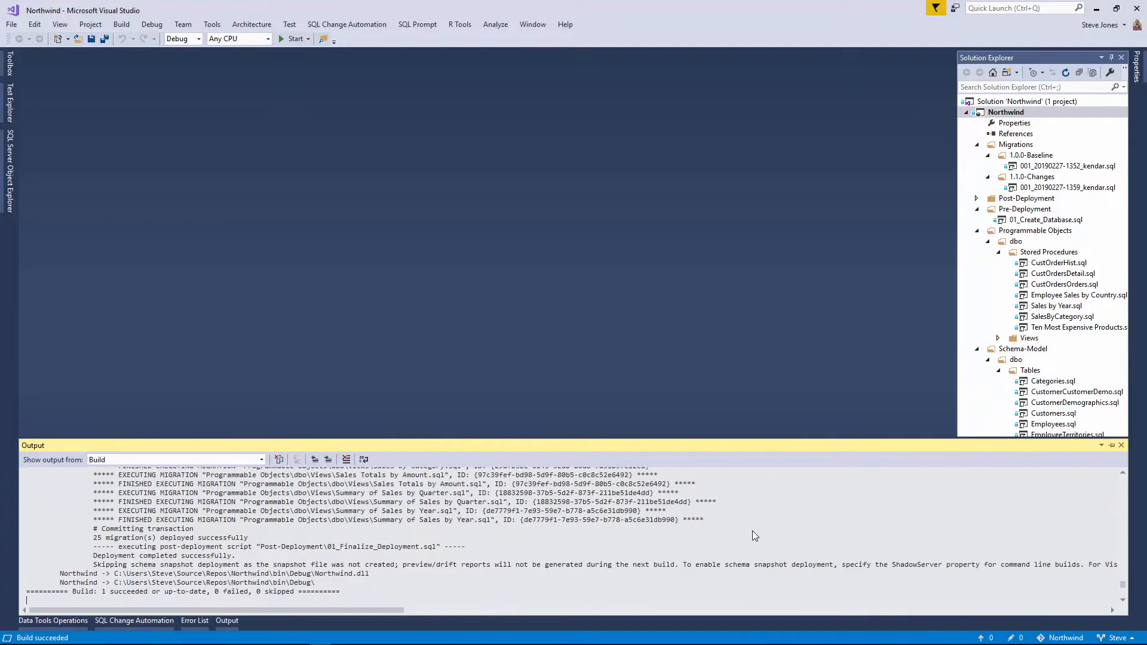
mouse_move(966, 548)
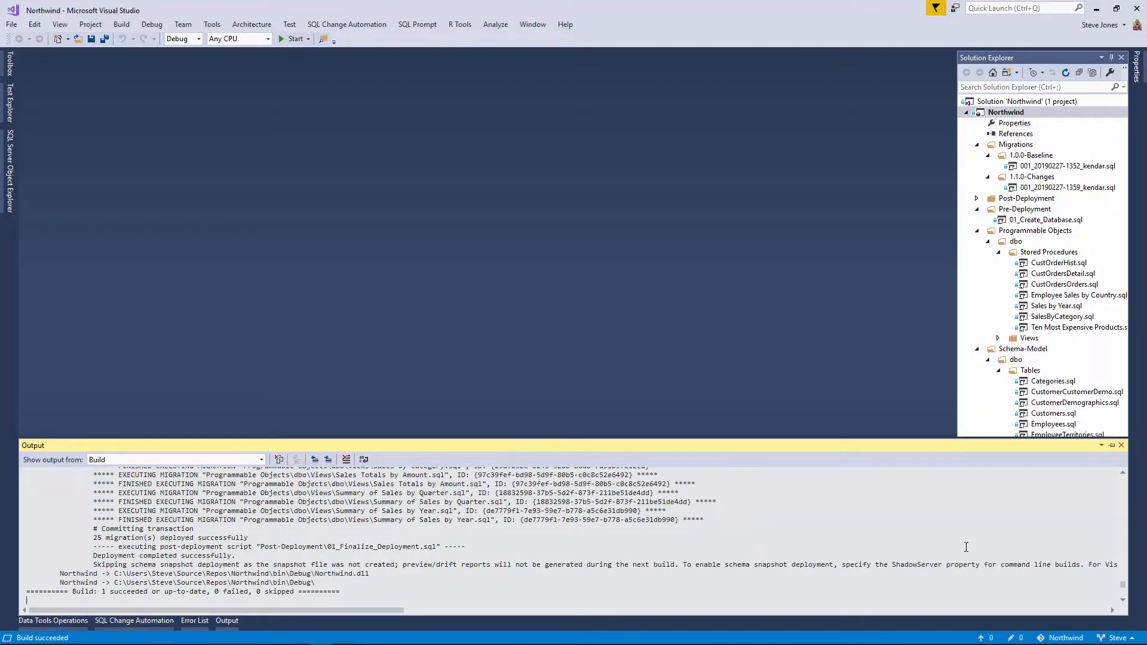
scroll("up", 3)
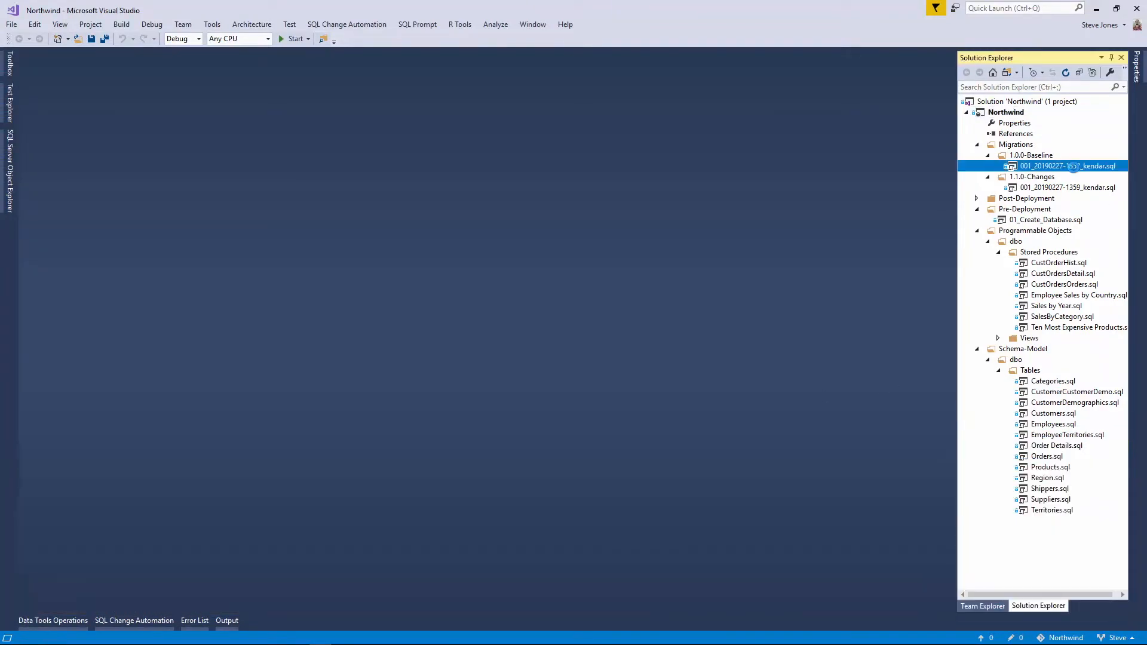
- Open the baseline migration script, review the deployment Output log, and expand the local databases
double_click(1067, 166)
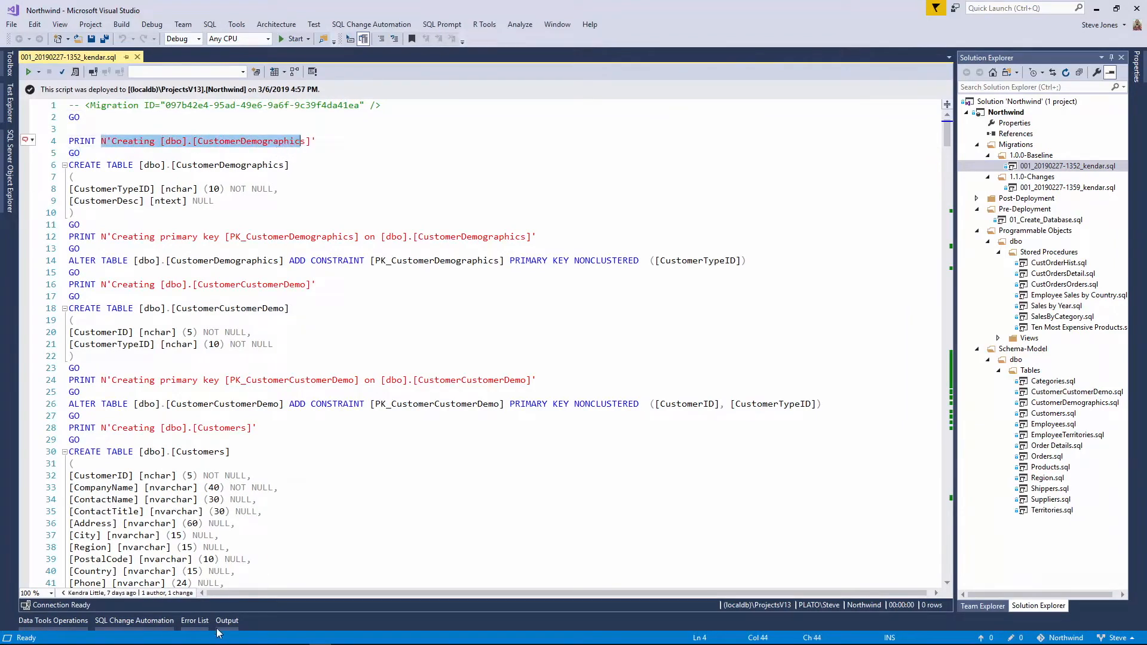
left_click(227, 620)
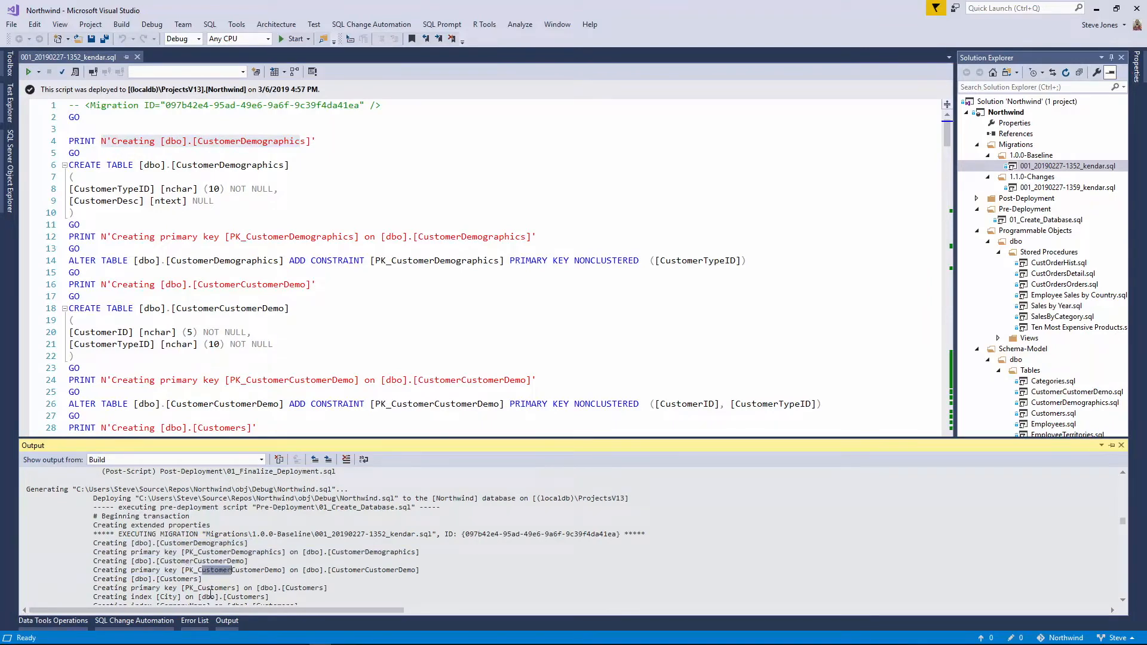
scroll("down", 3)
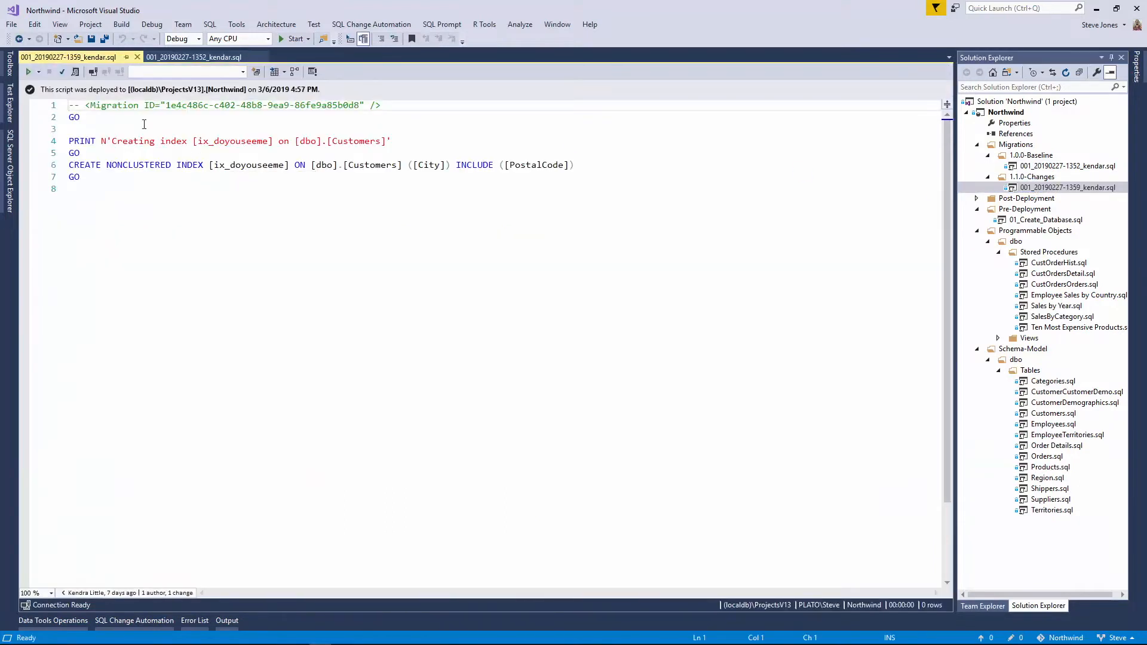
mouse_move(169, 537)
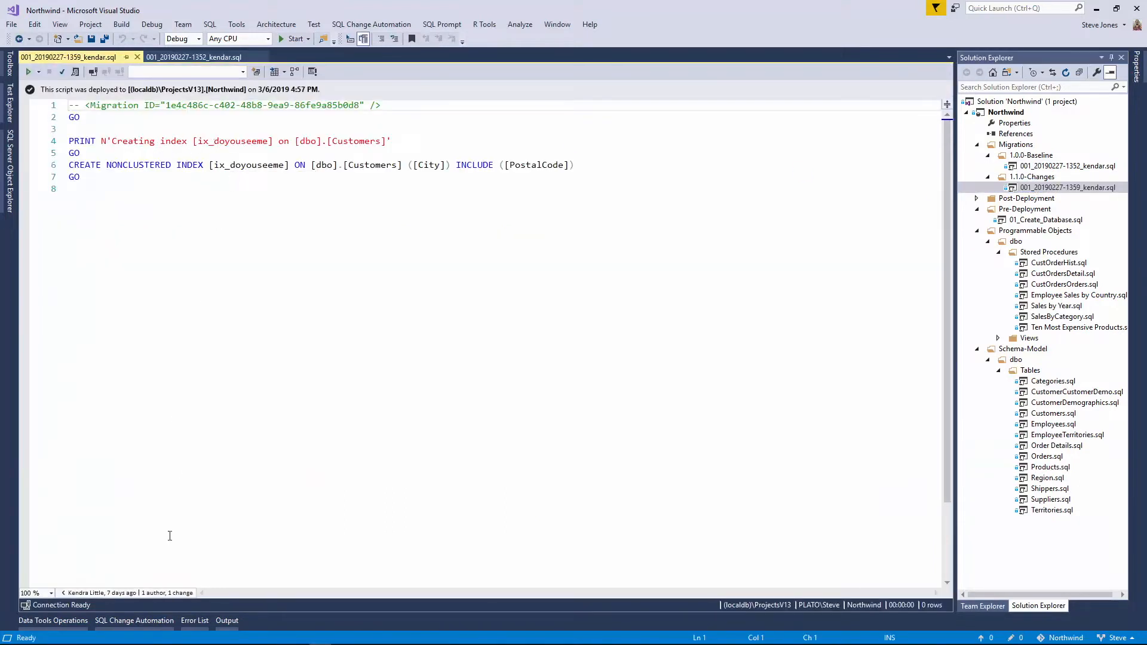
left_click(227, 620)
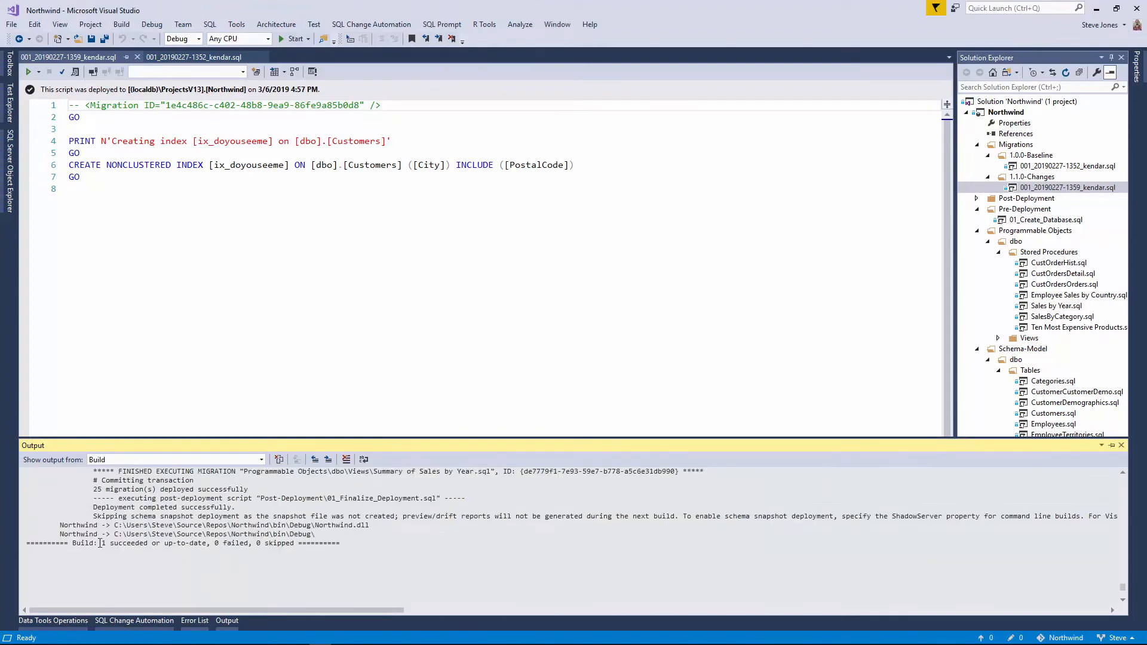
double_click(123, 543)
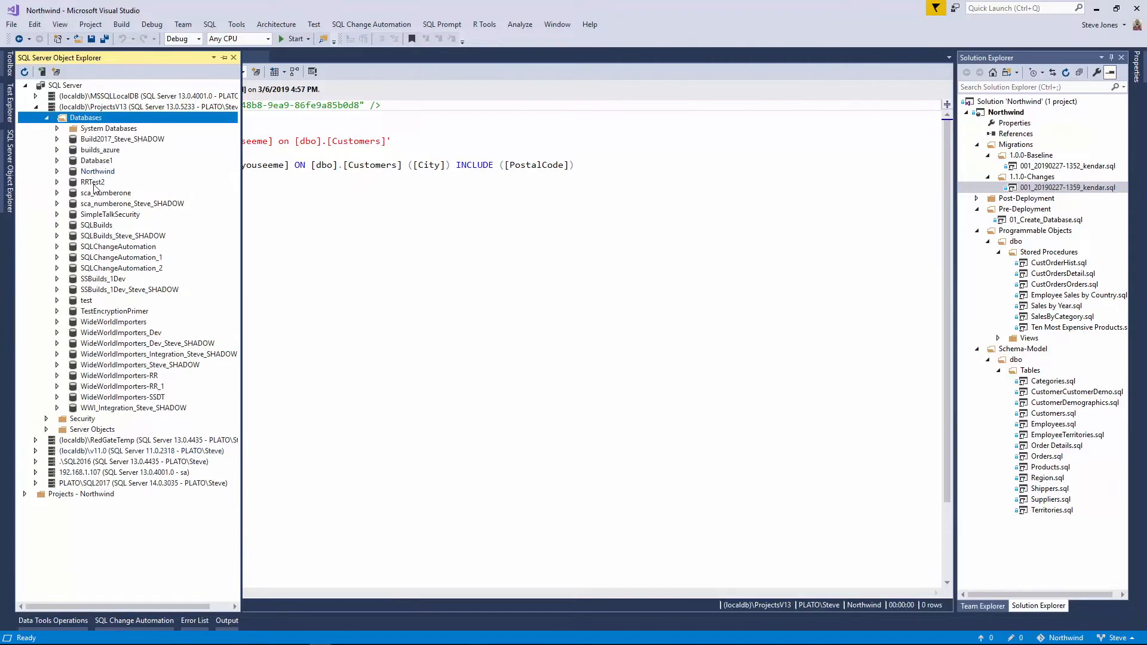
- Expand the Northwind database's Tables and close the baseline migration script
left_click(57, 171)
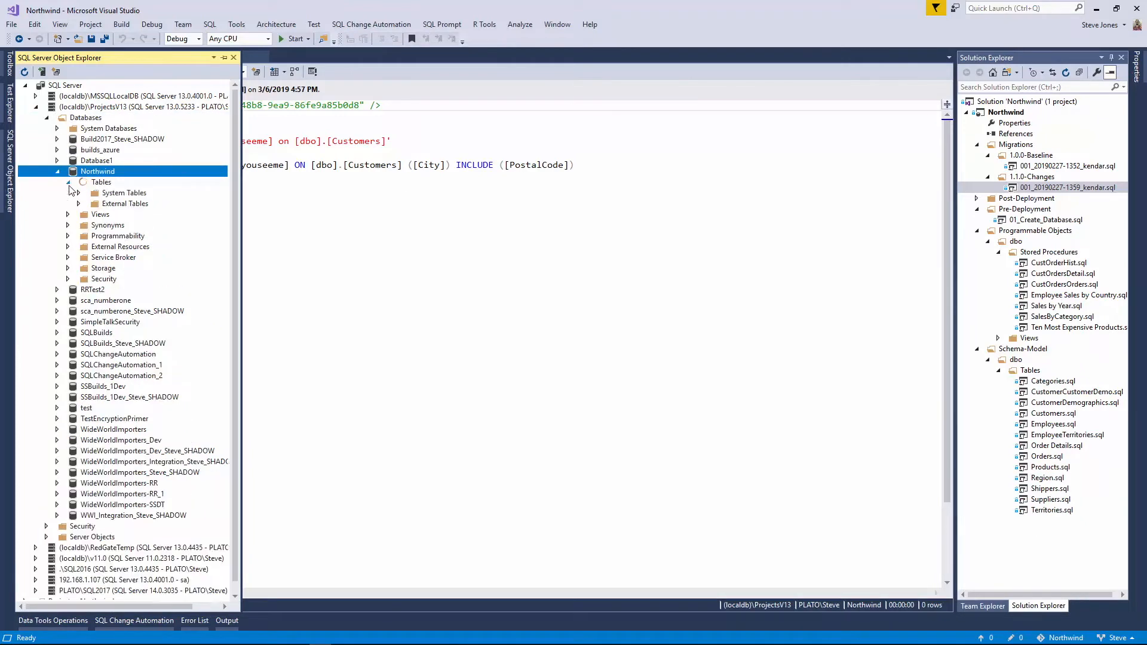
left_click(68, 182)
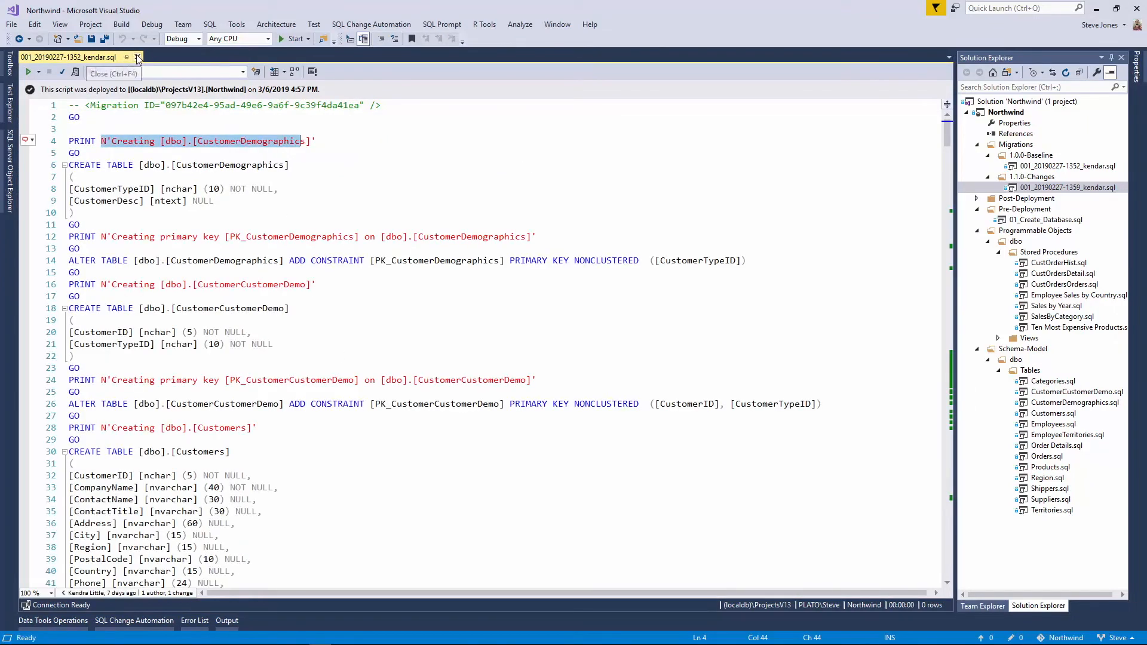
left_click(137, 57)
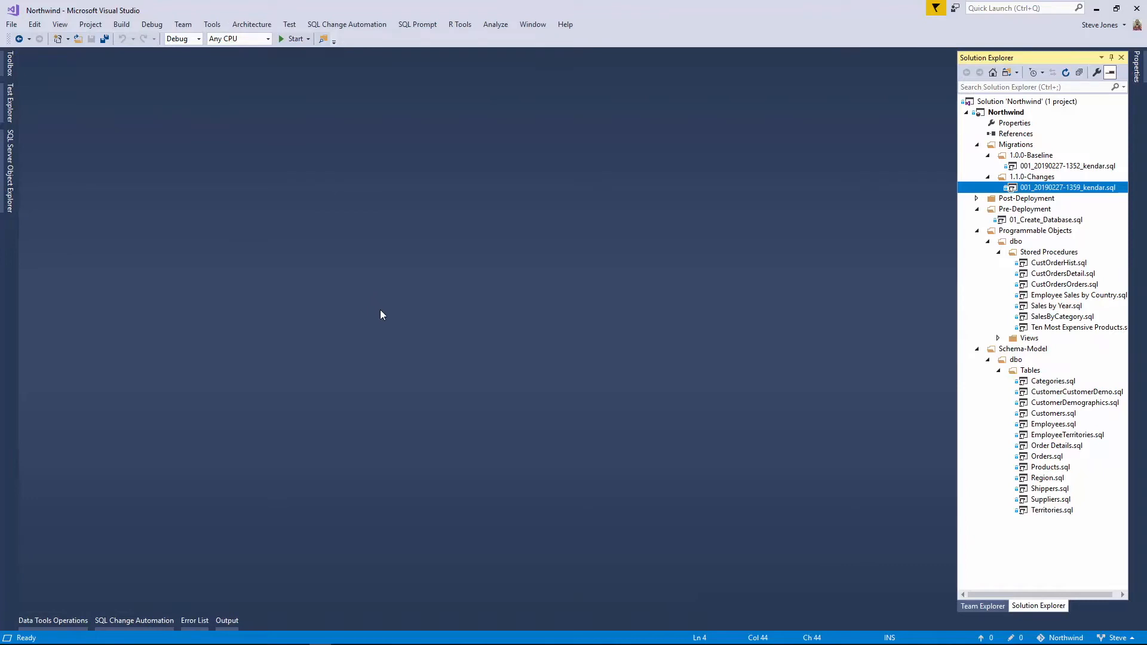
mouse_move(388, 424)
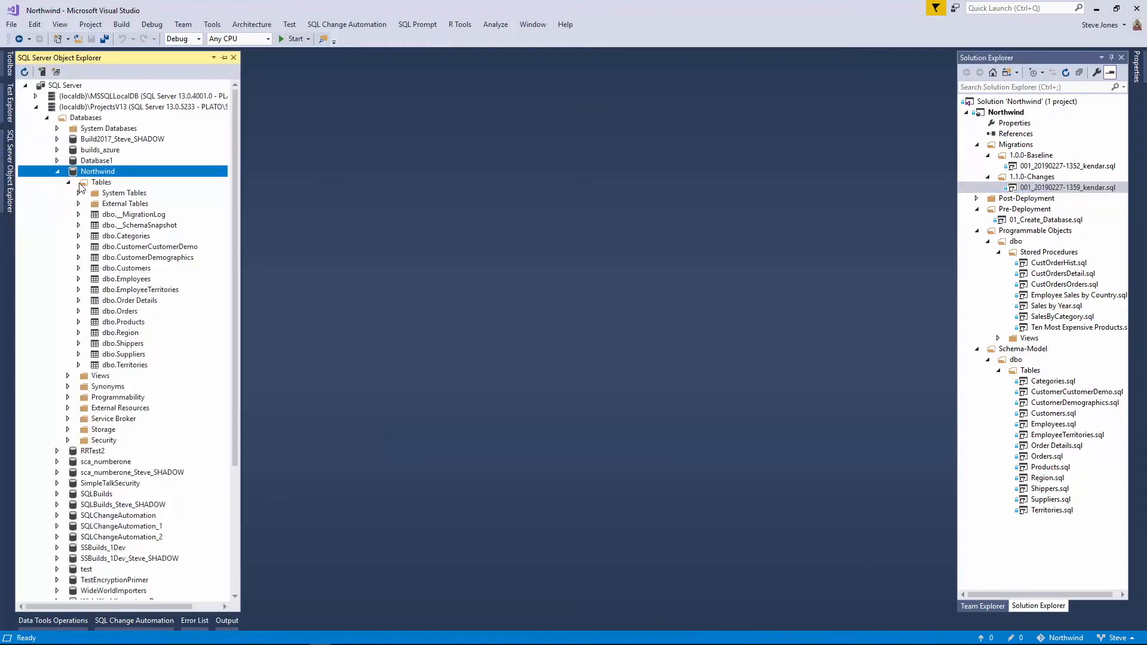
- Create the StatusLookup table with StatusKey int primary key and StatusName varchar(100) under Northwind
left_click(101, 181)
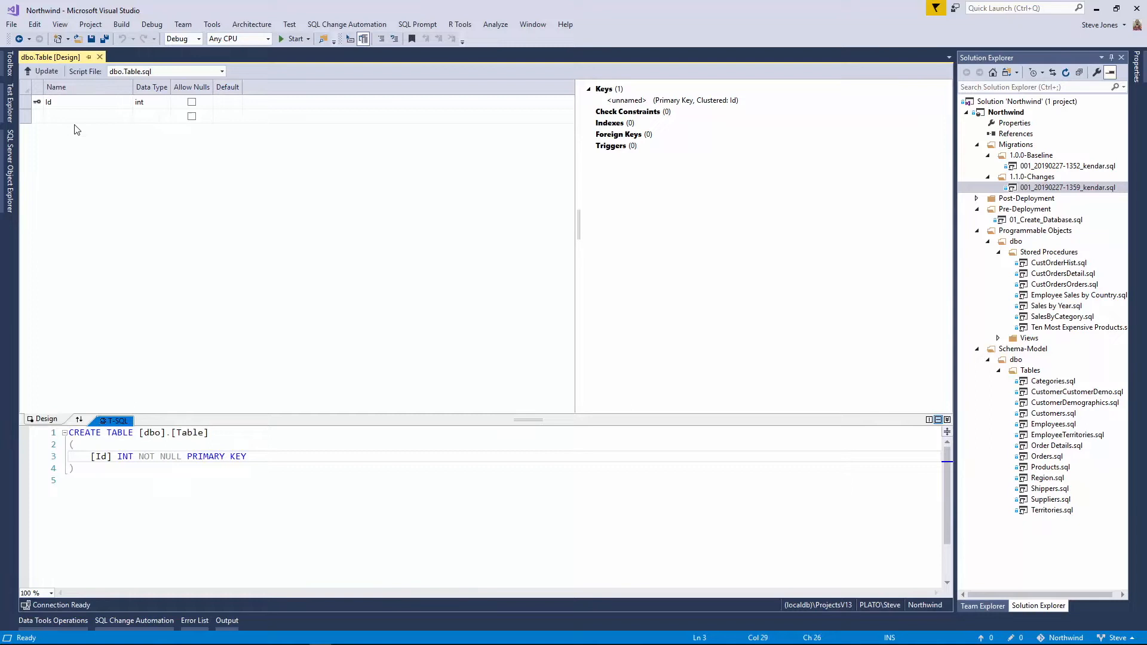
mouse_move(595, 331)
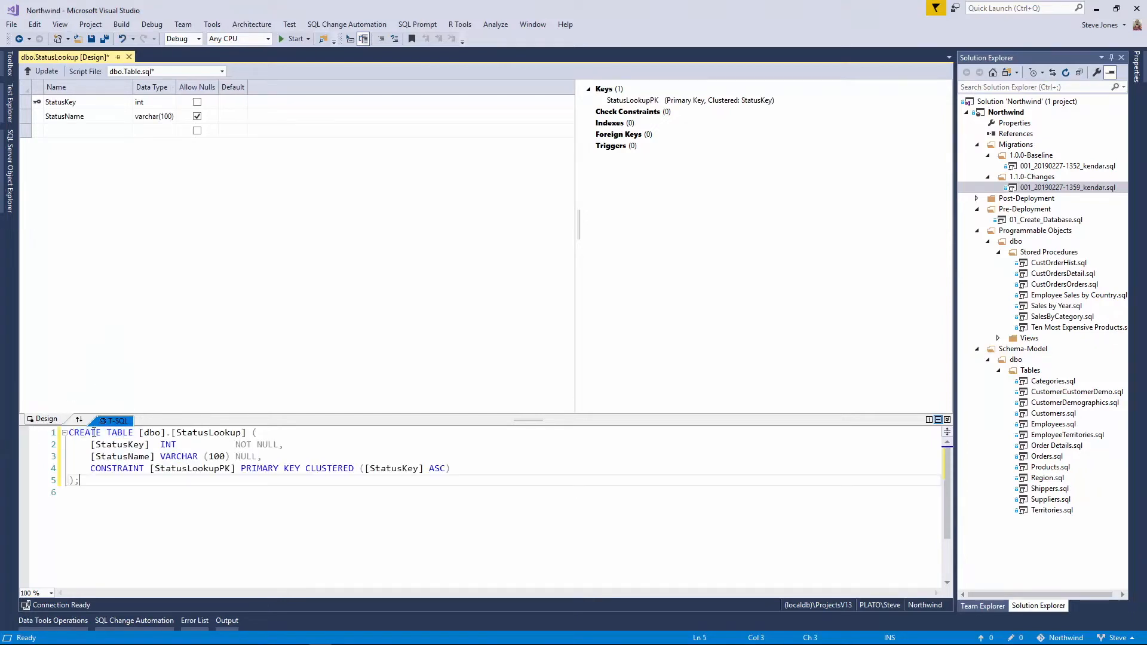
mouse_move(153, 400)
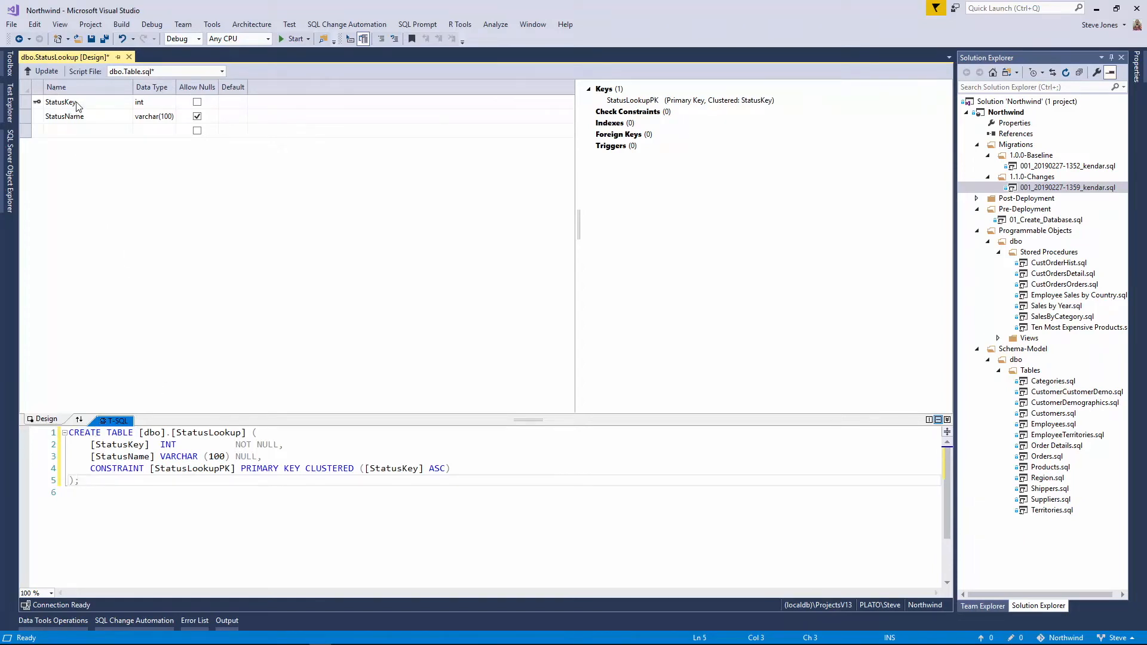
left_click(64, 115)
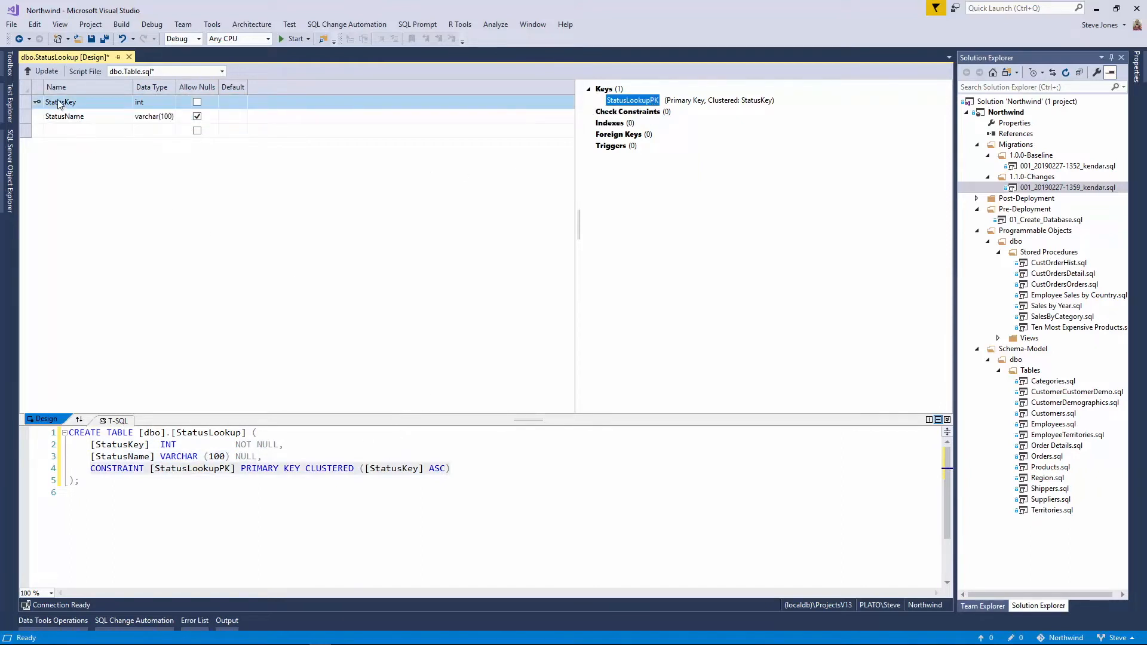
- Preview the update creating dbo.StatusLookup and generate a migration script from it
left_click(46, 71)
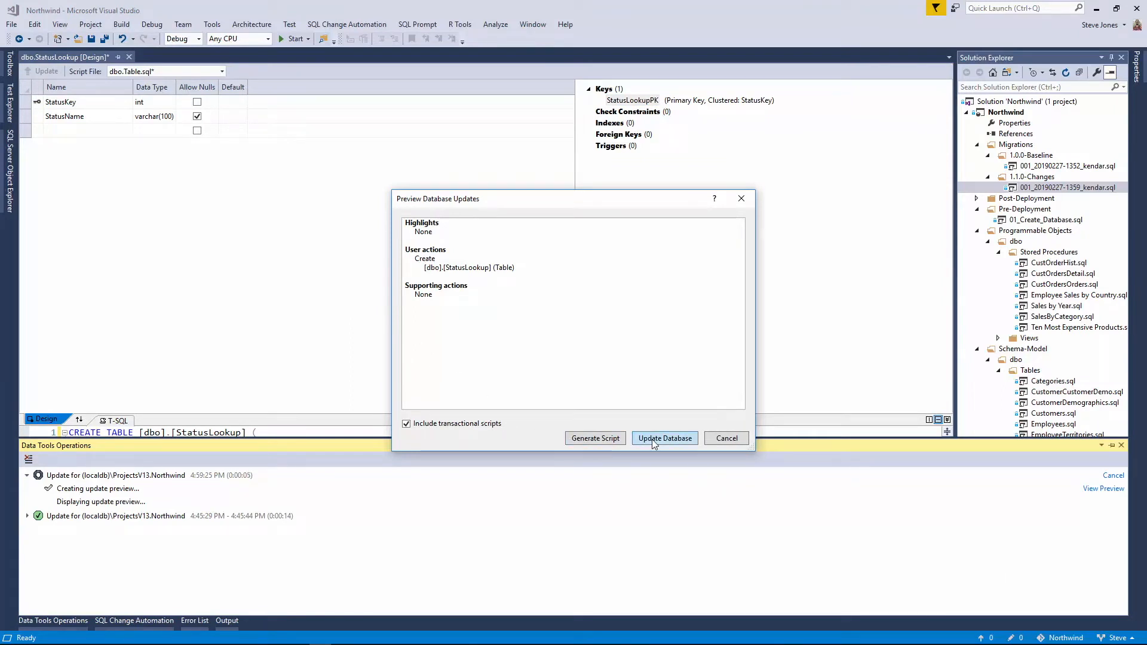
mouse_move(595, 438)
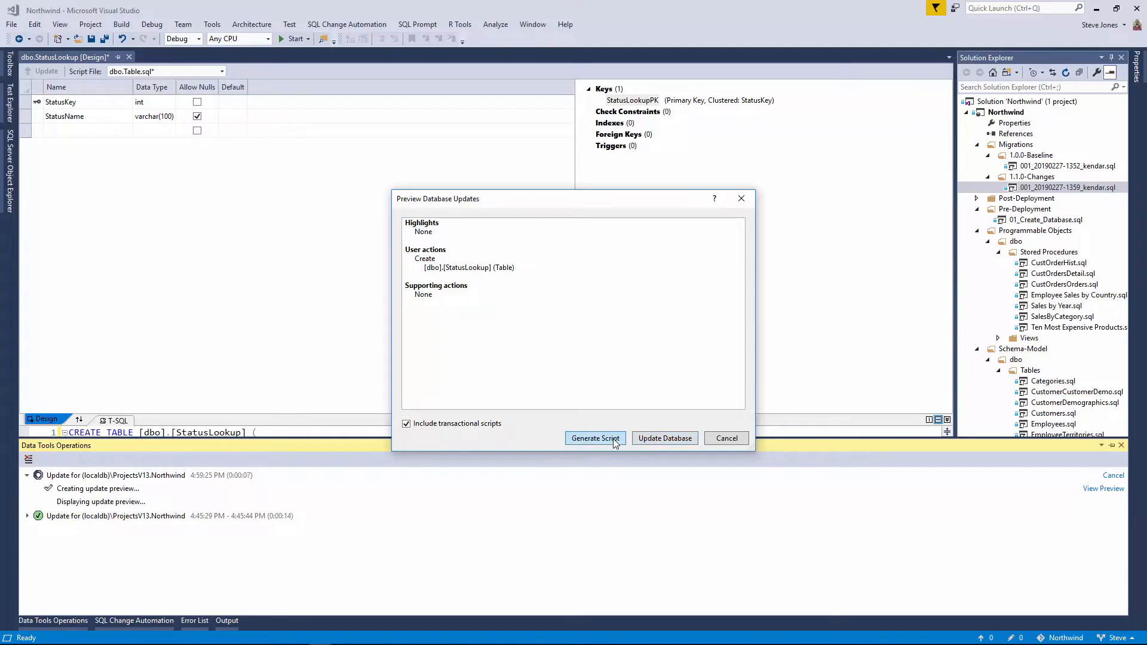
left_click(595, 439)
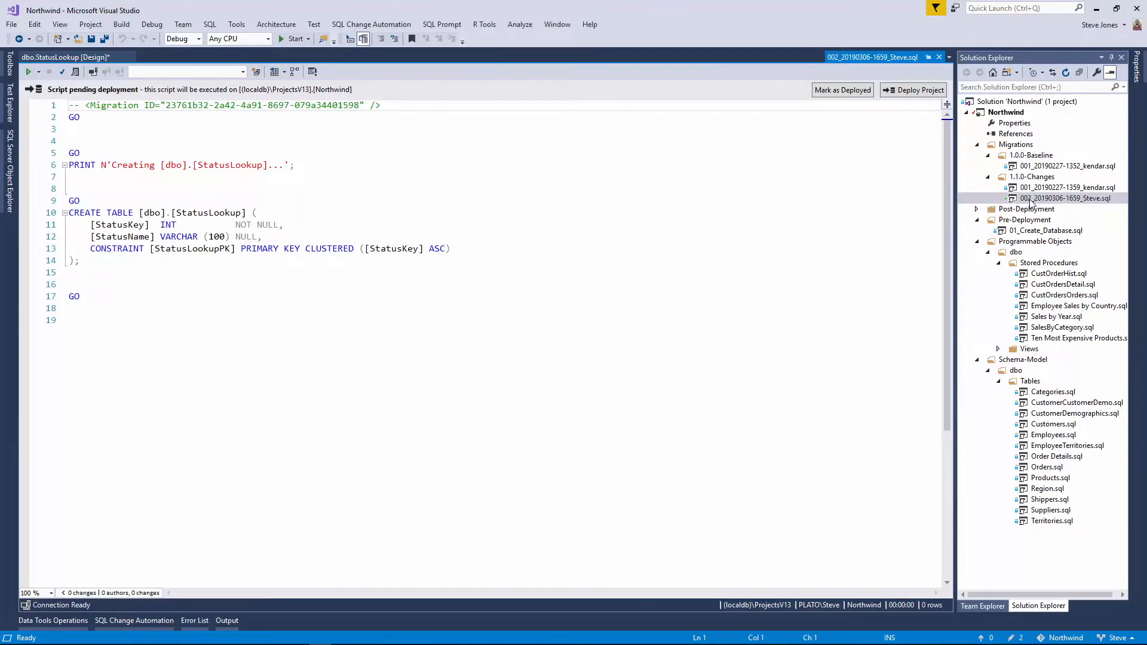
mouse_move(1095, 203)
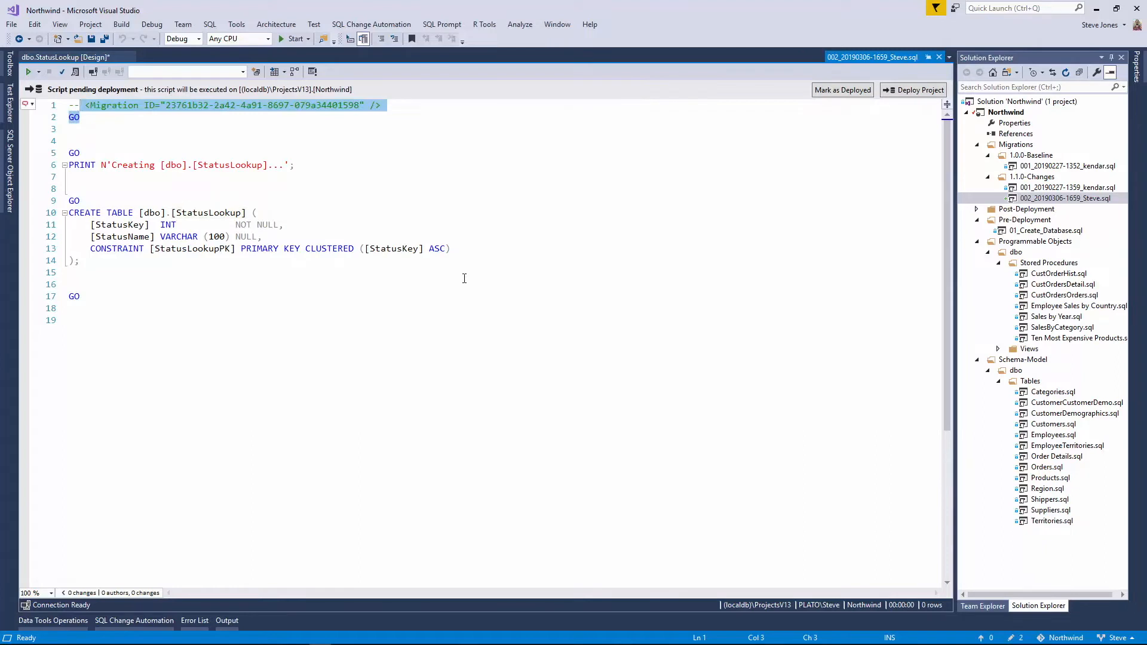
- Review the StatusLookup migration script in 1.1.0-Changes and start deploying the project
left_click(69, 159)
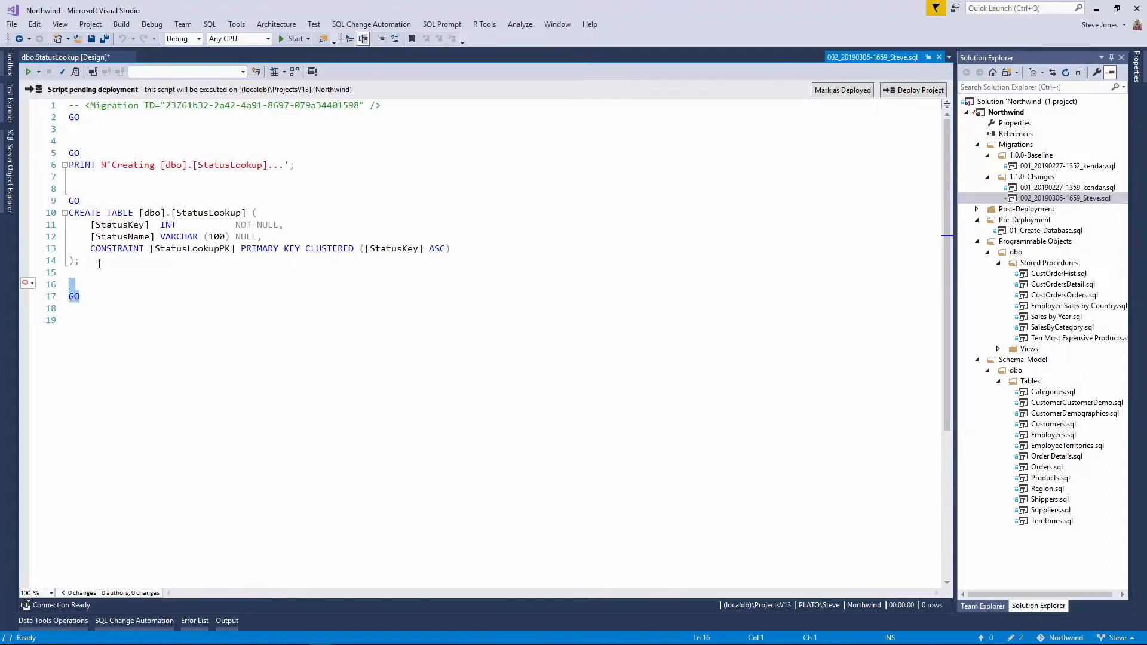
left_click(124, 225)
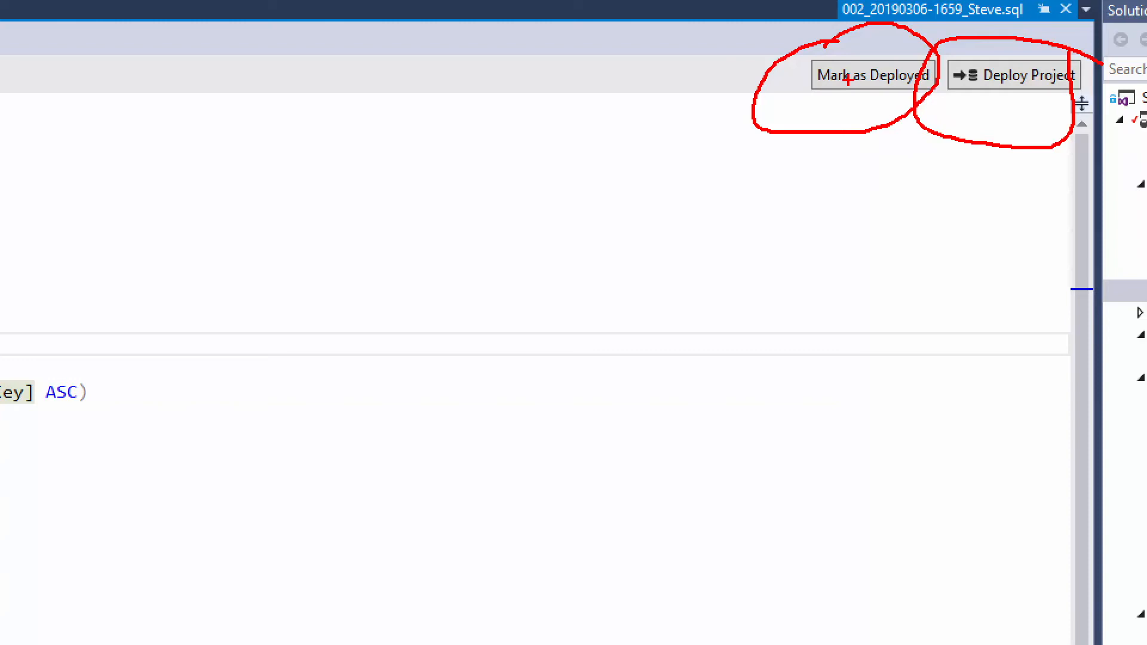
mouse_move(1032, 235)
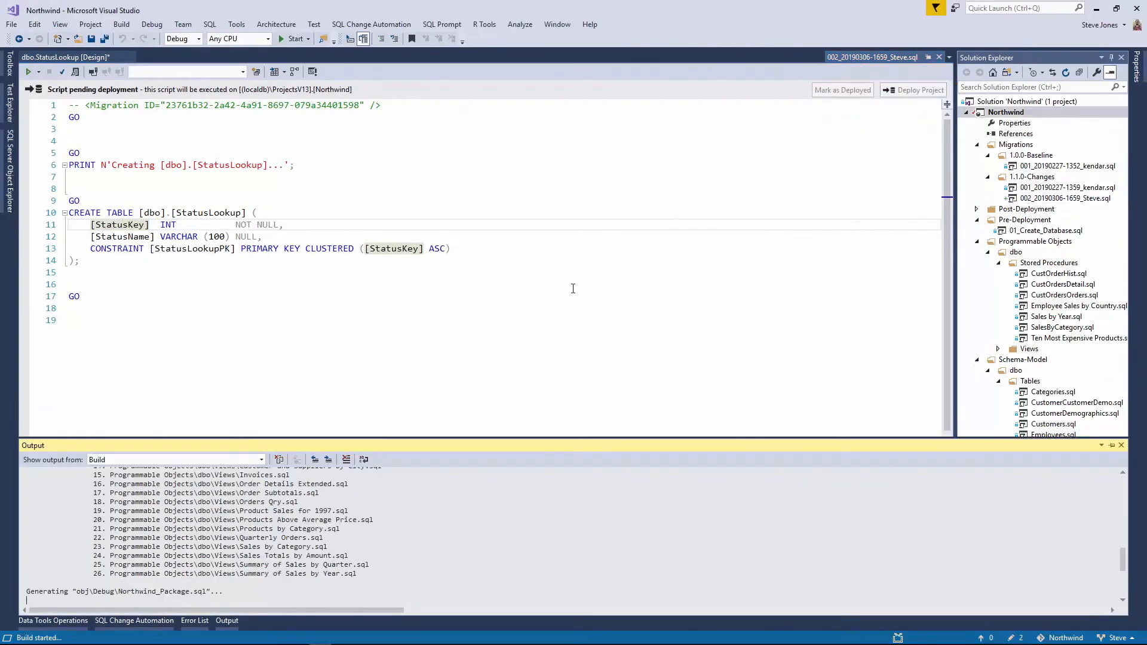
- Close the StatusLookup table designer, answer the save prompt, and close the migration script
left_click(913, 89)
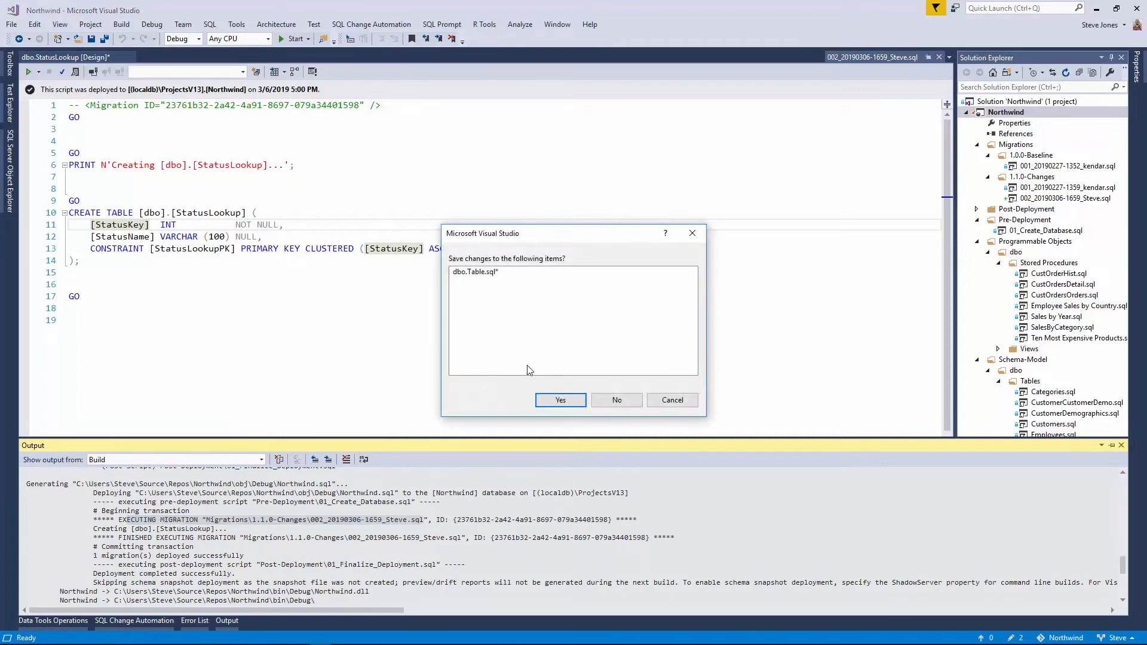
left_click(616, 400)
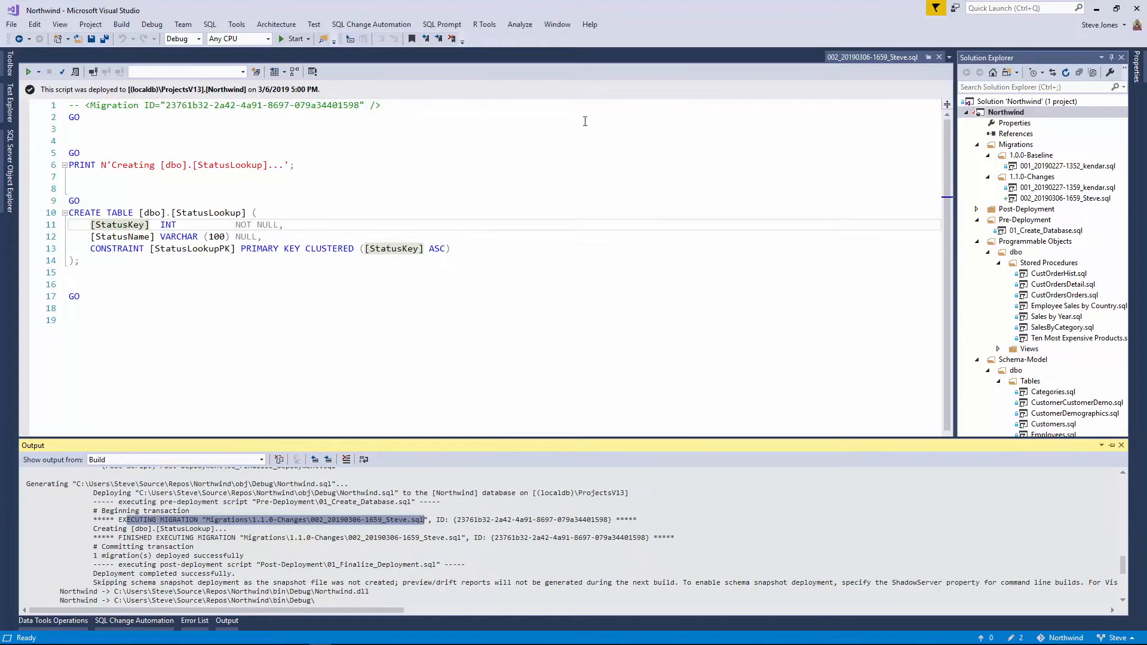
left_click(939, 58)
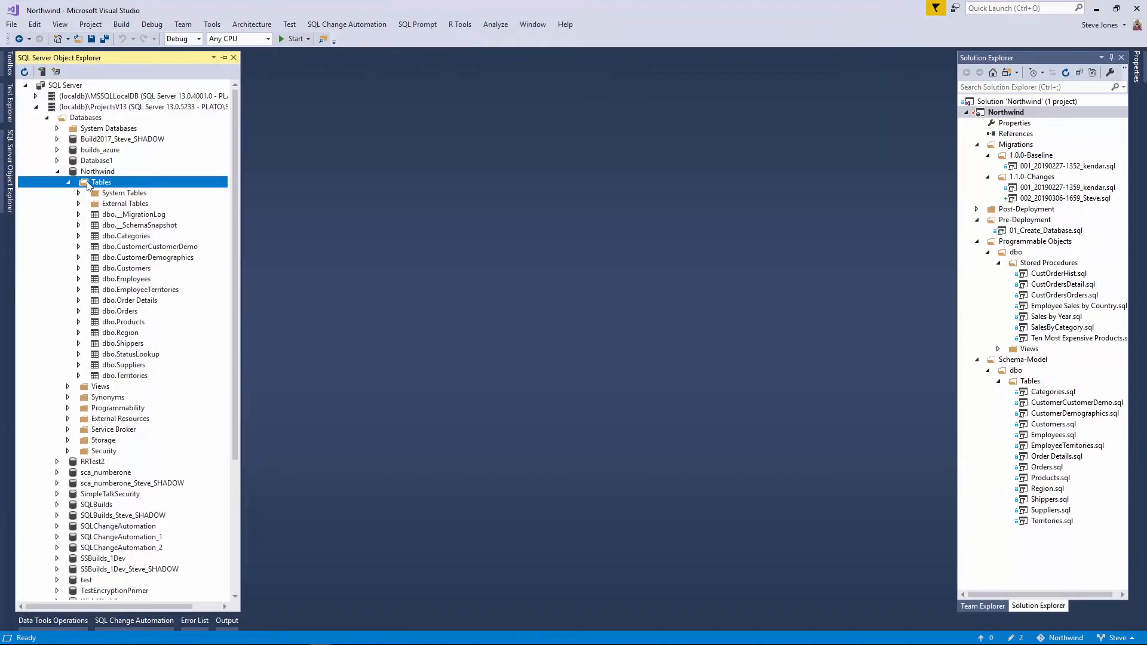
- Collapse Northwind's tree in SQL Server Object Explorer and select Databases
right_click(100, 182)
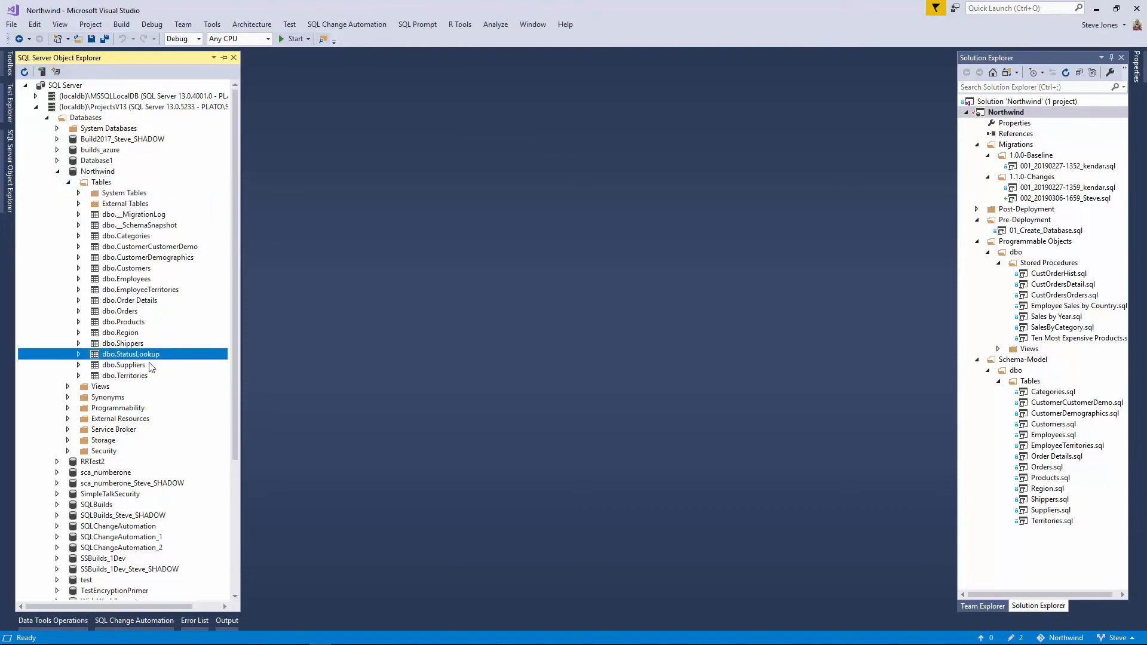
left_click(56, 171)
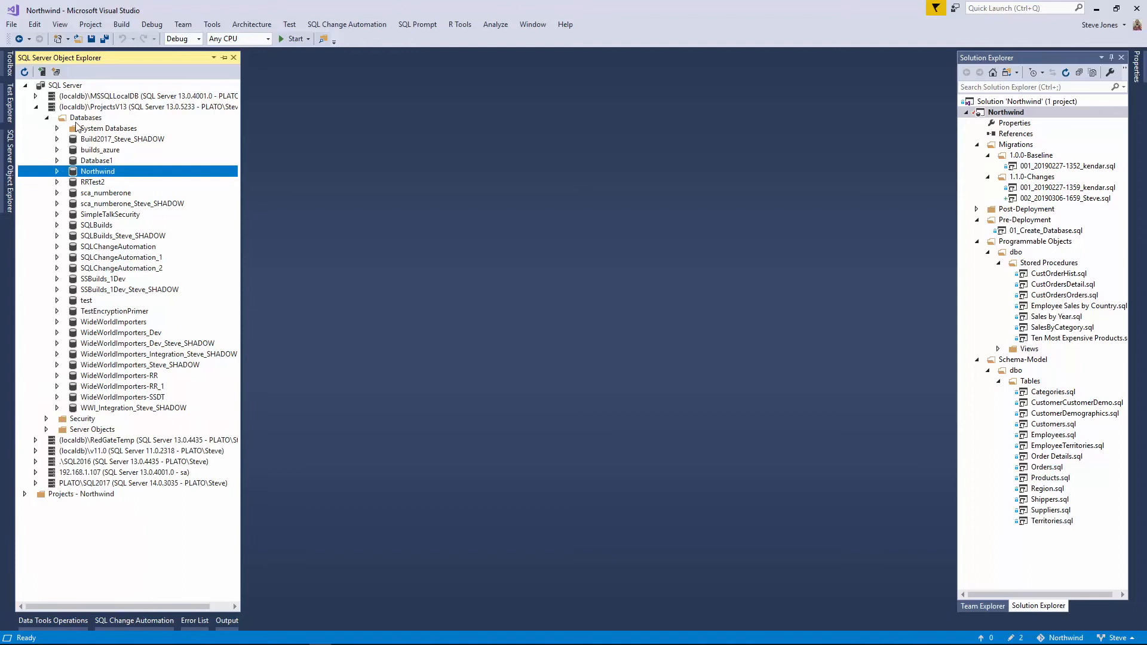
left_click(86, 117)
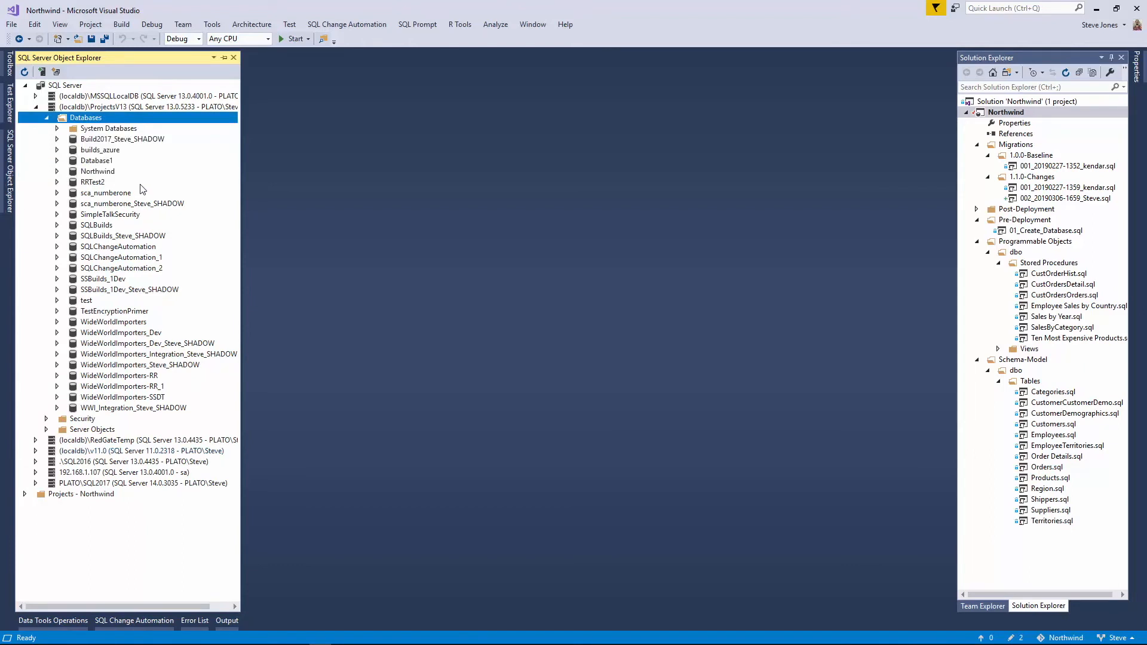
mouse_move(196, 401)
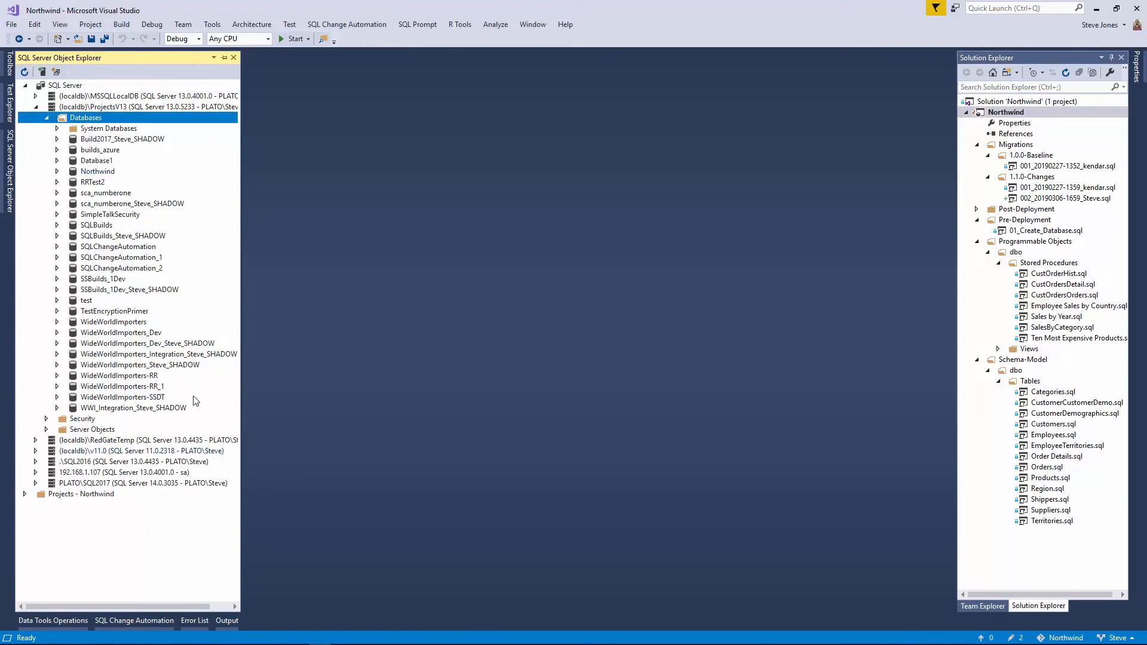
mouse_move(176, 474)
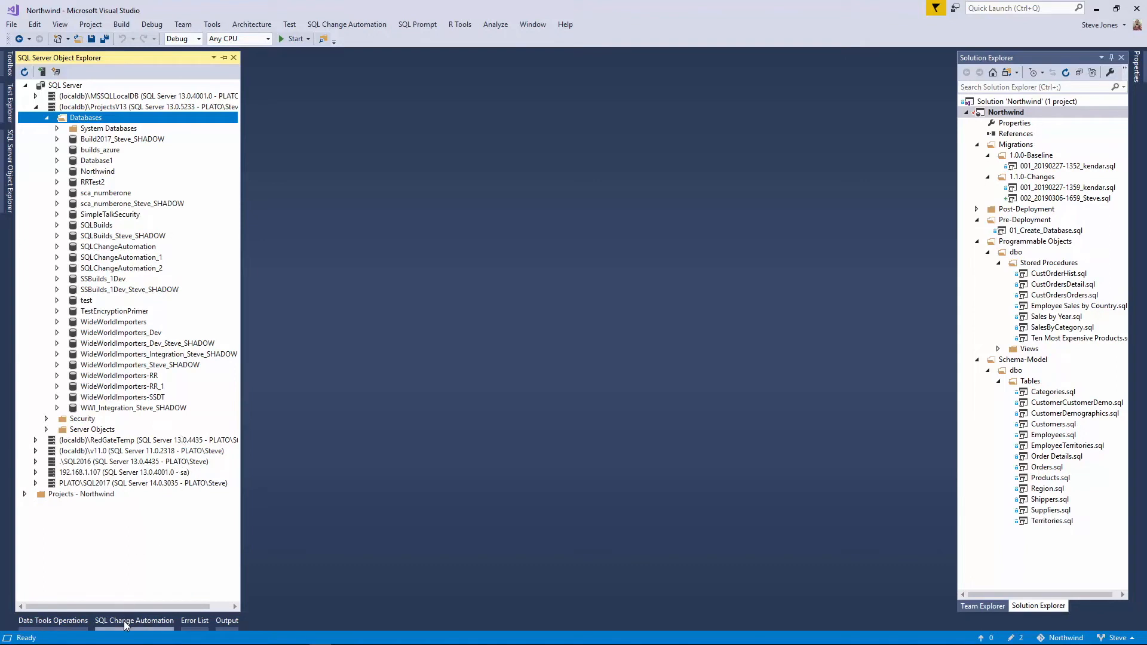
- Refresh SQL Change Automation sync status and the database list, inspecting Northwind_Steve_SHADOW tables
left_click(134, 620)
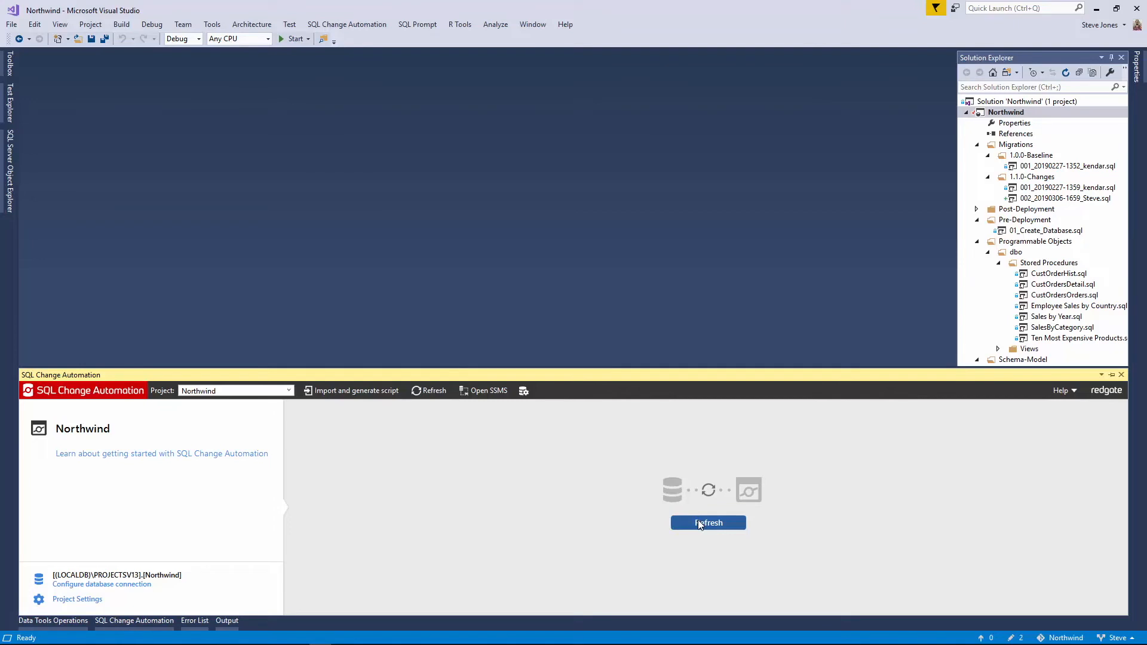
left_click(708, 522)
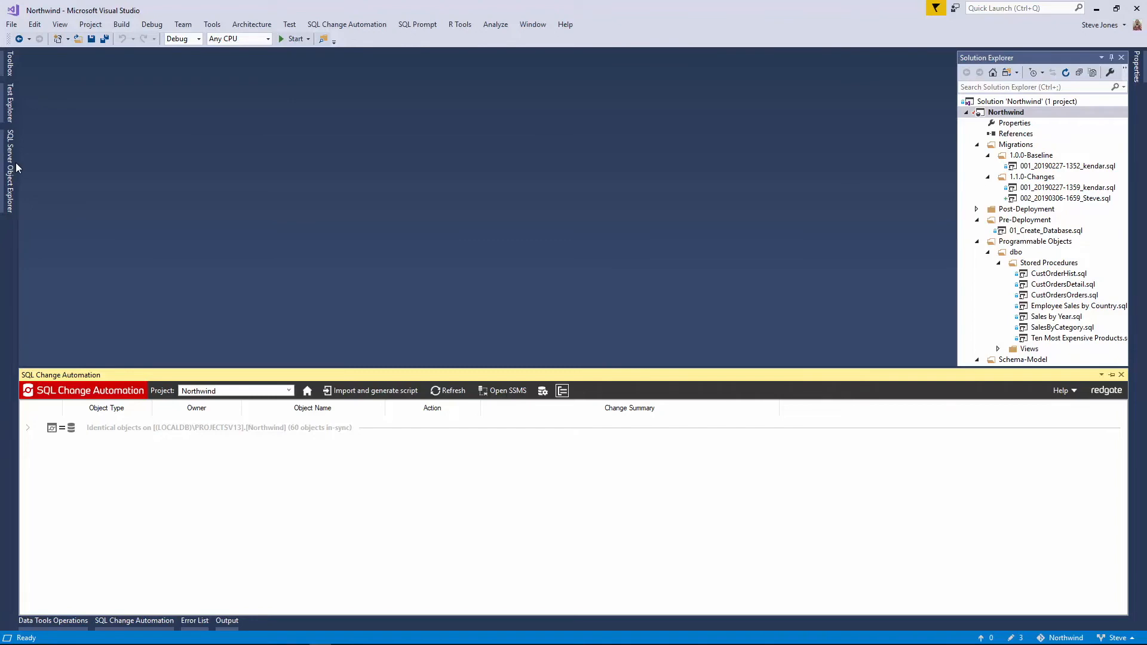
right_click(85, 117)
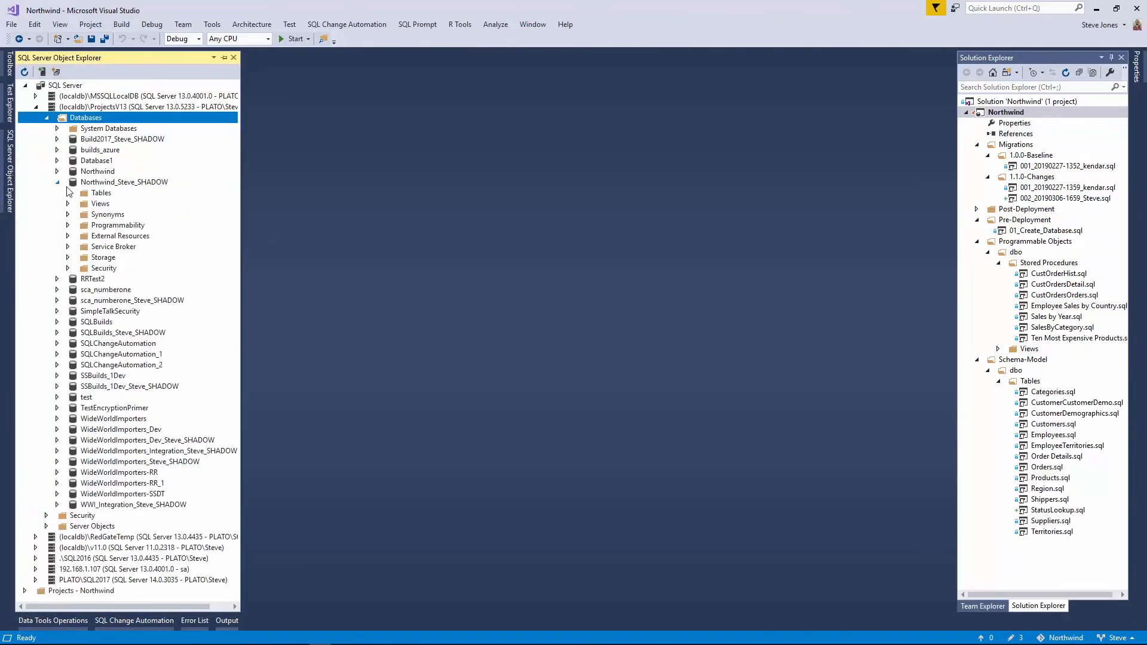
left_click(66, 193)
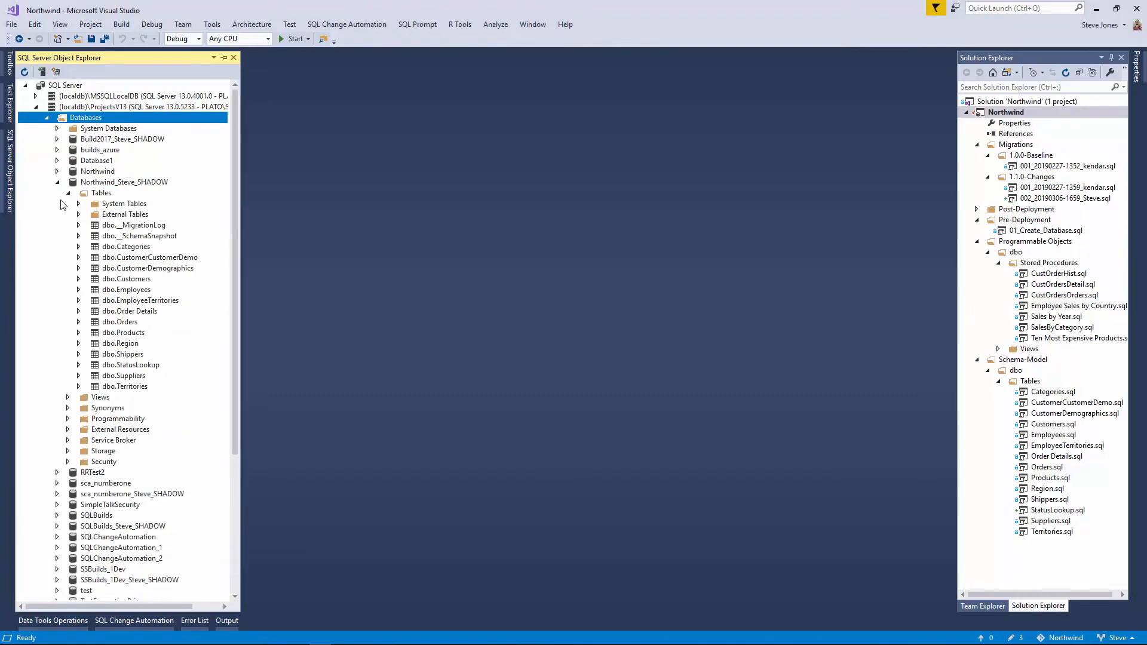
left_click(57, 181)
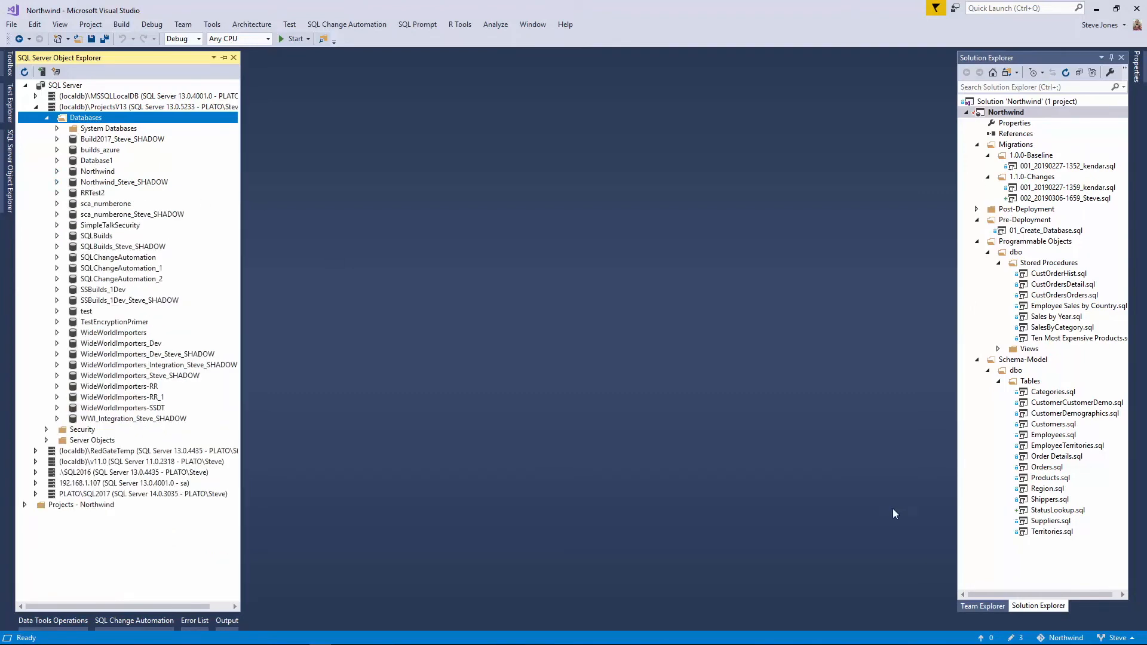
- Commit the three changes as 'Added new table to track status' and push them
left_click(1017, 637)
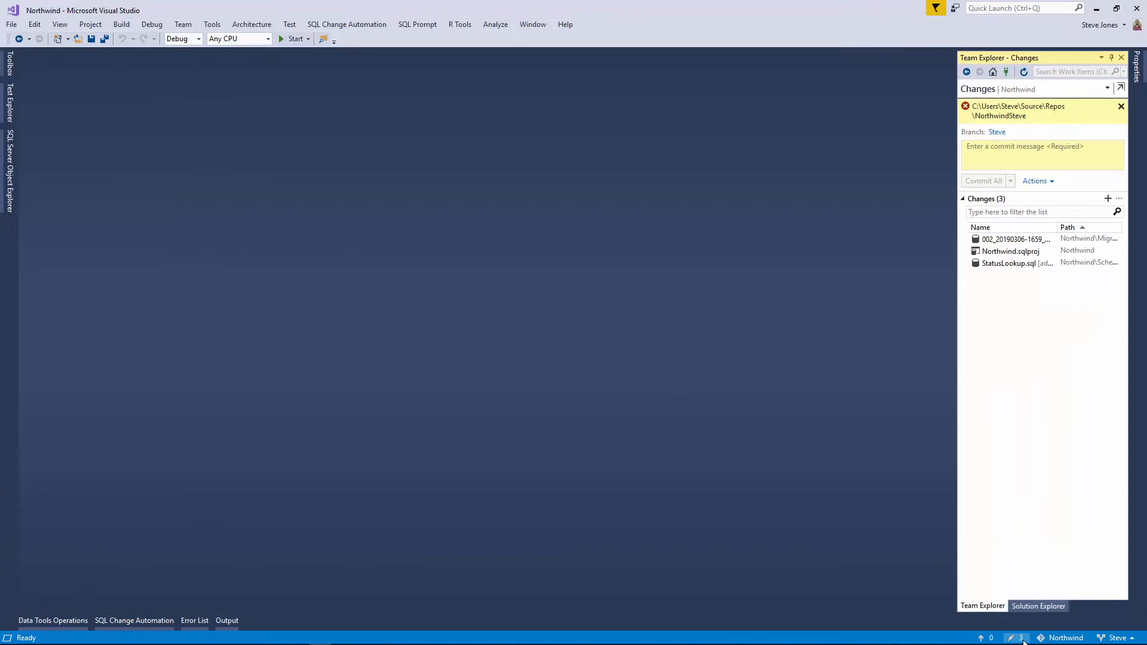
mouse_move(1119, 117)
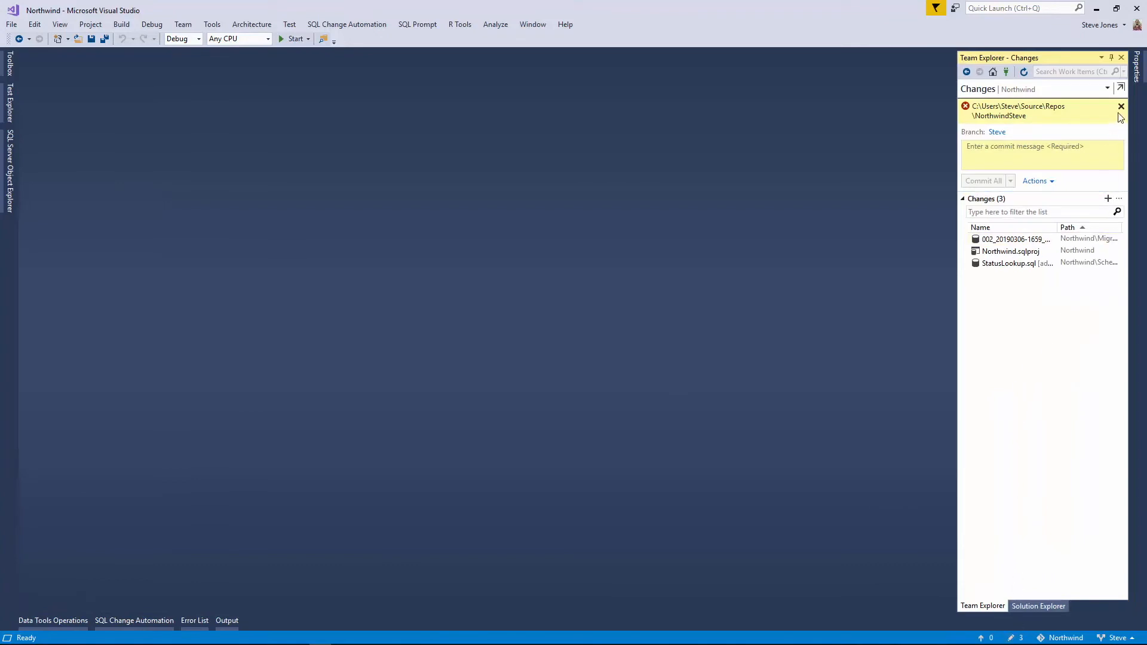
left_click(1121, 107)
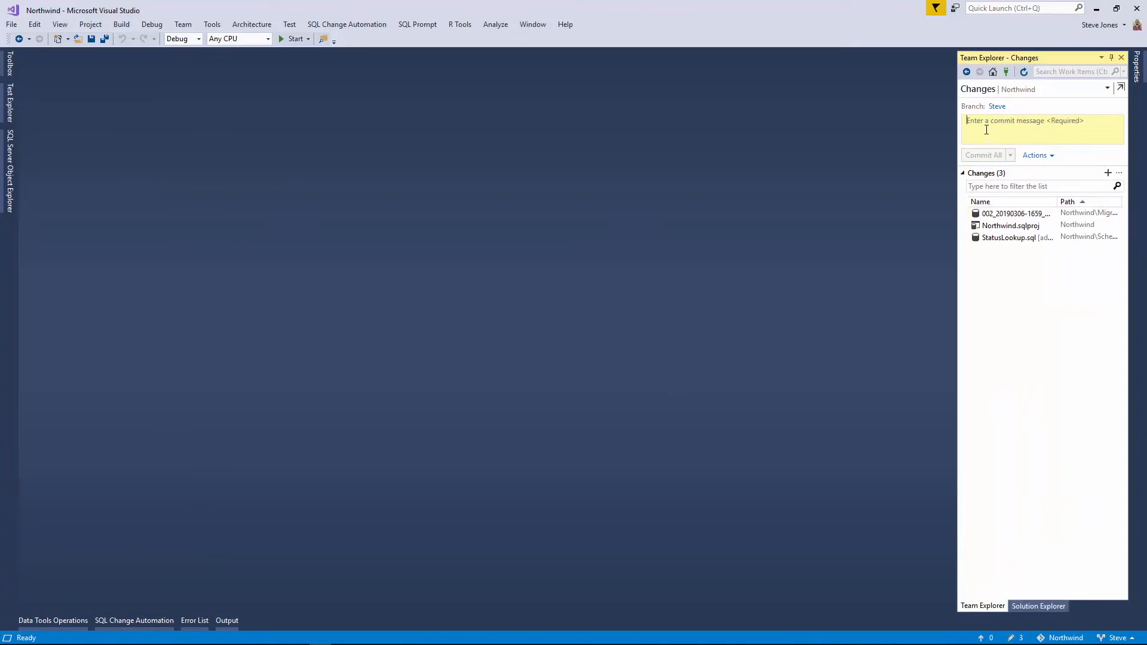
type("Added new table o")
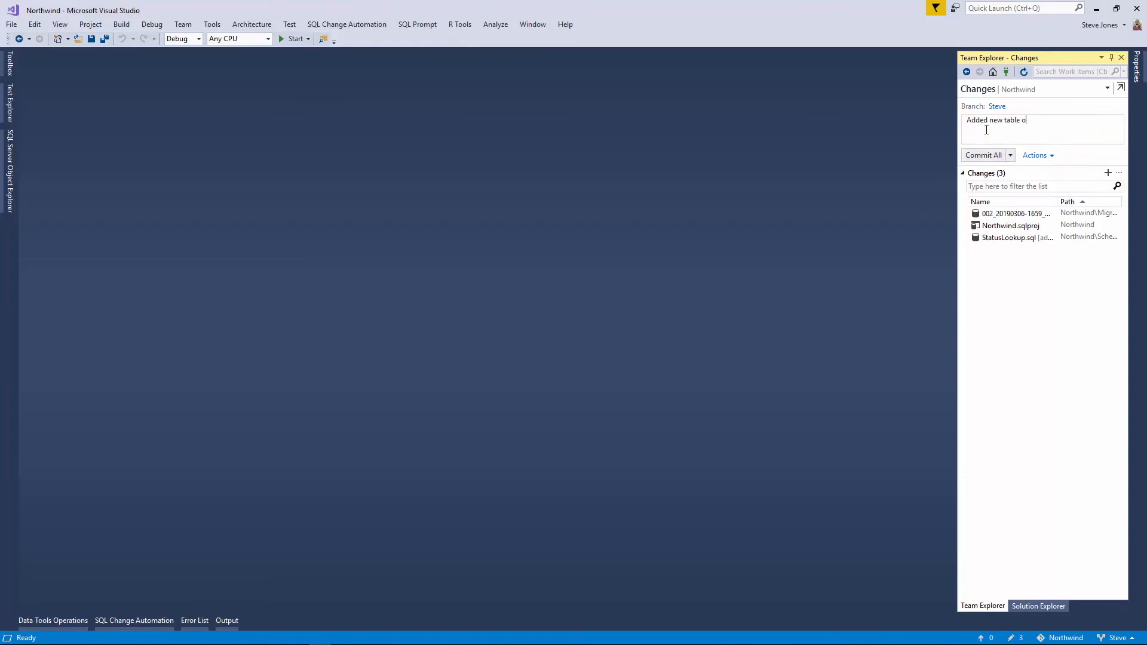
type("to track stats")
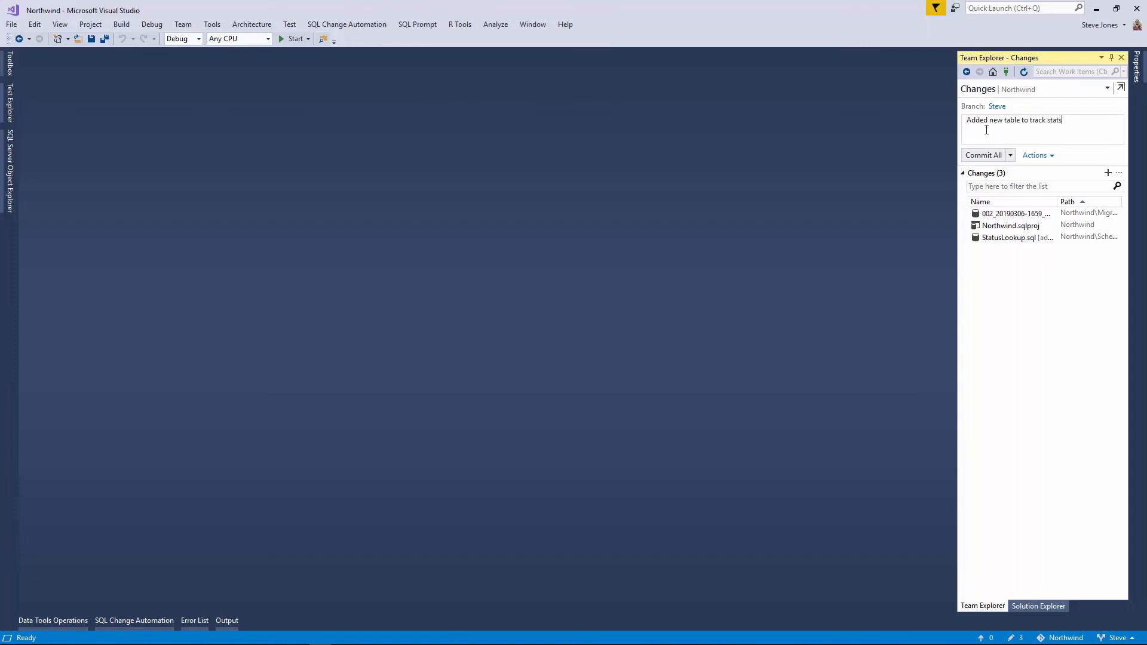
type("us")
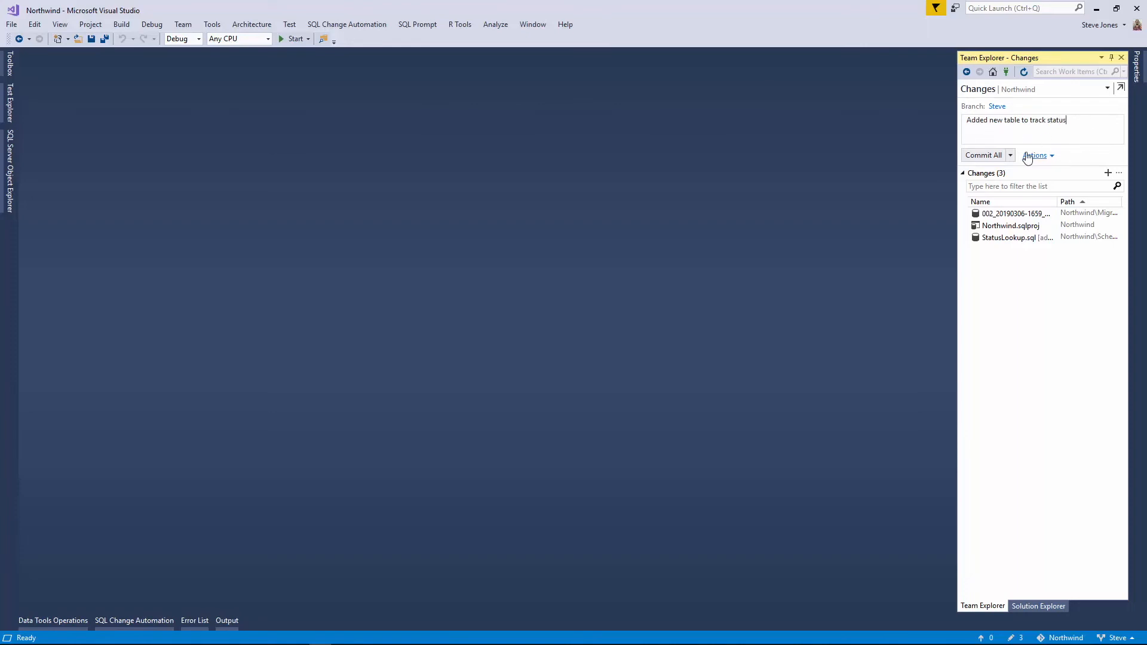
left_click(984, 155)
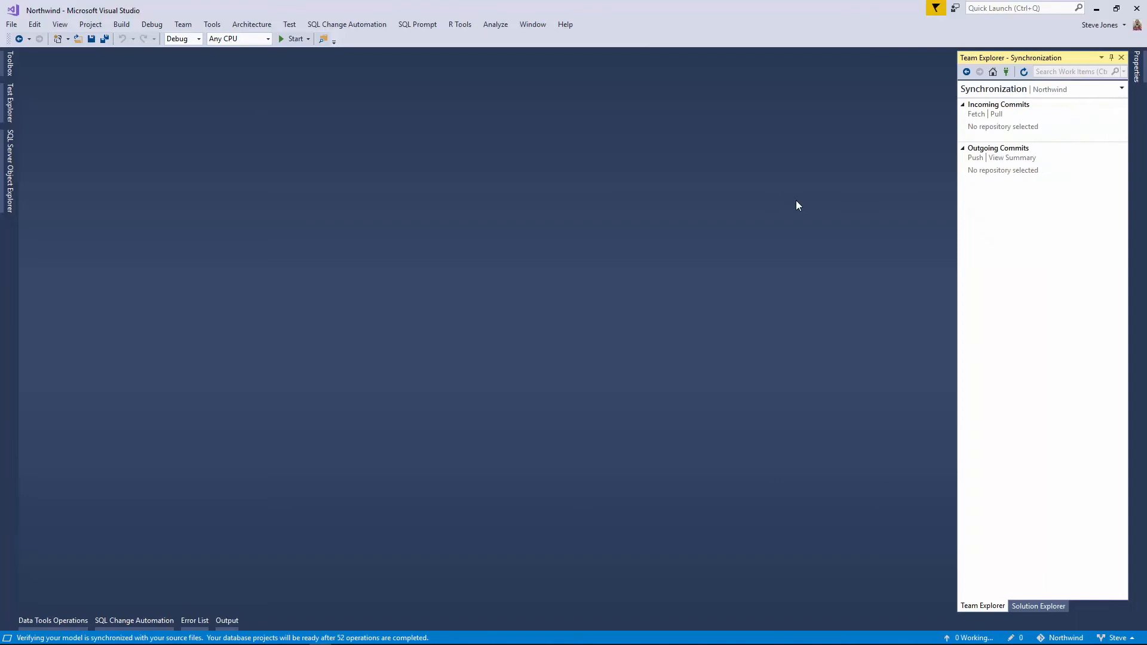
left_click(975, 157)
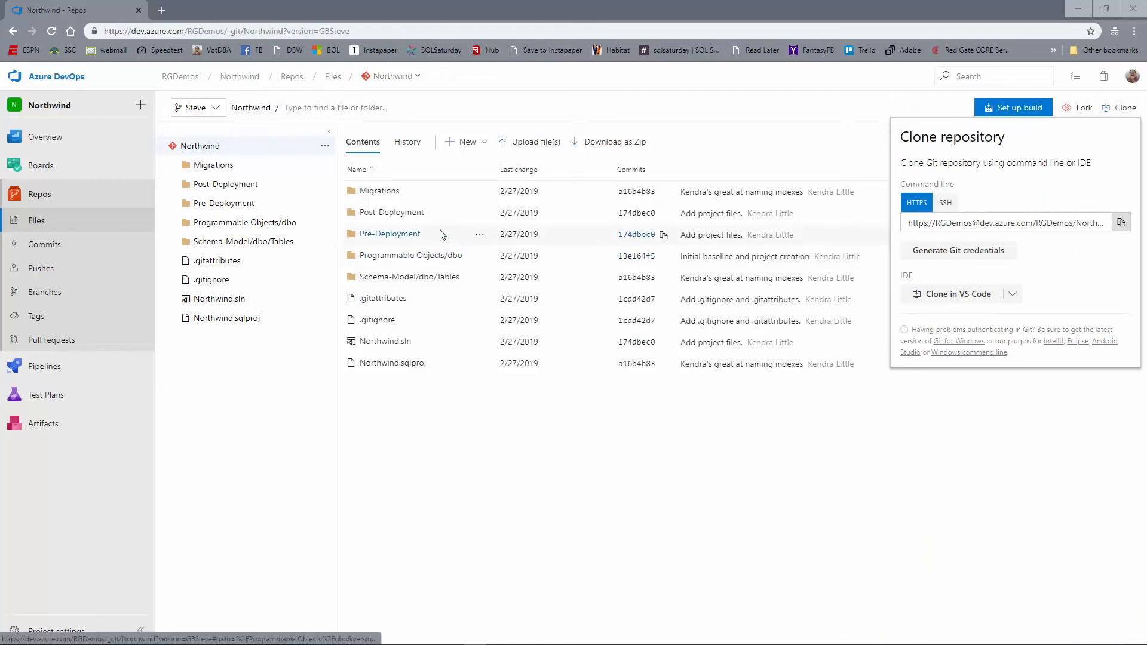
- Check the new migration .sql file in Repos > Files and start a pull request
left_click(36, 221)
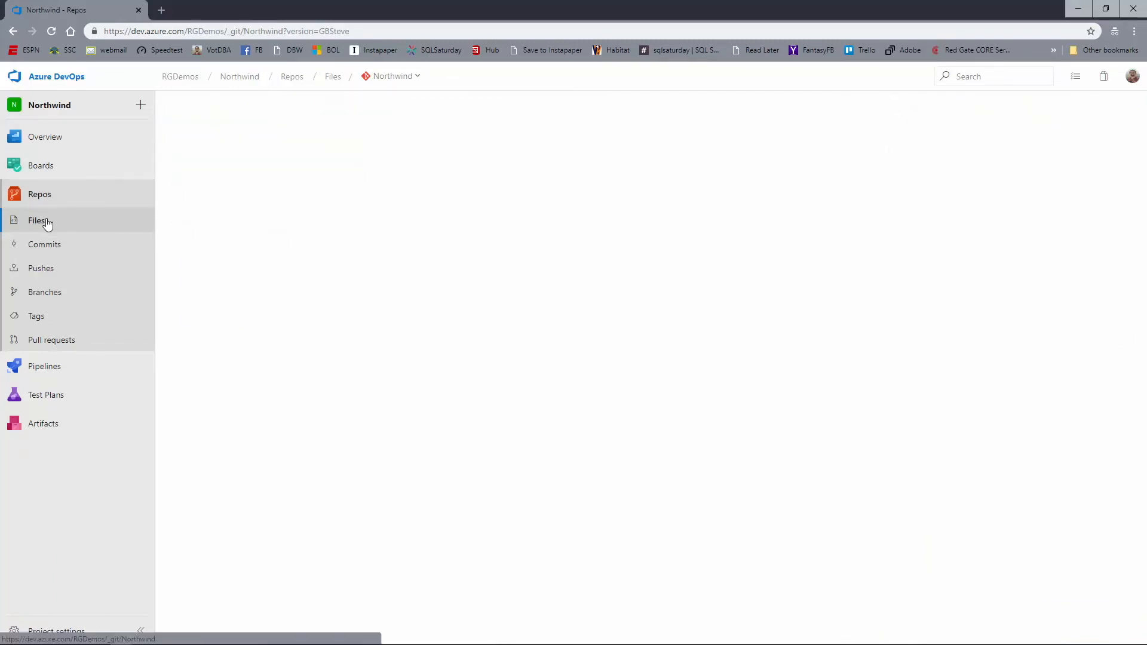
left_click(36, 221)
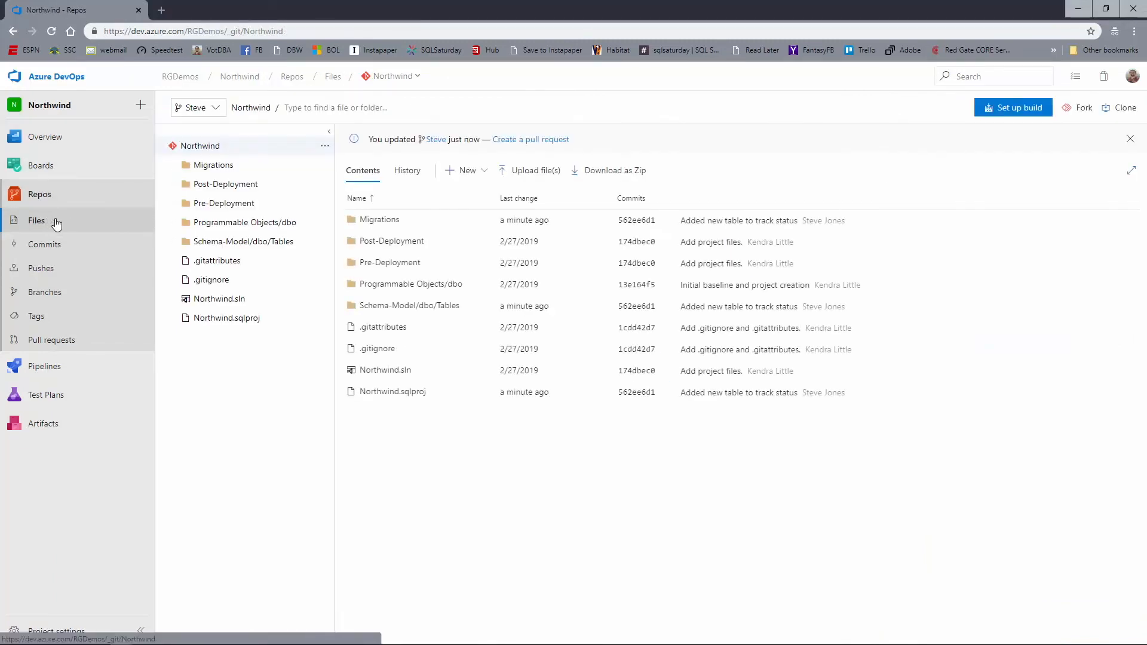
left_click(212, 165)
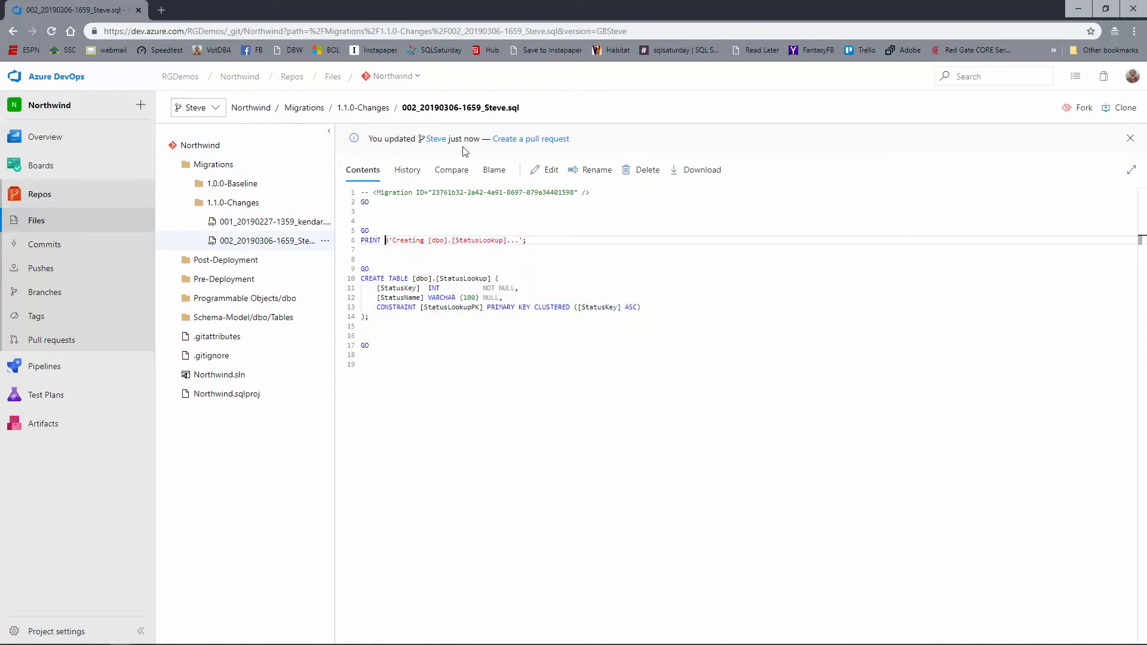
mouse_move(522, 173)
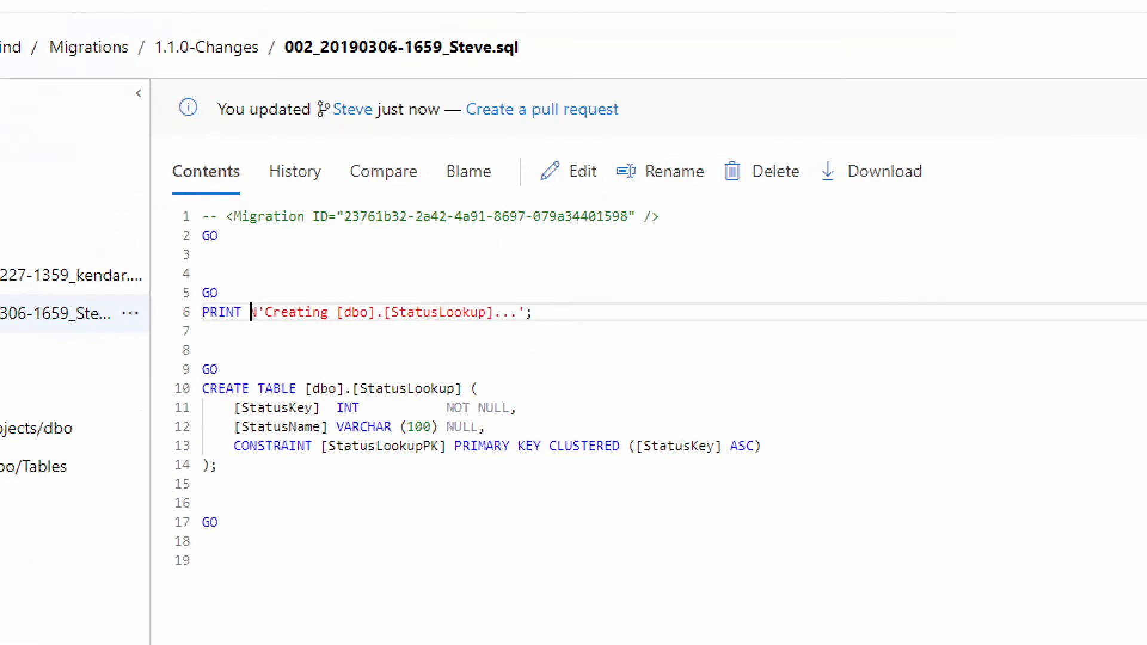
scroll("up", 3)
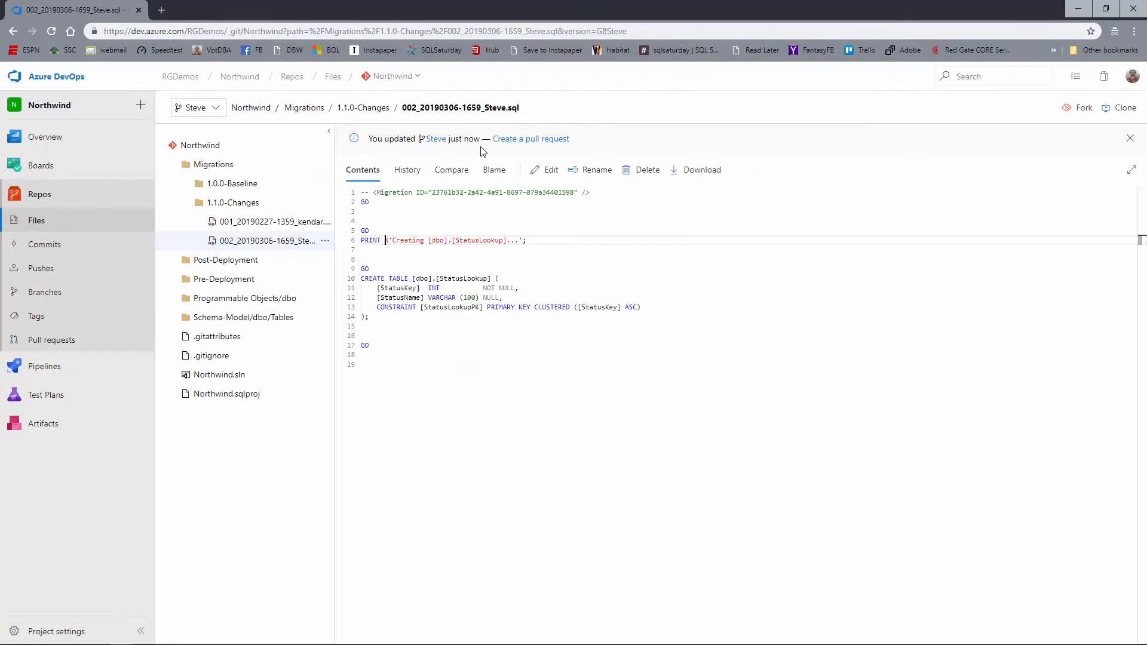
left_click(531, 138)
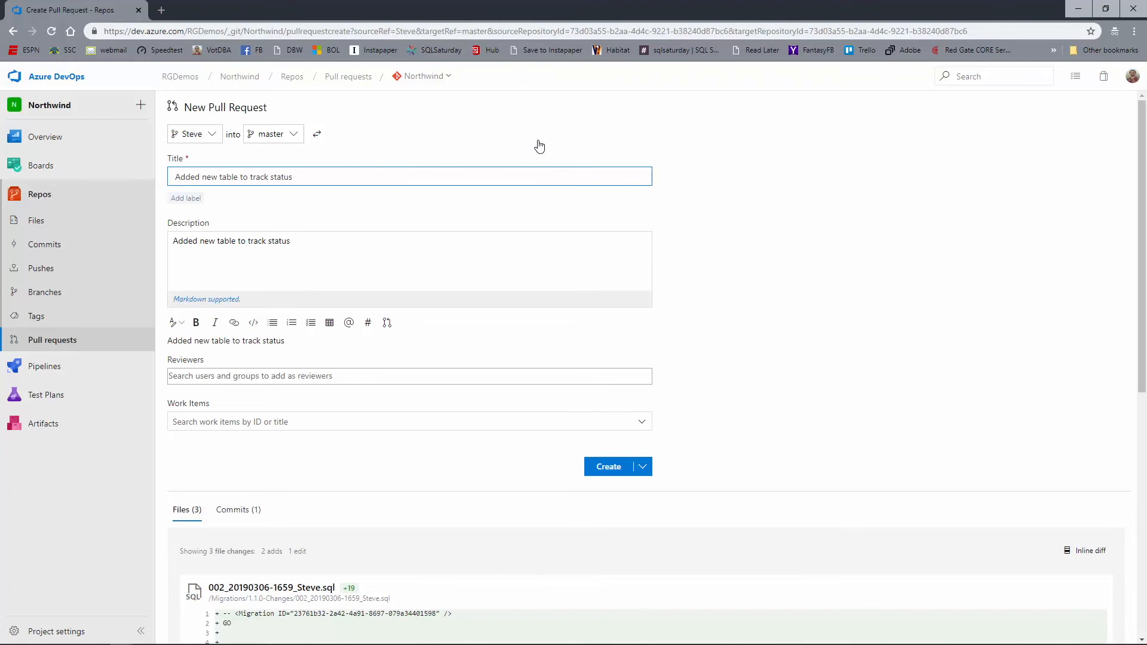
- Change the pull request title to 'Lookup Table added'
left_click(410, 176)
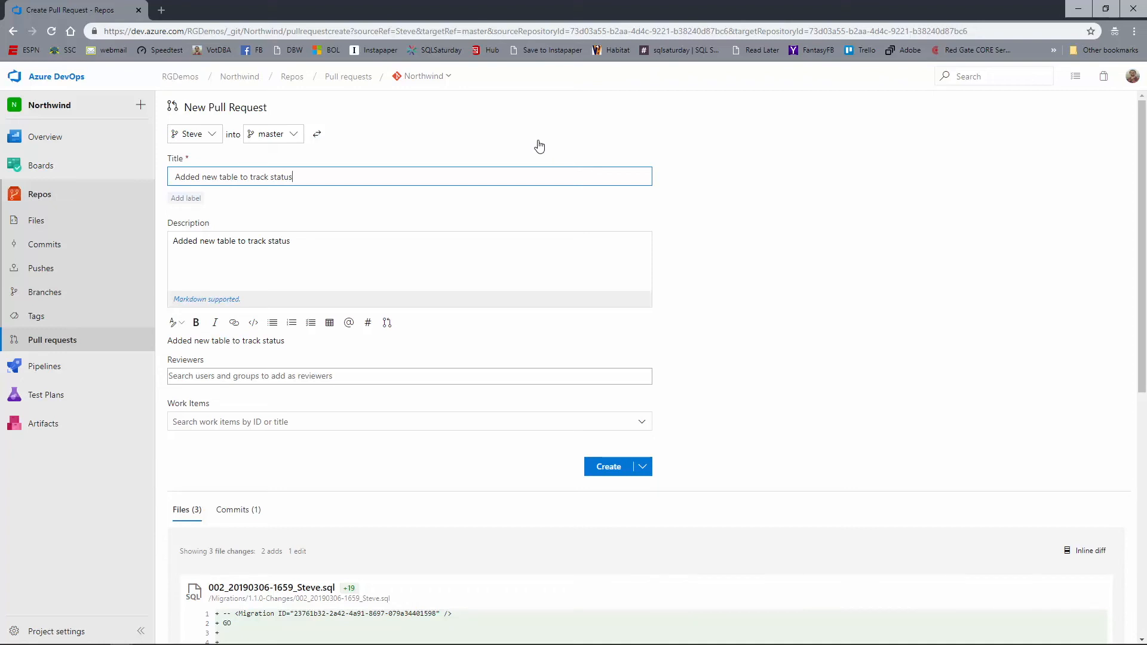
mouse_move(216, 107)
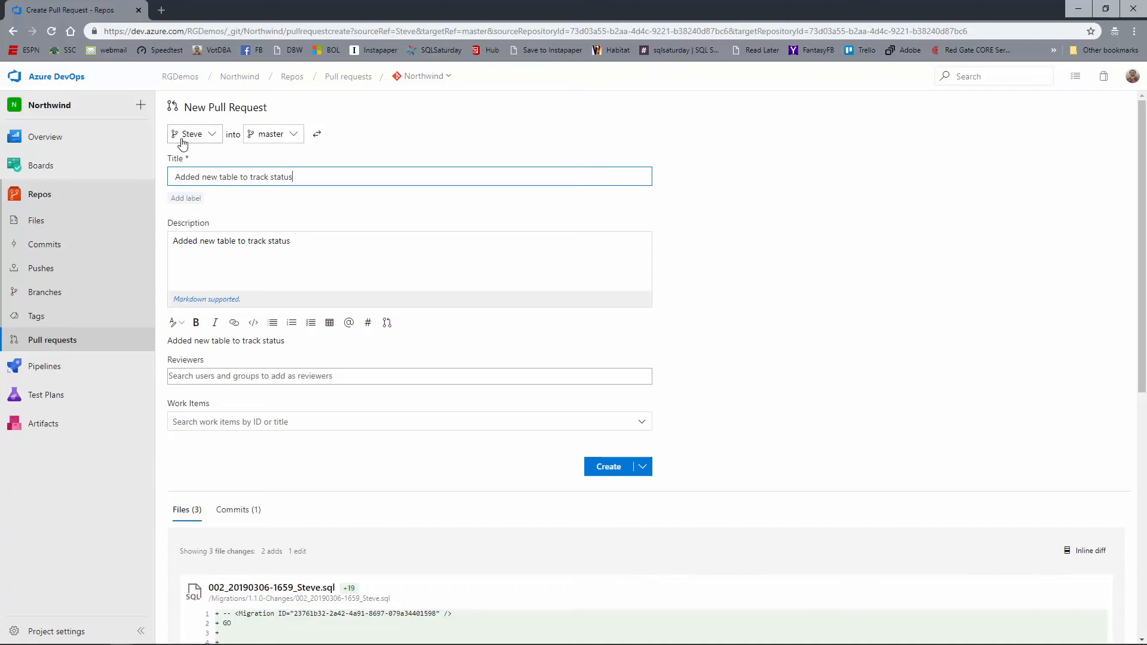
mouse_move(356, 210)
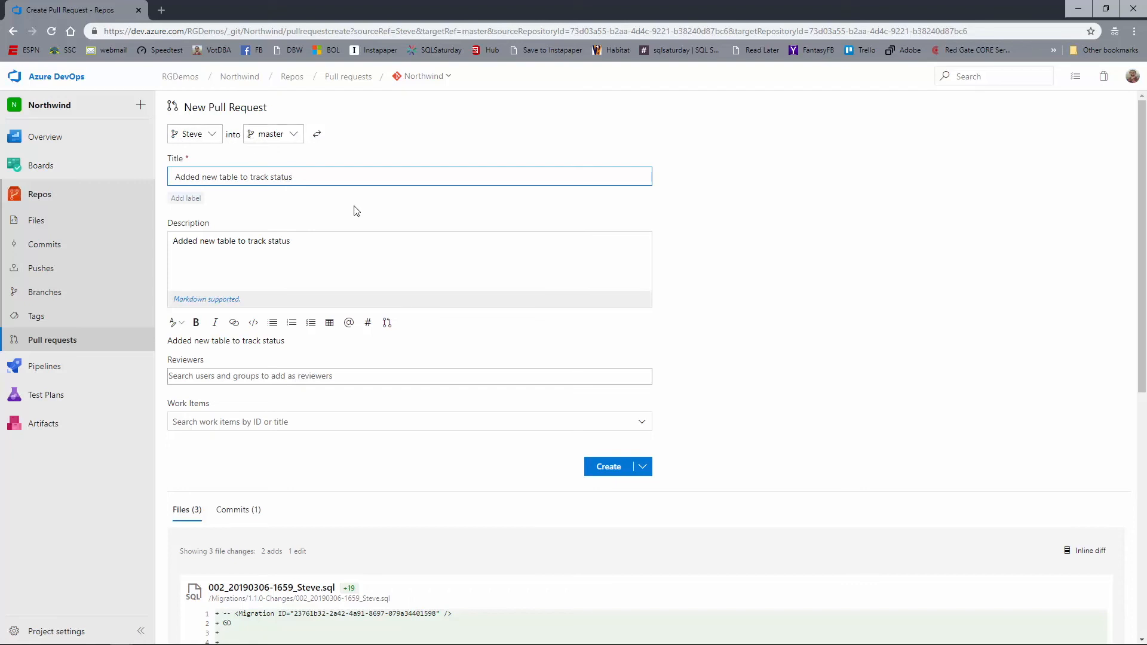
left_click(294, 177)
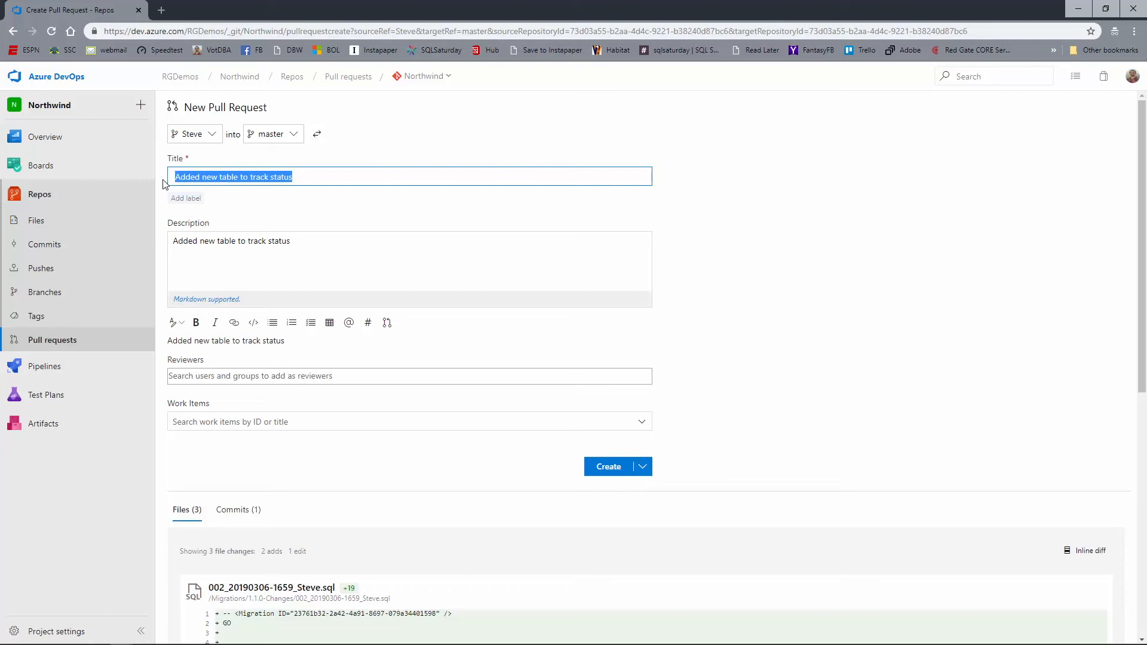
type("Lookup Table a")
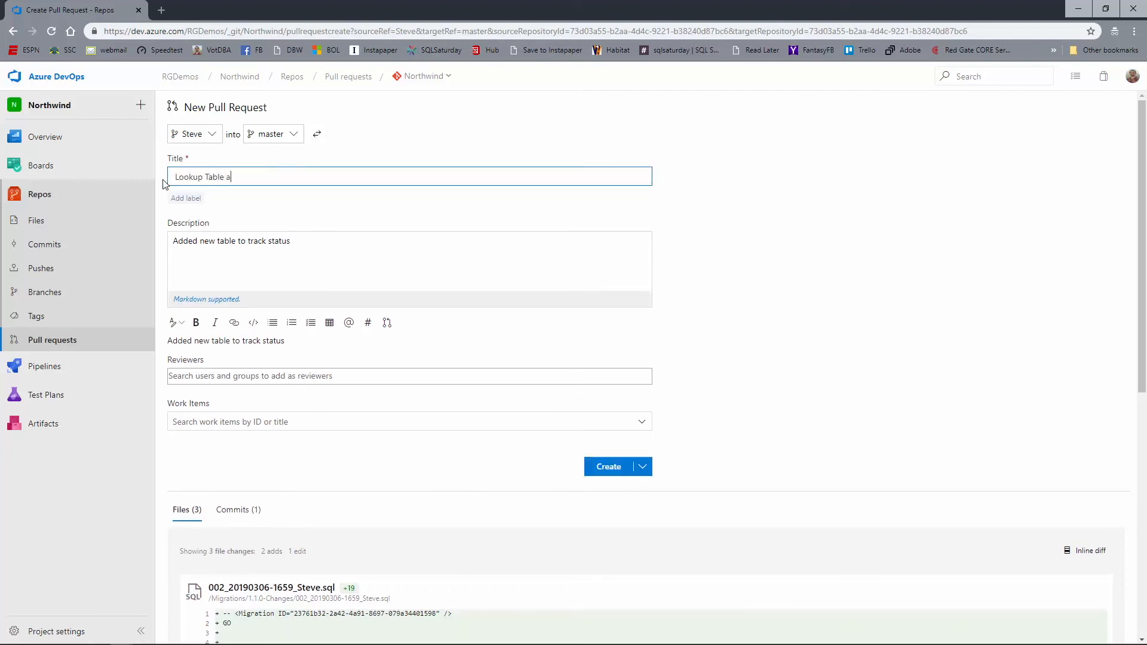
type("dded")
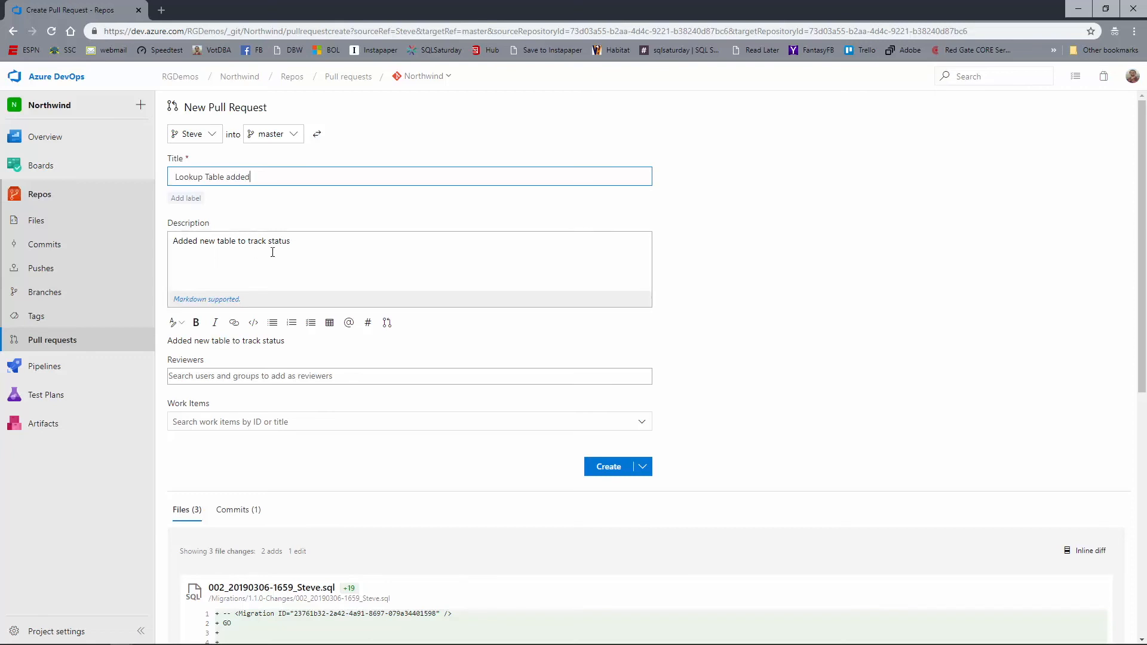
- Search for reviewer 'kendra' in Reviewers, then clear it without adding anyone
left_click(408, 376)
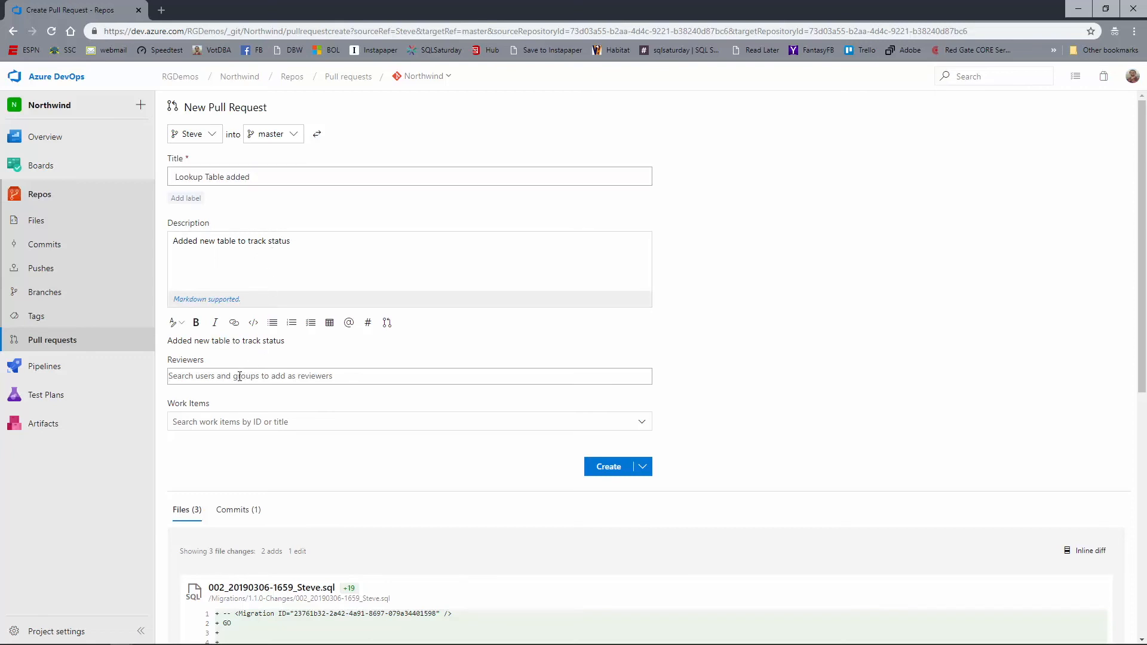
type("kendra")
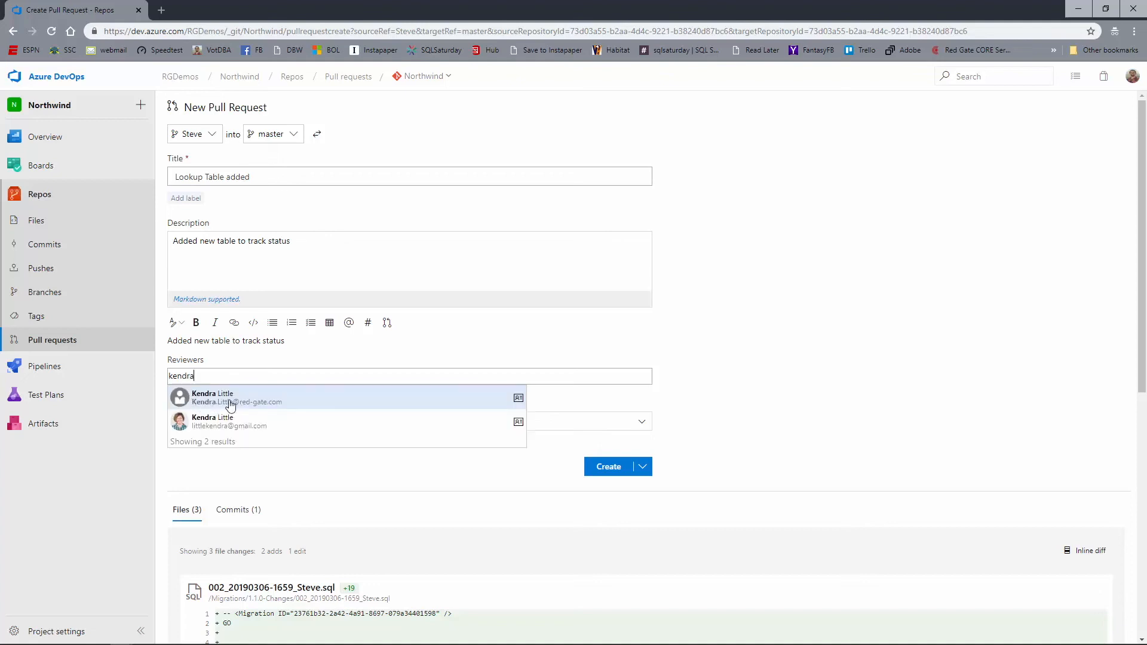
mouse_move(259, 371)
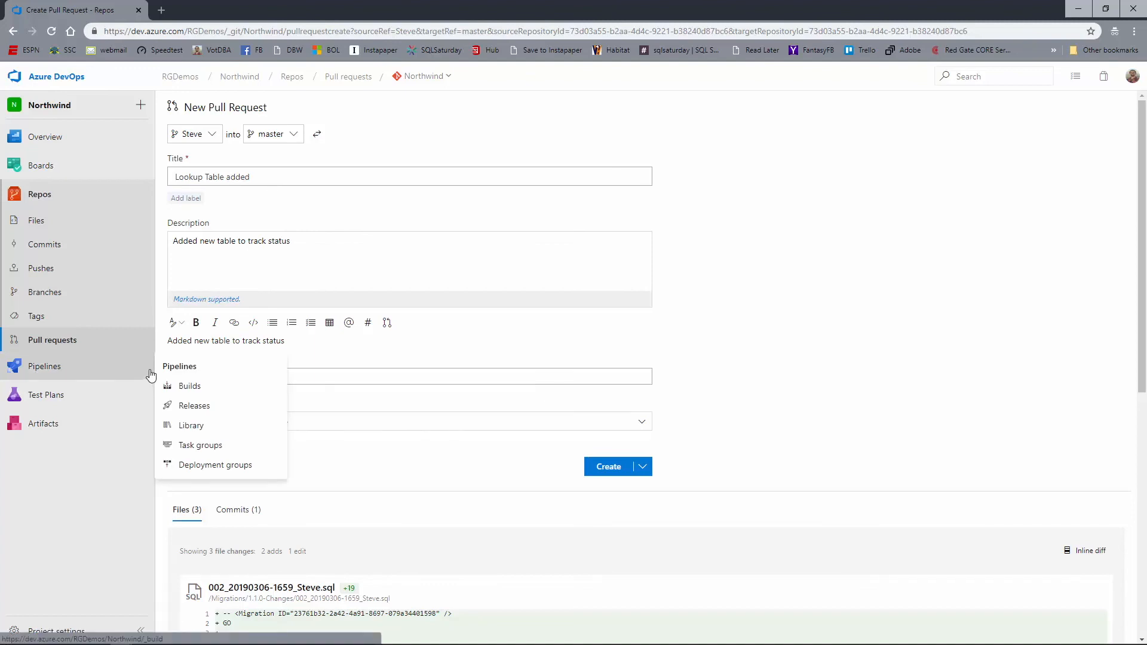
type("kendra")
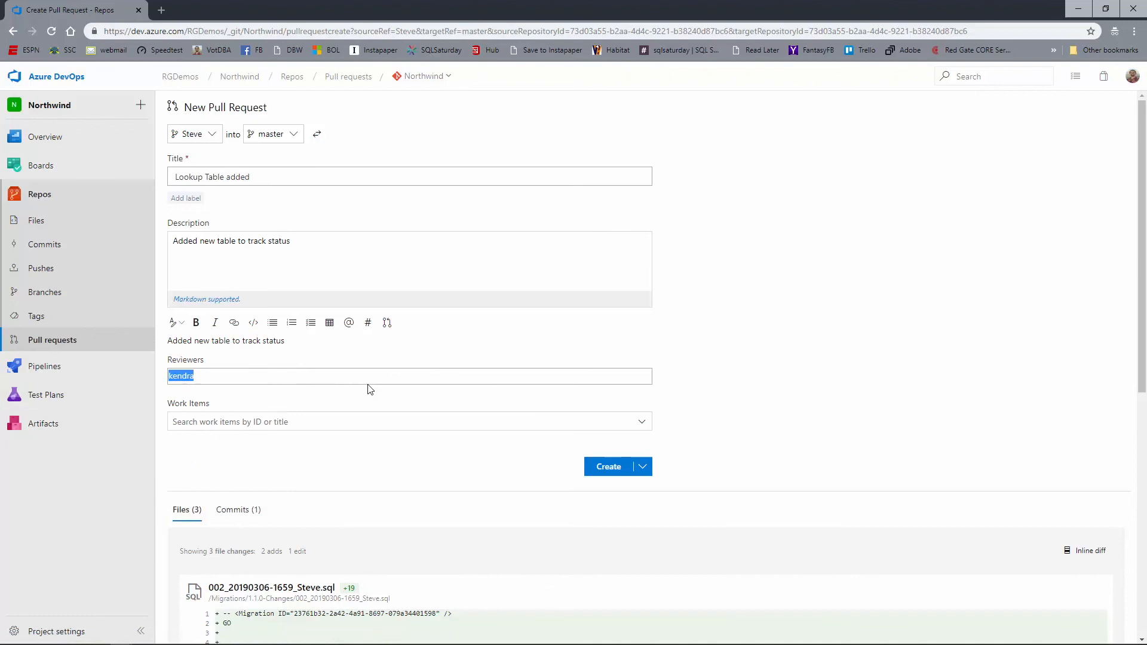
scroll("down", 3)
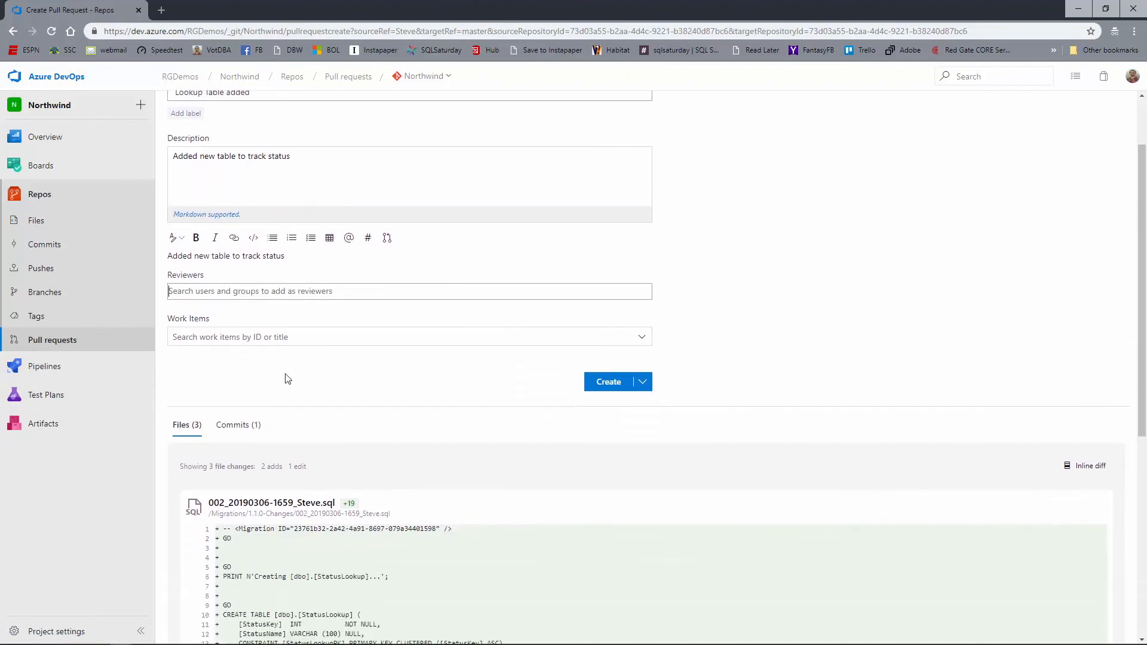
scroll("down", 3)
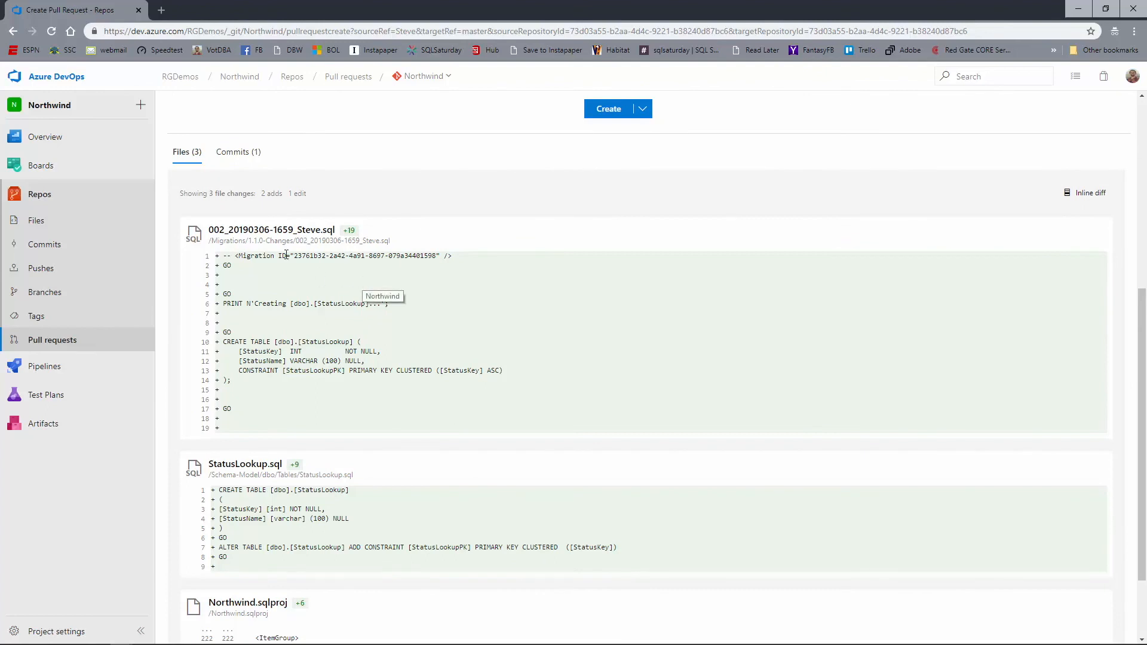
mouse_move(267, 417)
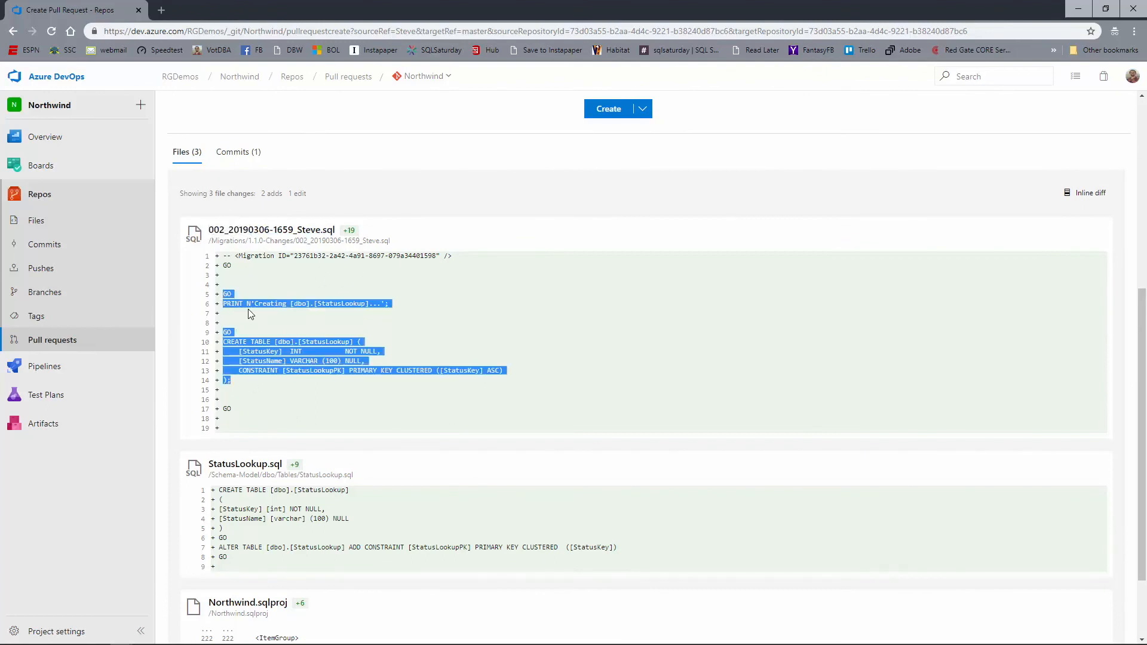
scroll("down", 3)
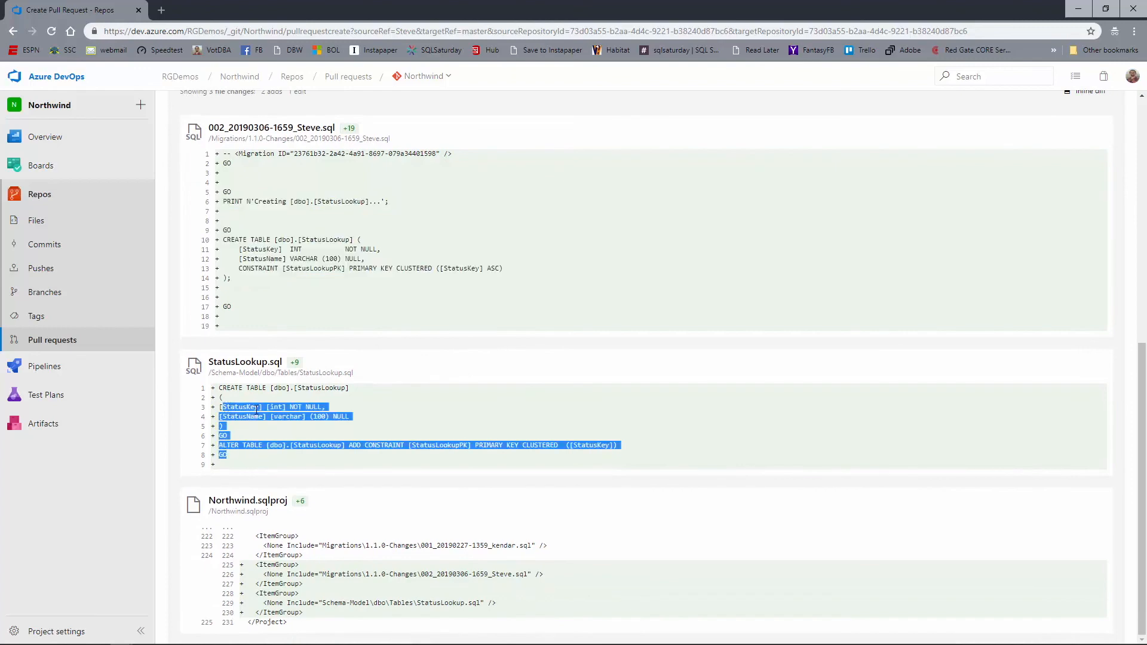
mouse_move(322, 545)
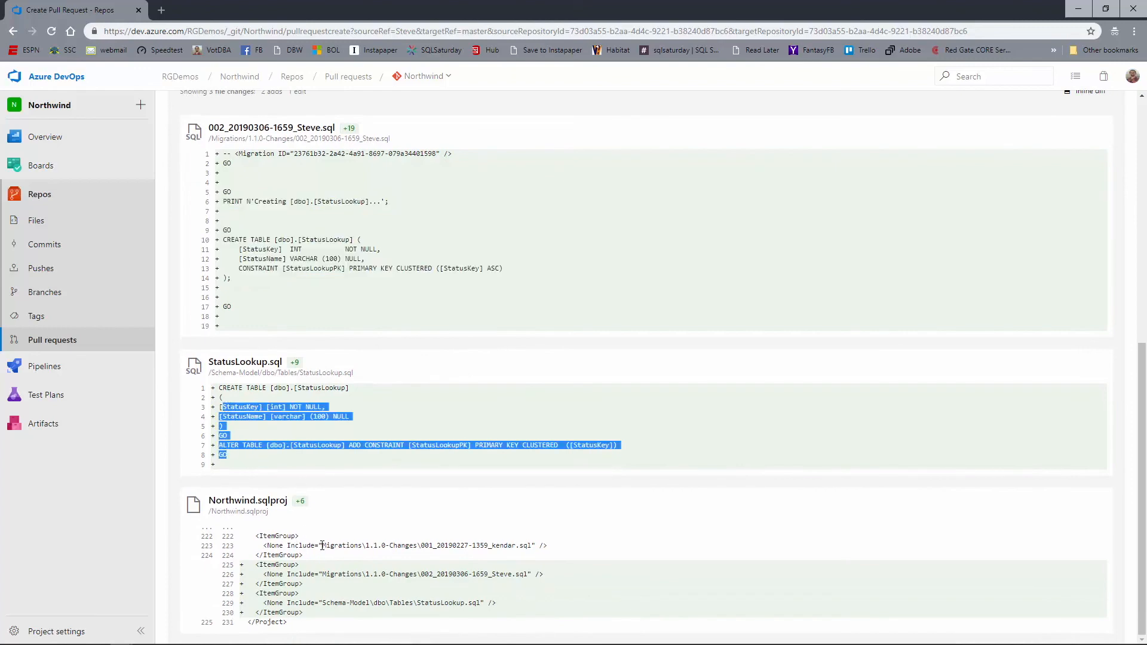
scroll("up", 3)
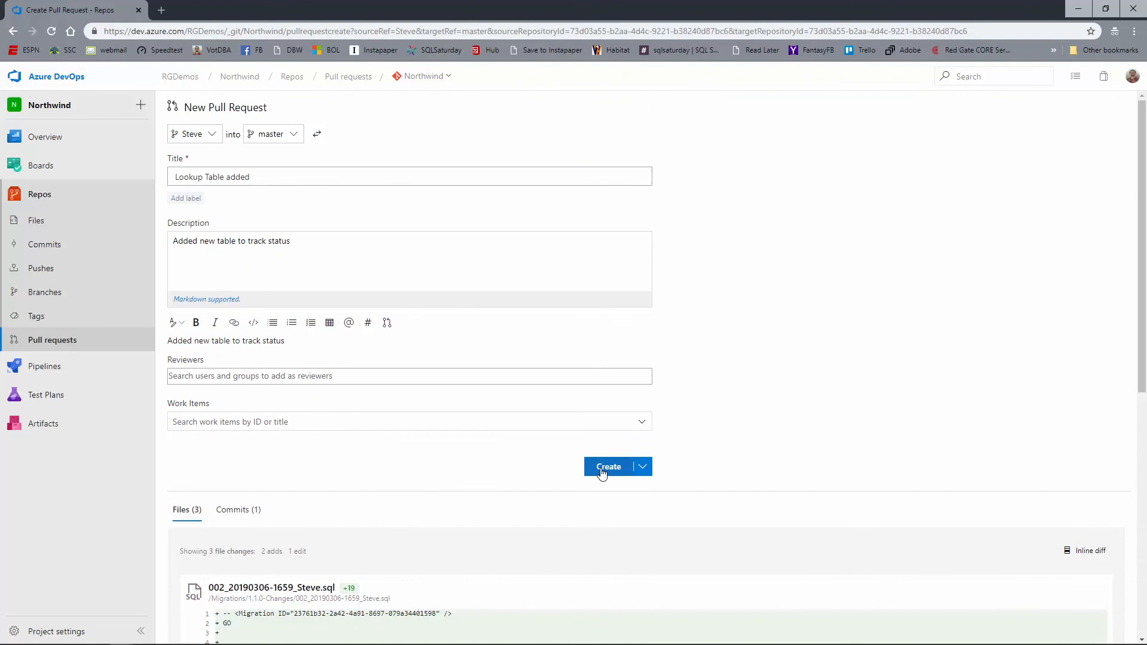
- Create pull request #4 'Lookup Table added', view its files, then the pull request list
left_click(609, 467)
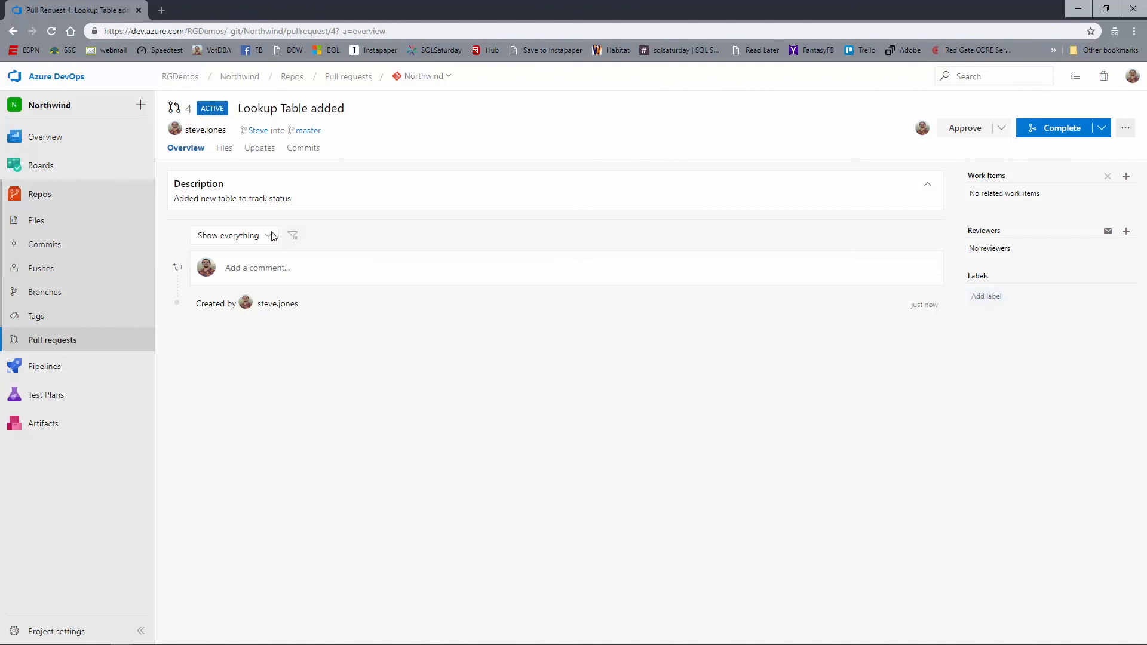
mouse_move(249, 176)
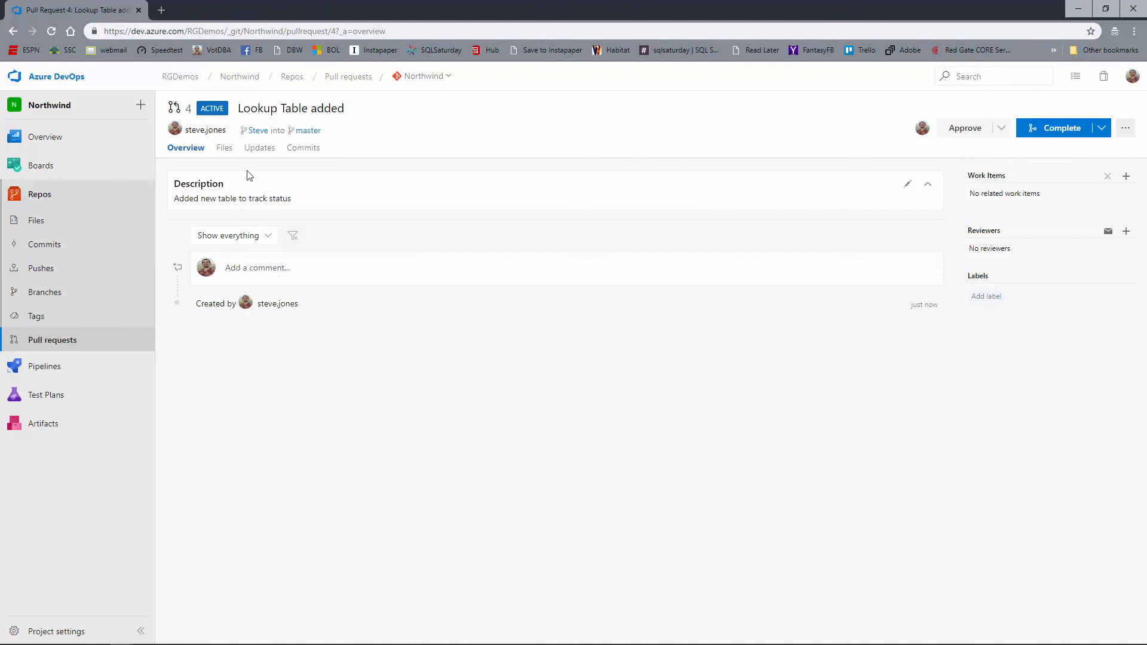
left_click(225, 147)
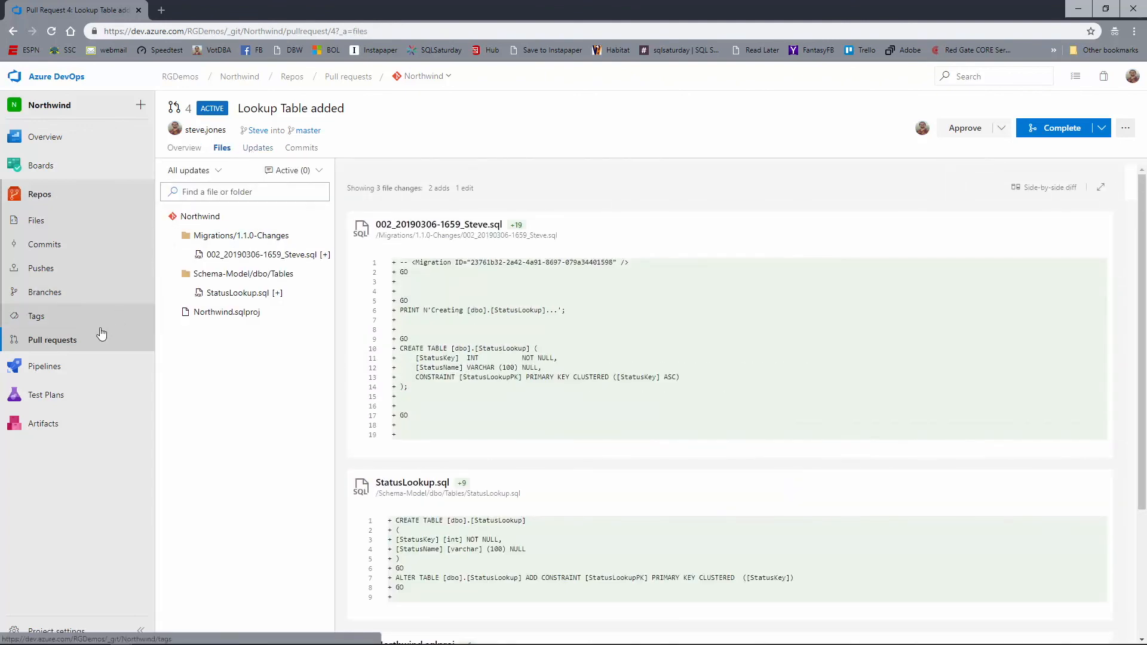
left_click(52, 339)
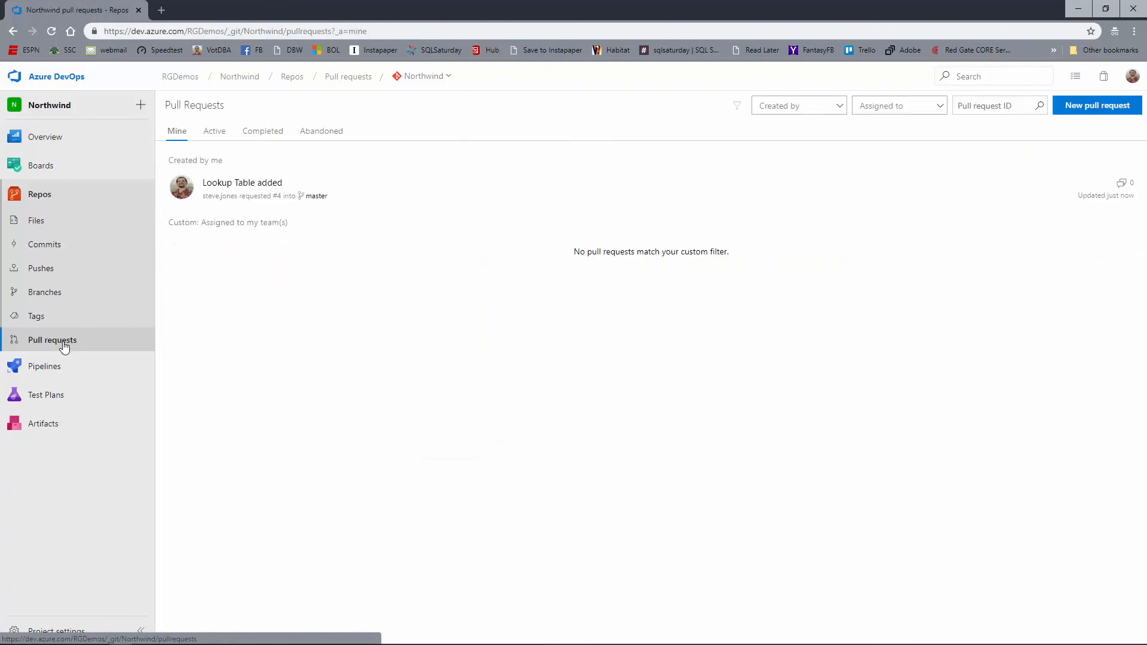
mouse_move(400, 290)
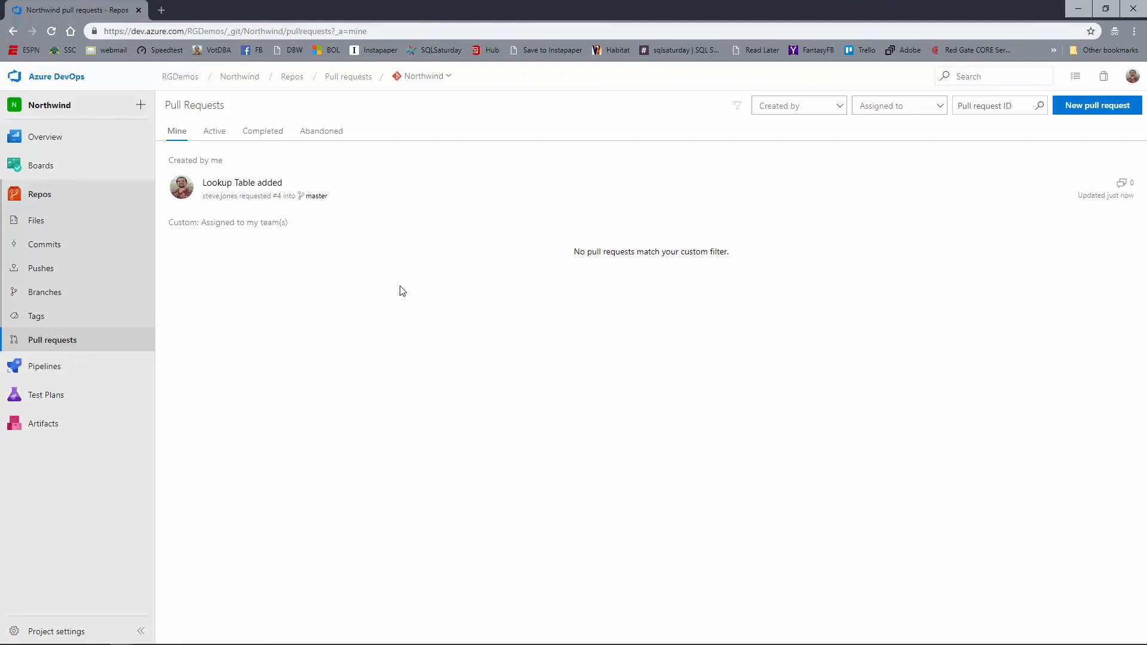
mouse_move(365, 332)
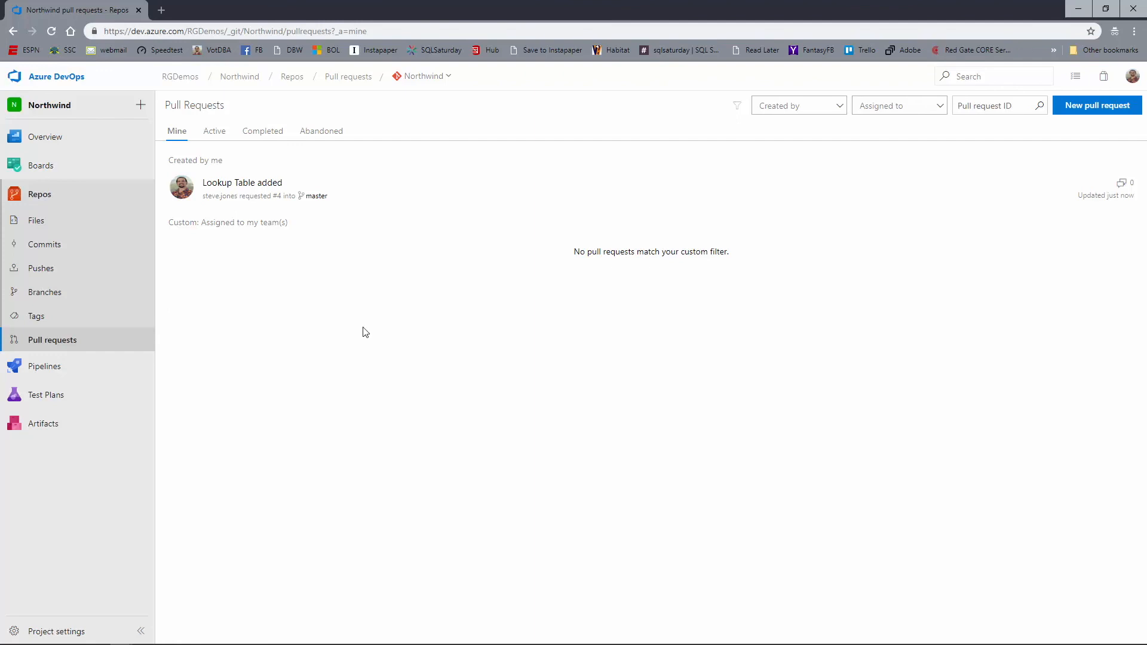